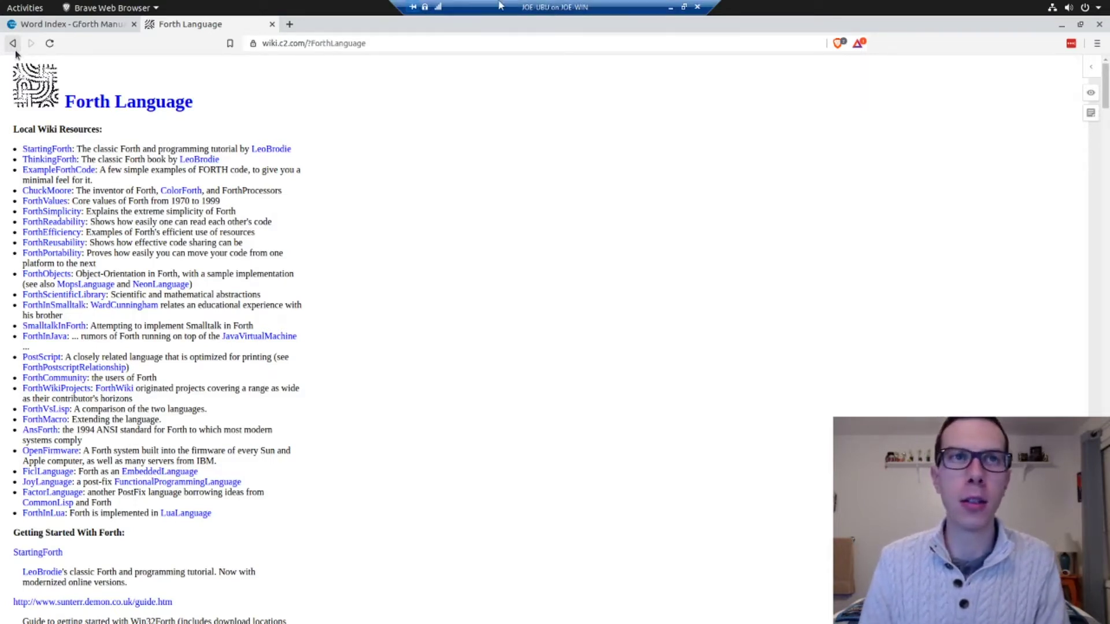
pyautogui.moveTo(309, 97)
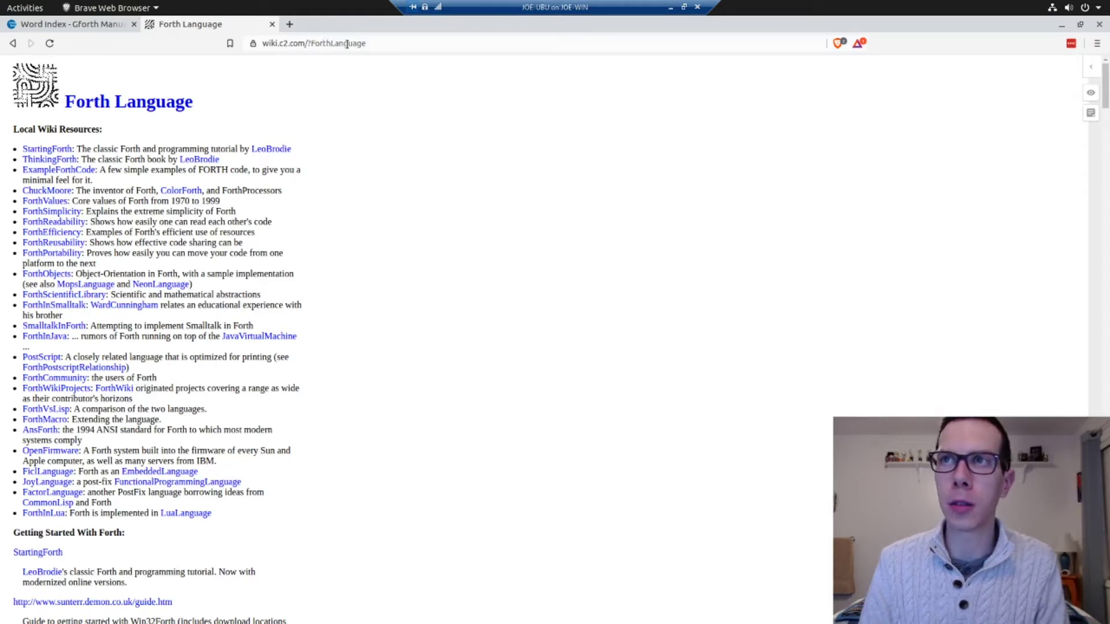
pyautogui.moveTo(475, 220)
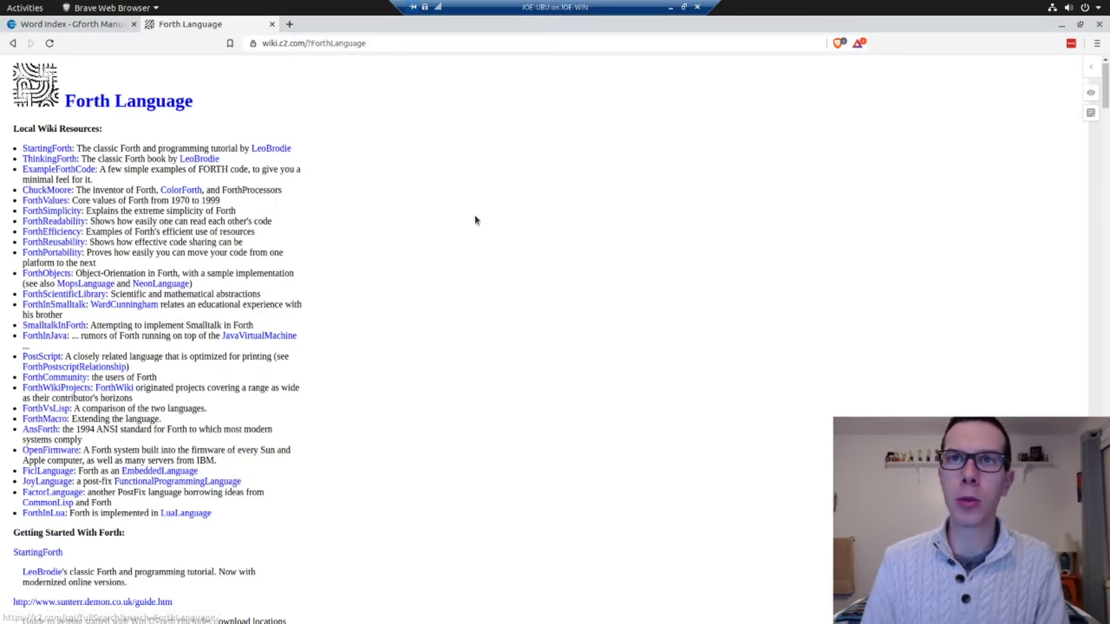
# - Follow the dead Geocities Java Forth link, close its error tab, and land on the Starting Forth page
pyautogui.scroll(-3)
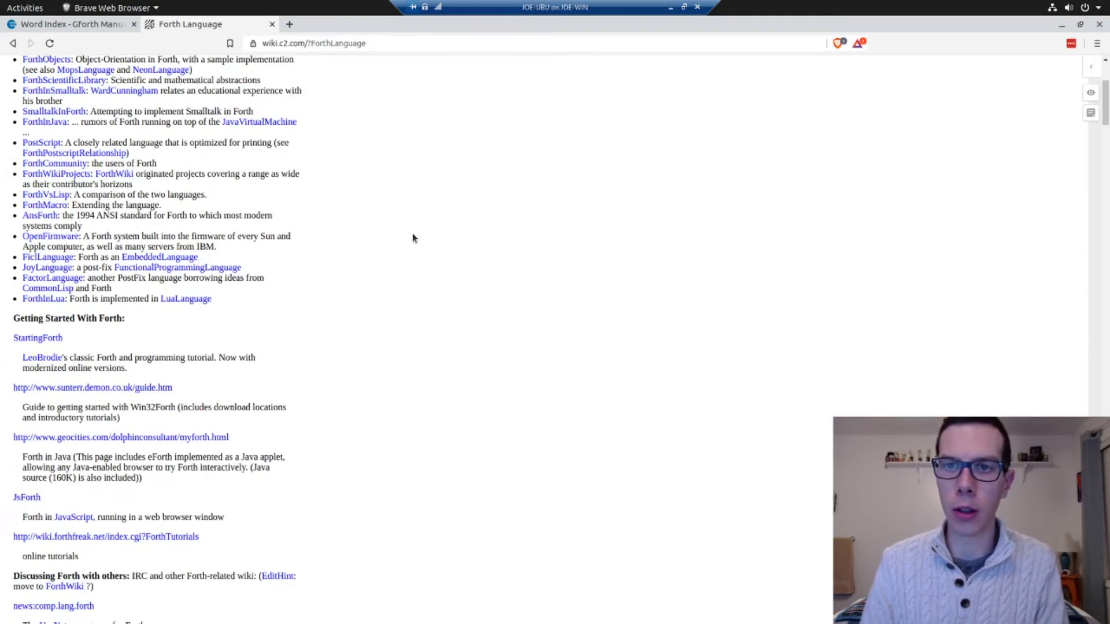
pyautogui.scroll(3)
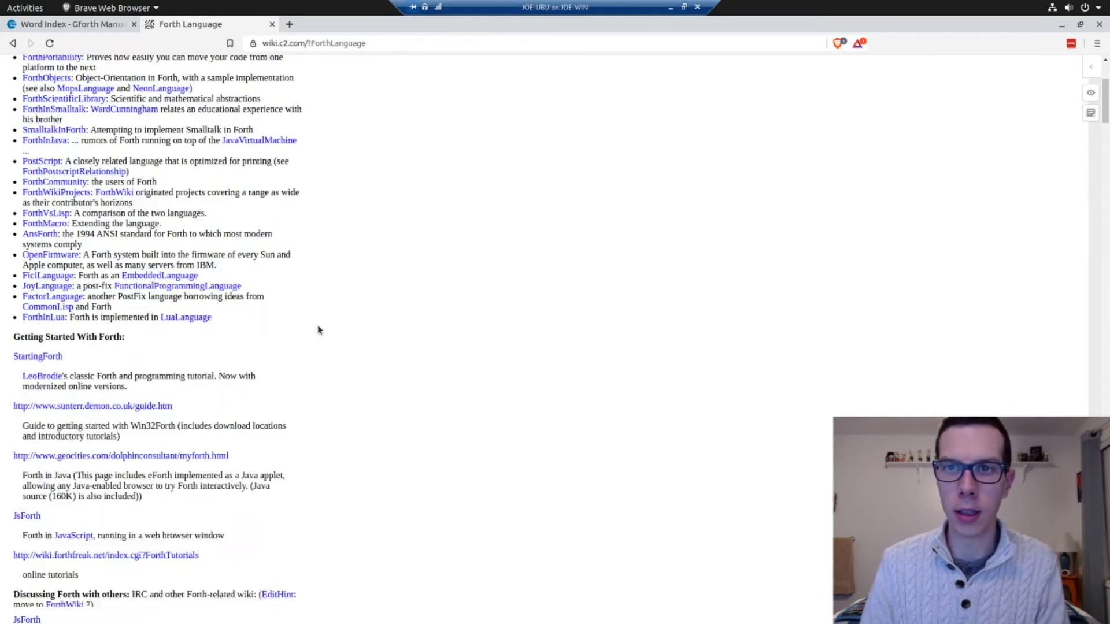
pyautogui.scroll(-3)
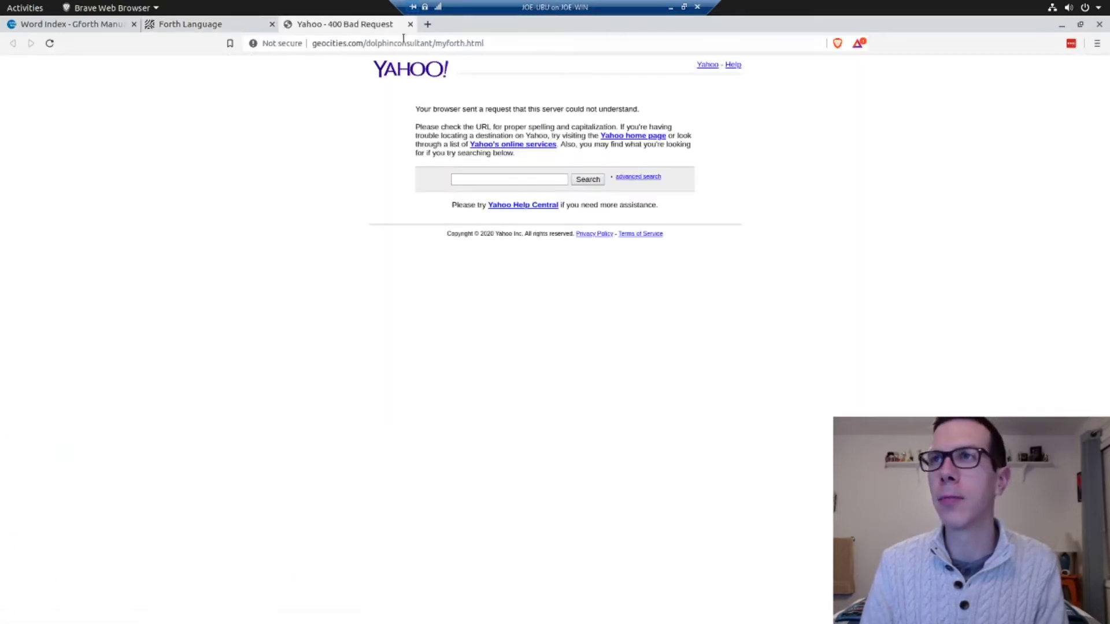
pyautogui.click(190, 24)
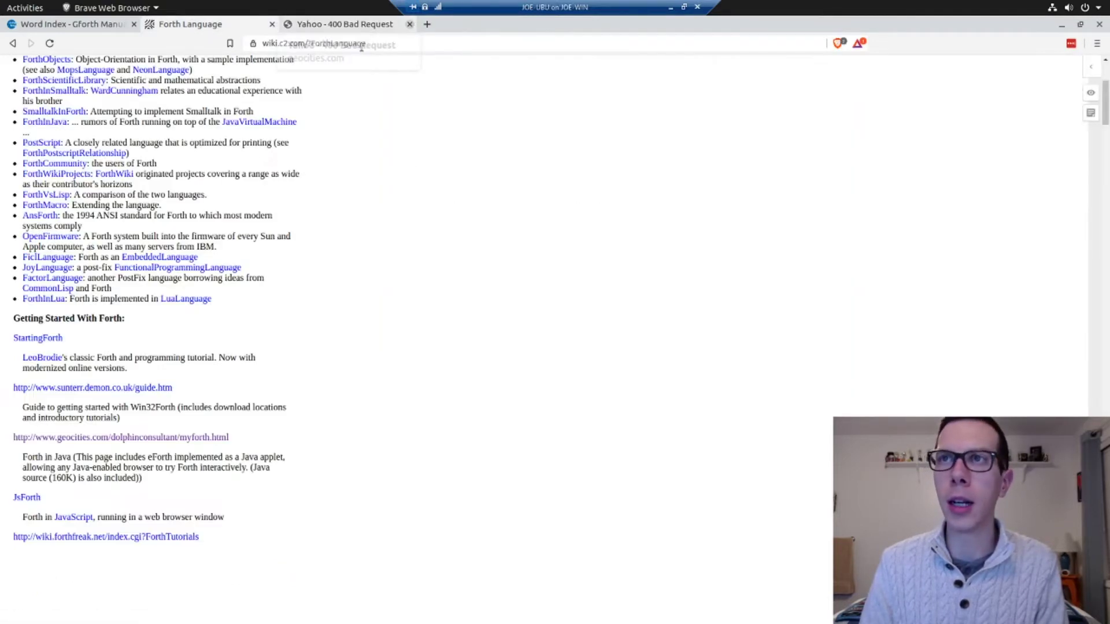
pyautogui.click(410, 23)
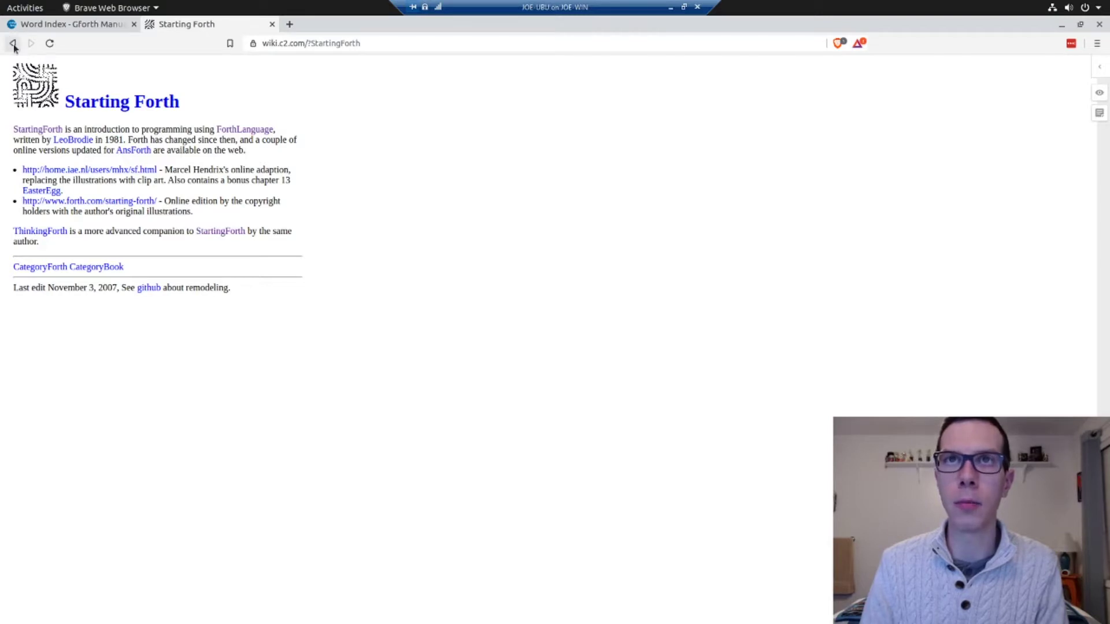
# - Go back to the Forth Language wiki and scroll down to 'How did Forth get its name'
pyautogui.click(244, 128)
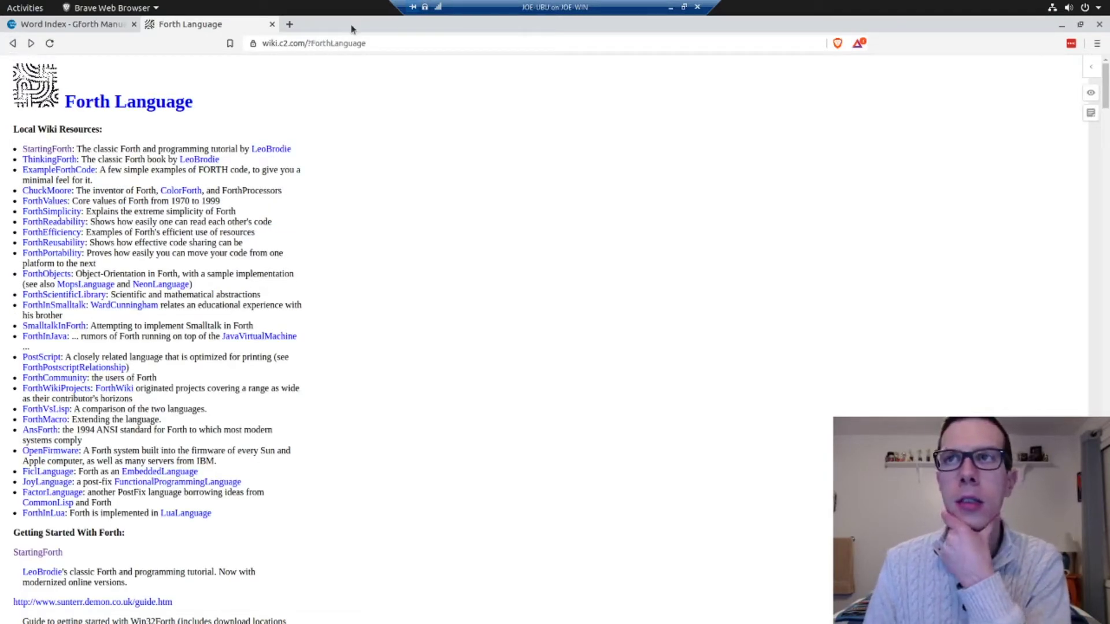
pyautogui.moveTo(340, 220)
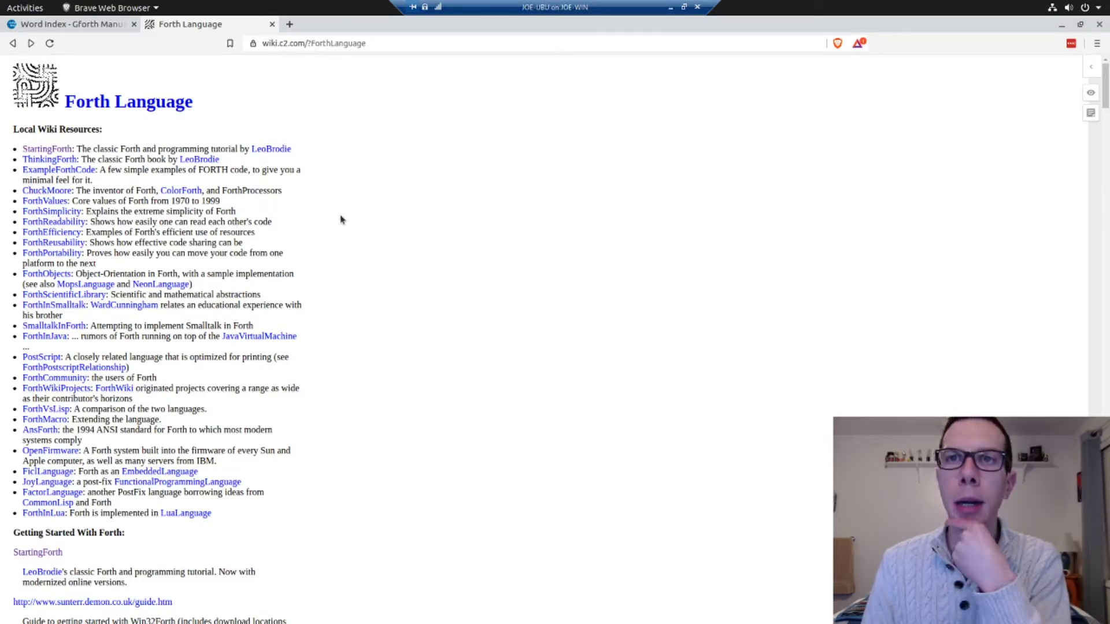
pyautogui.moveTo(338, 219)
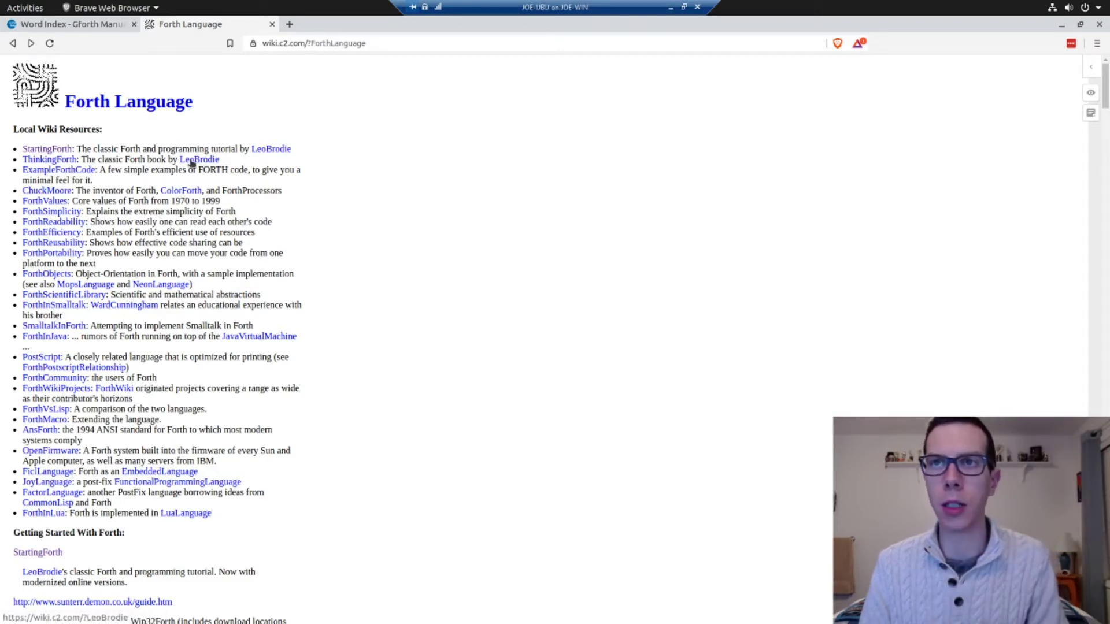
pyautogui.moveTo(89, 169)
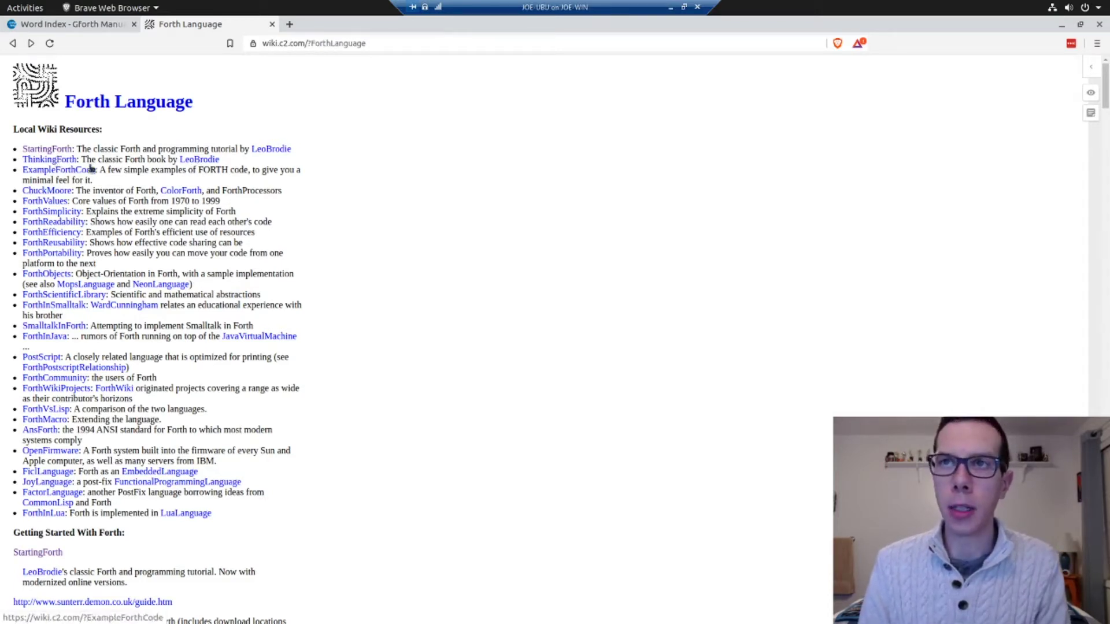
pyautogui.moveTo(45, 200)
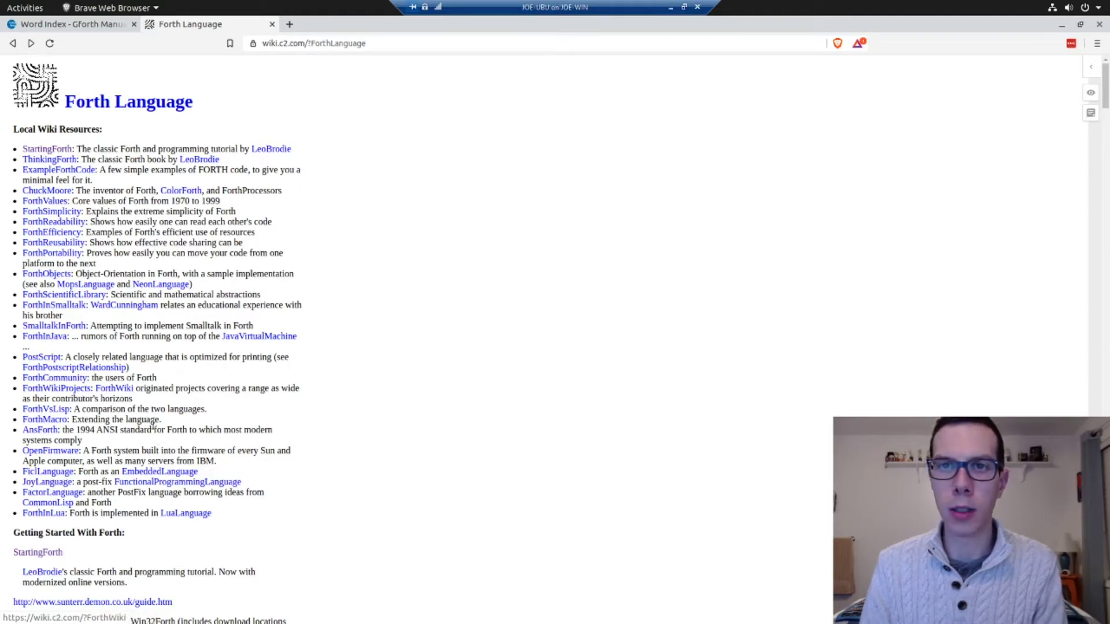
pyautogui.scroll(-3)
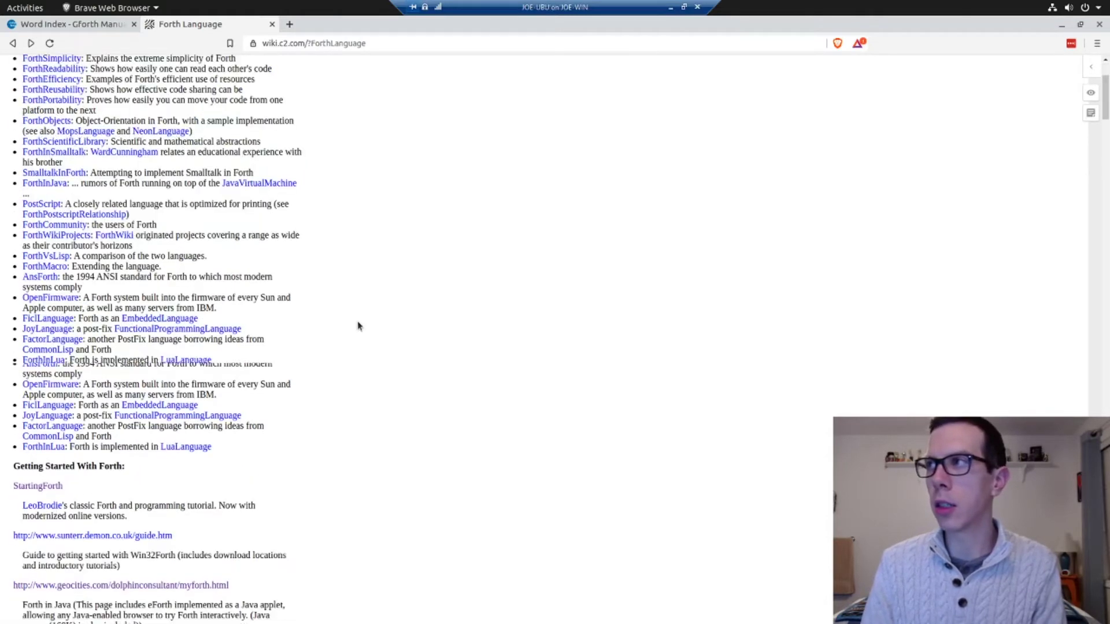
pyautogui.scroll(-3)
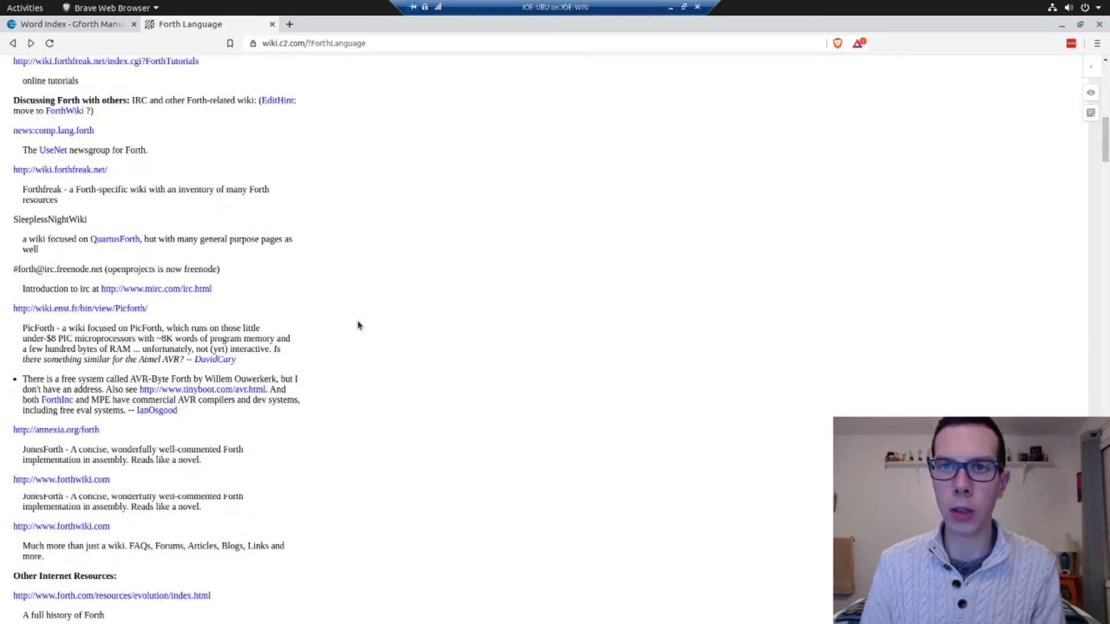
pyautogui.scroll(-3)
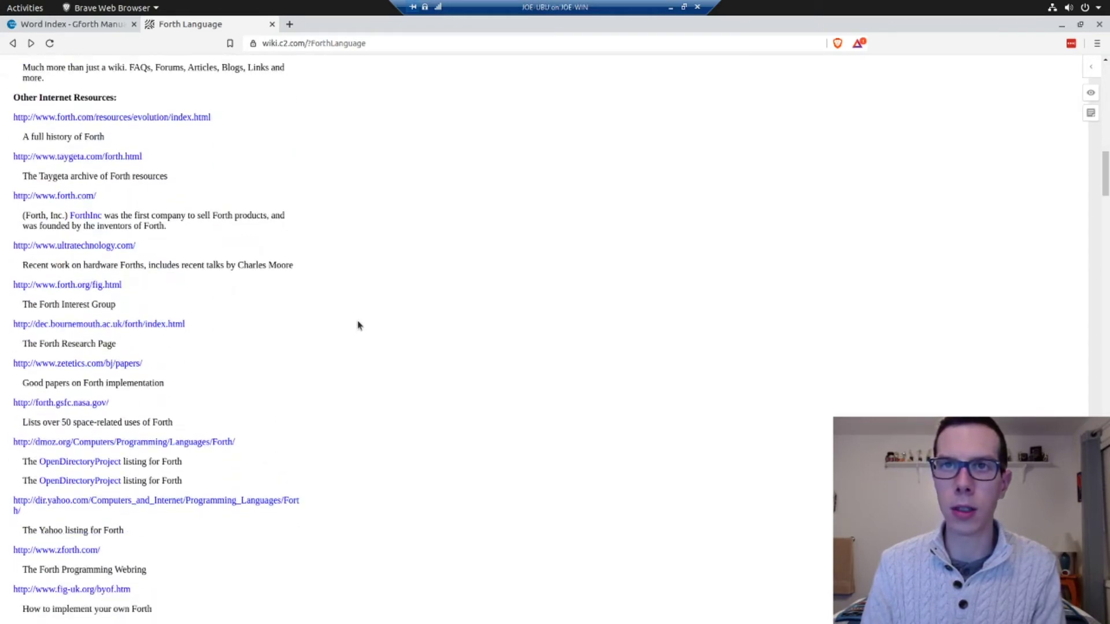
pyautogui.scroll(-3)
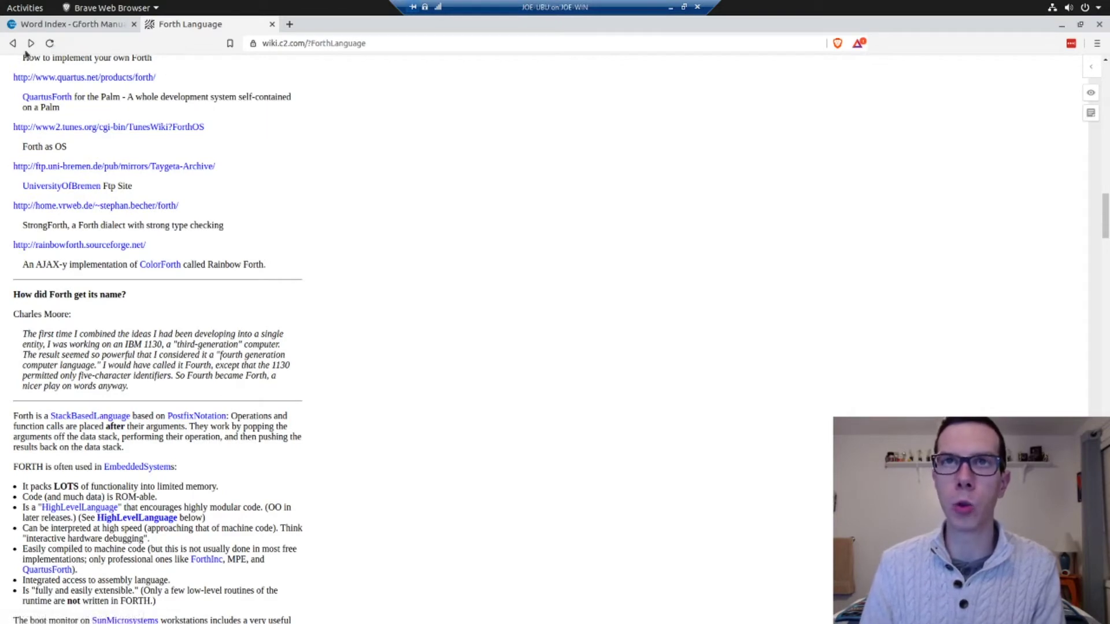
pyautogui.moveTo(1017, 49)
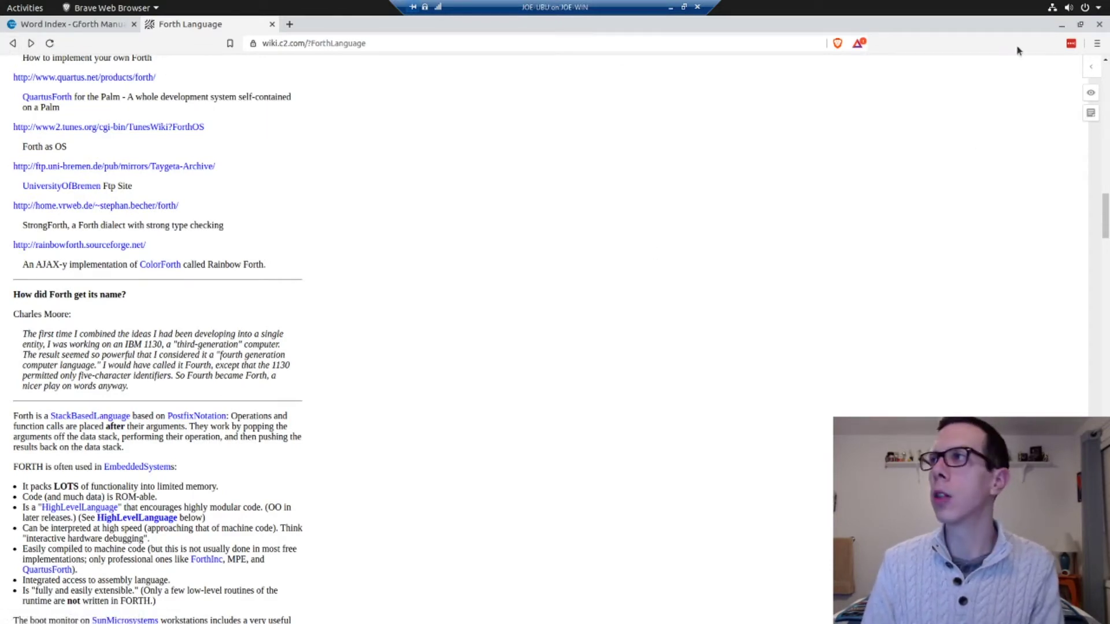
pyautogui.moveTo(21, 160)
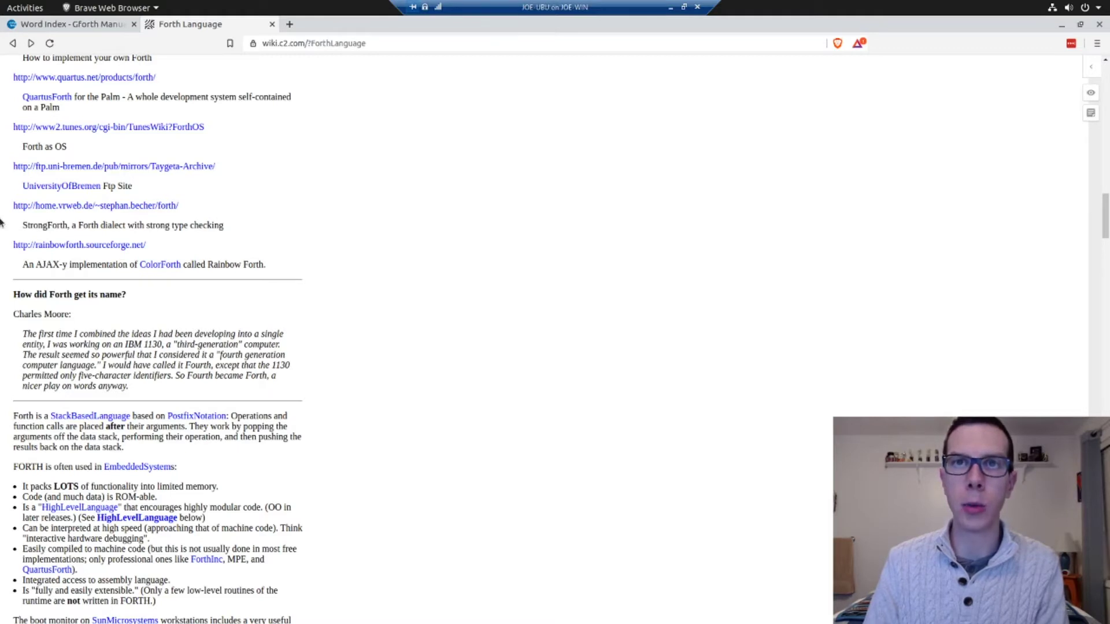
pyautogui.moveTo(232, 71)
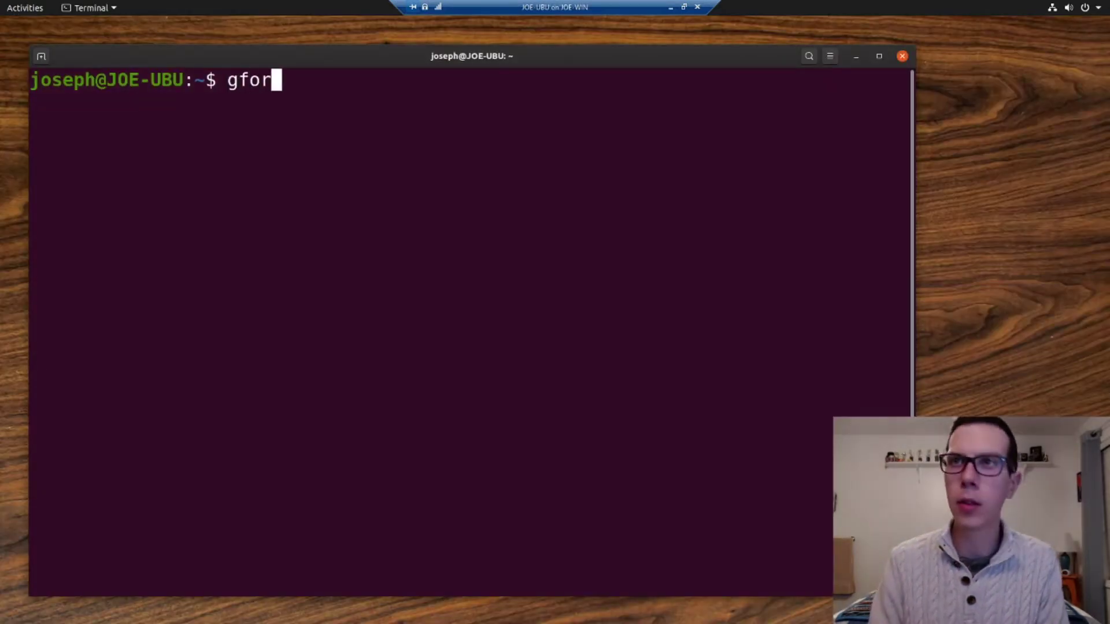
# - Launch gforth and enter the undefined word borb to get the Undefined word error
pyautogui.press('Return')
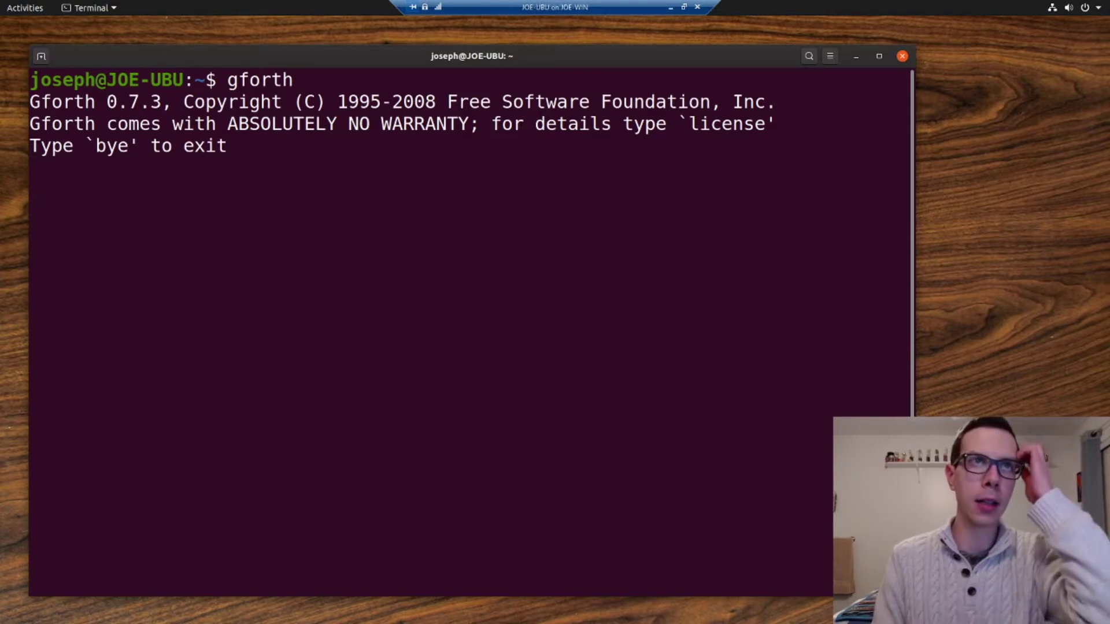
pyautogui.write('borb')
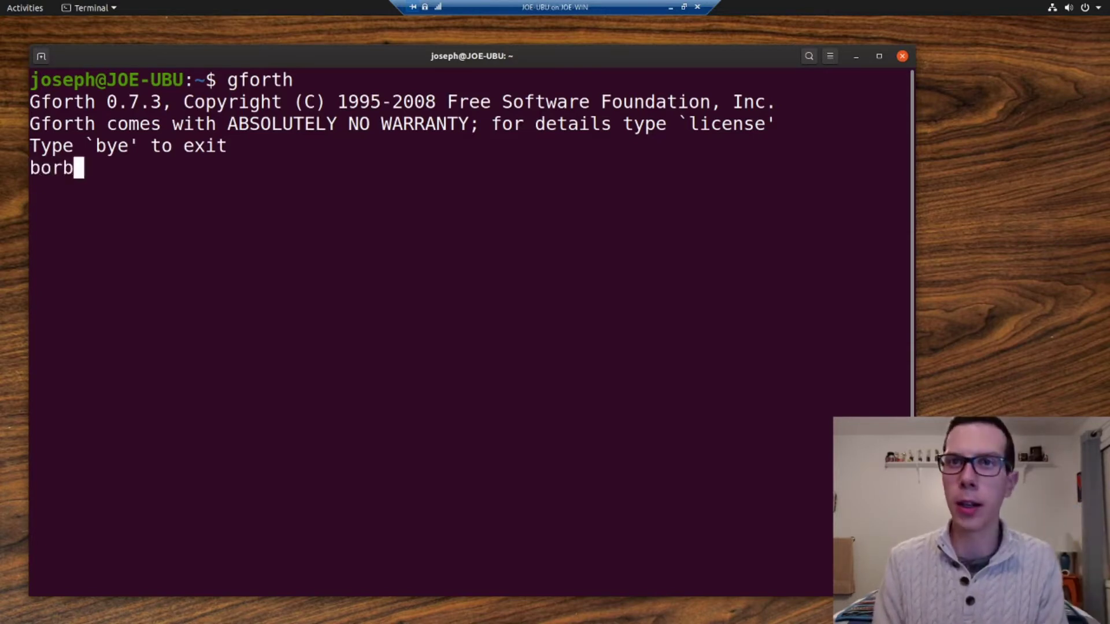
pyautogui.press('BackSpace')
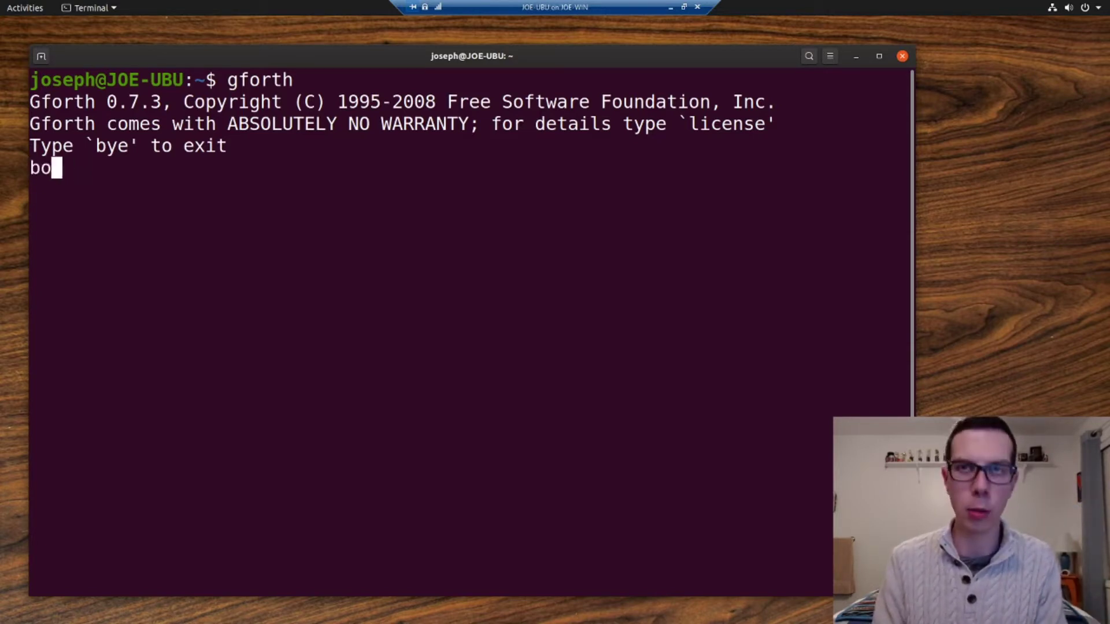
pyautogui.press('Return')
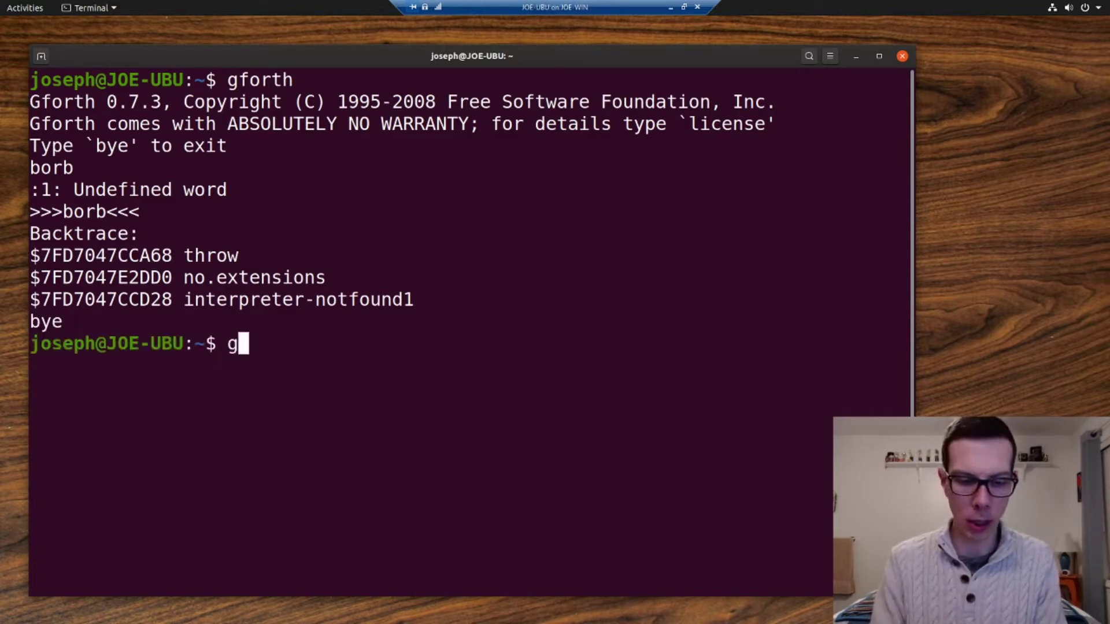
# - Restart Gforth loading the joes_lib.fs library file
pyautogui.write('forth')
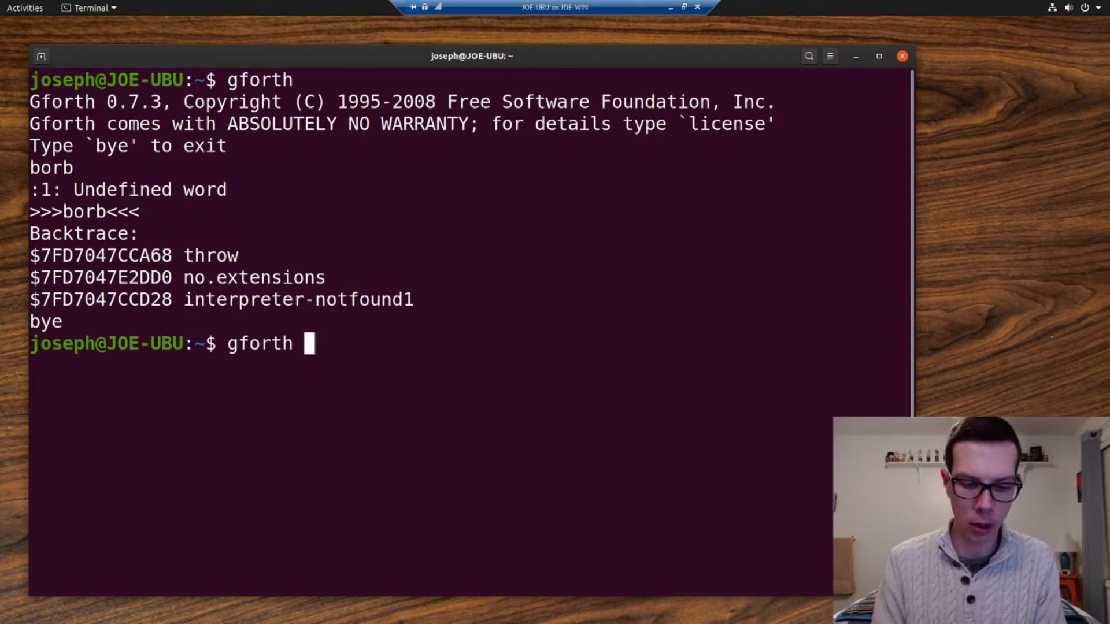
pyautogui.write('joes')
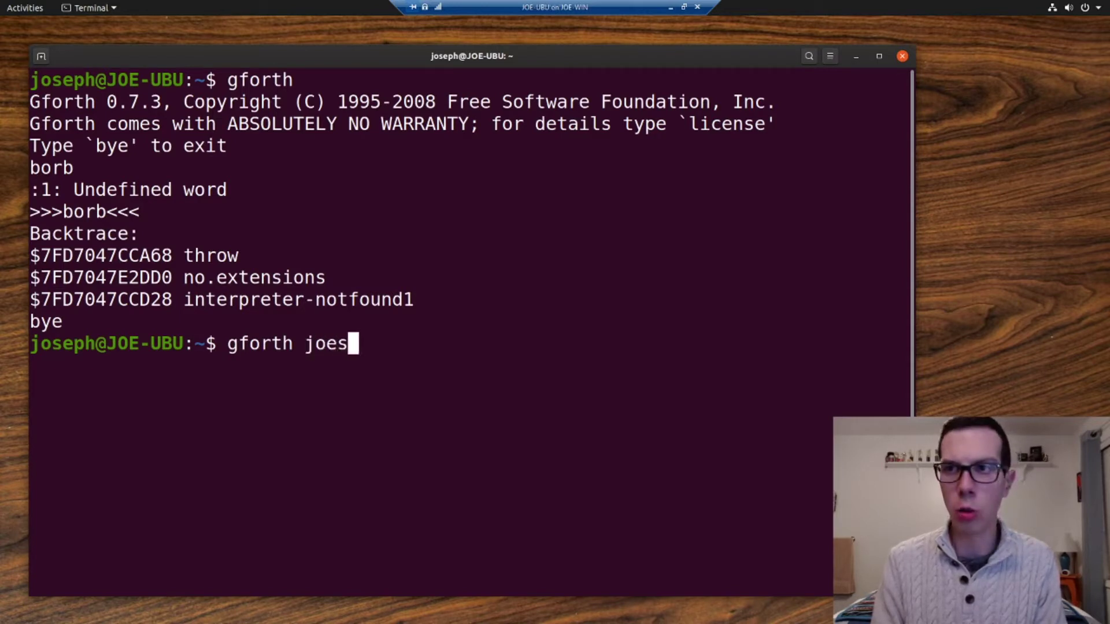
pyautogui.write('_lib.fs')
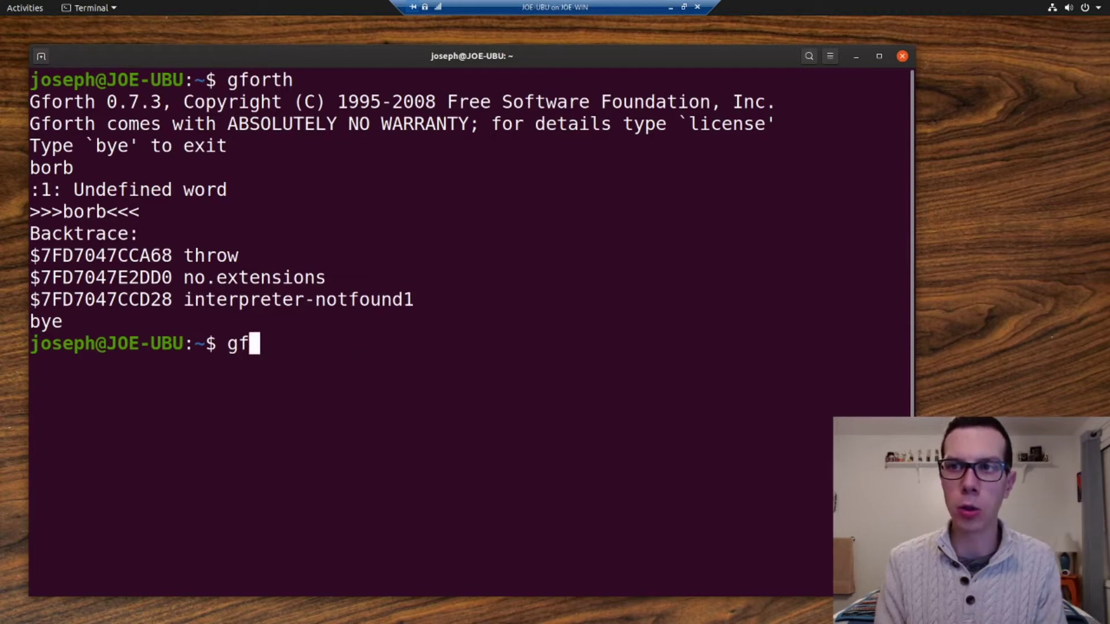
pyautogui.press('BackSpace')
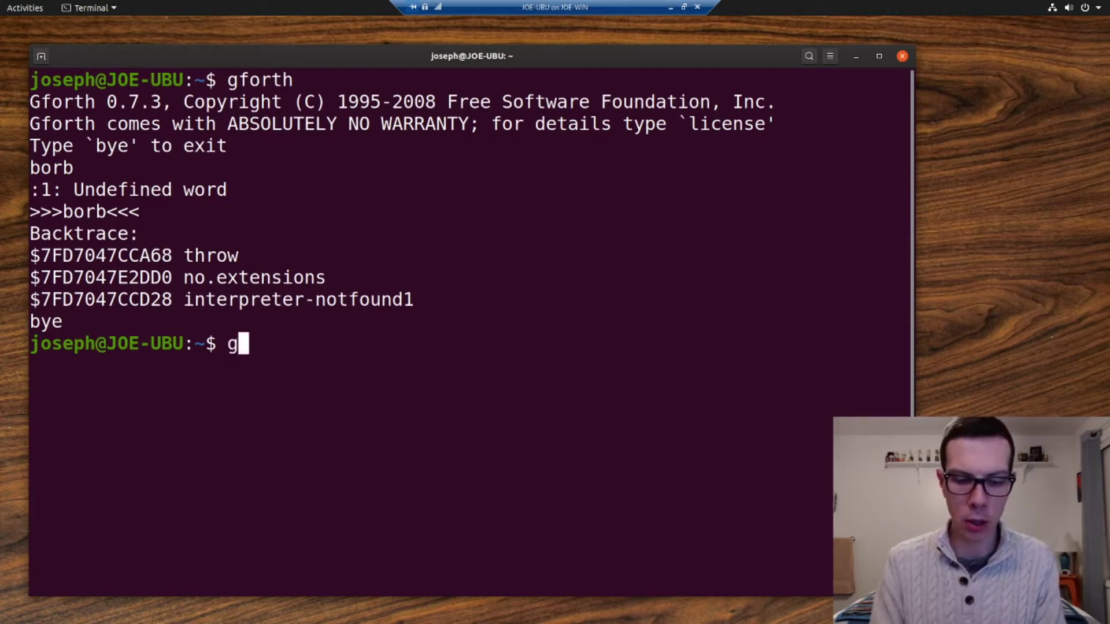
pyautogui.press('Return')
pyautogui.write(': borb')
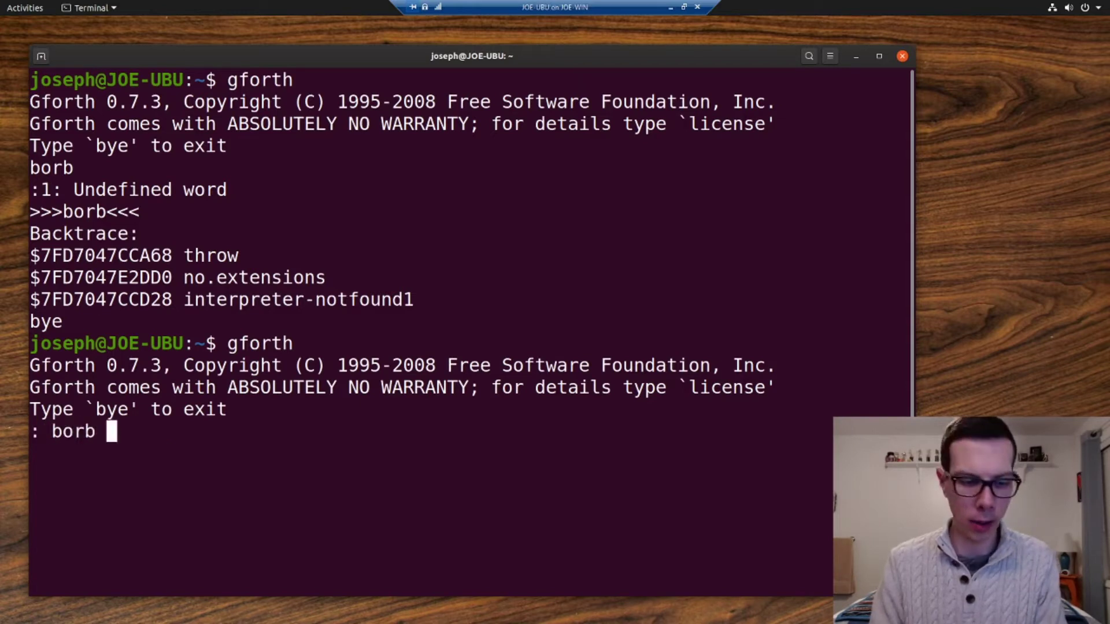
# - Define the word borb as ': borb 2 / ;' and get it accepted with ok
pyautogui.write('2 /')
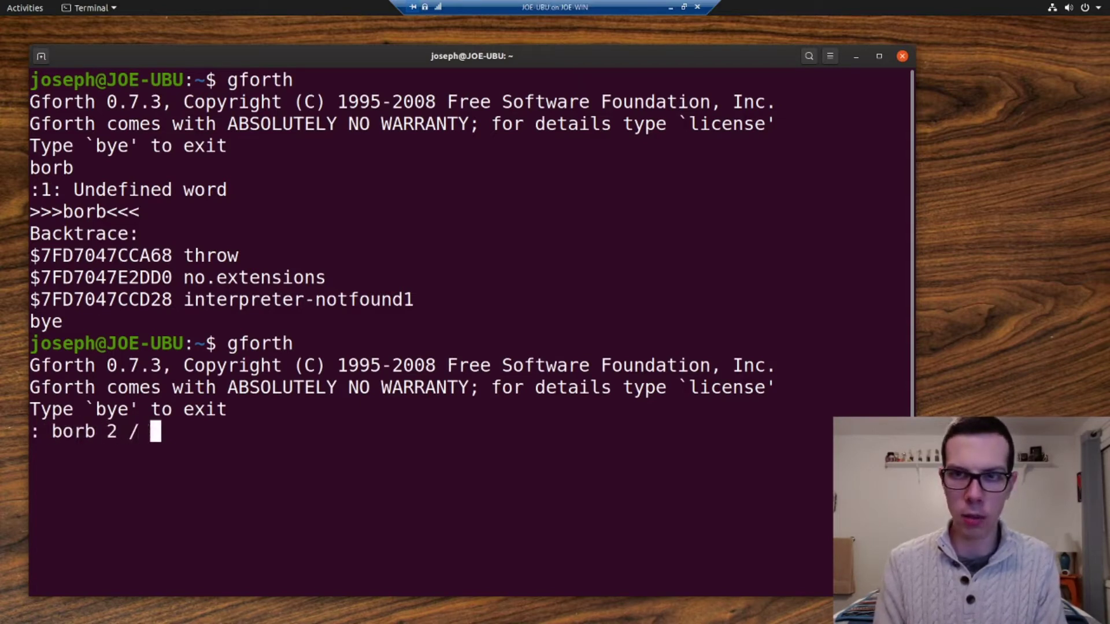
pyautogui.write(';')
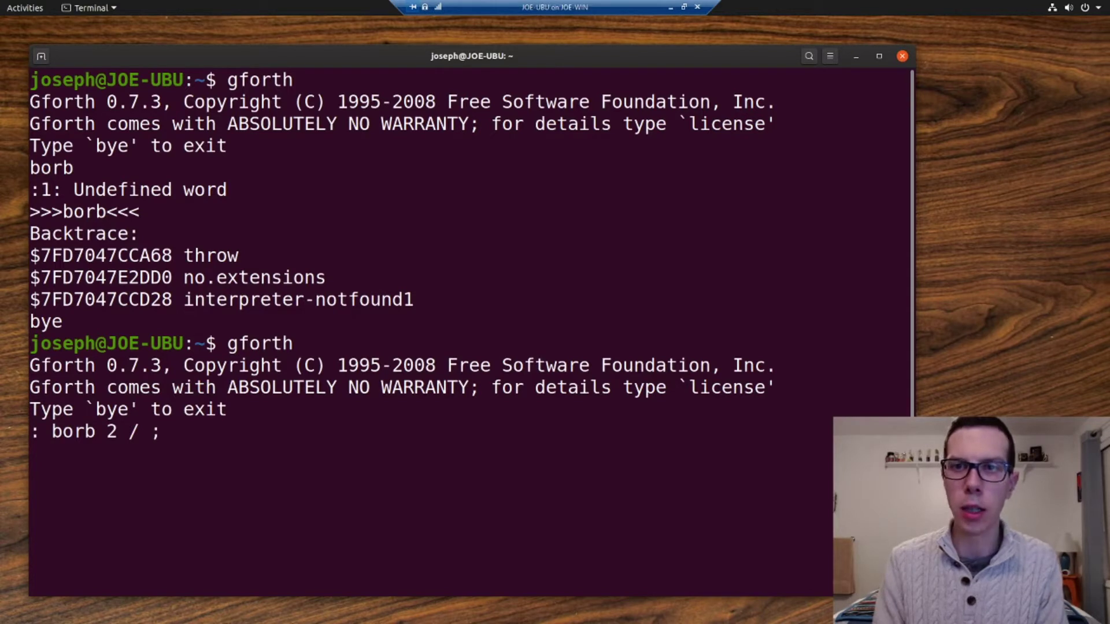
pyautogui.press('Return')
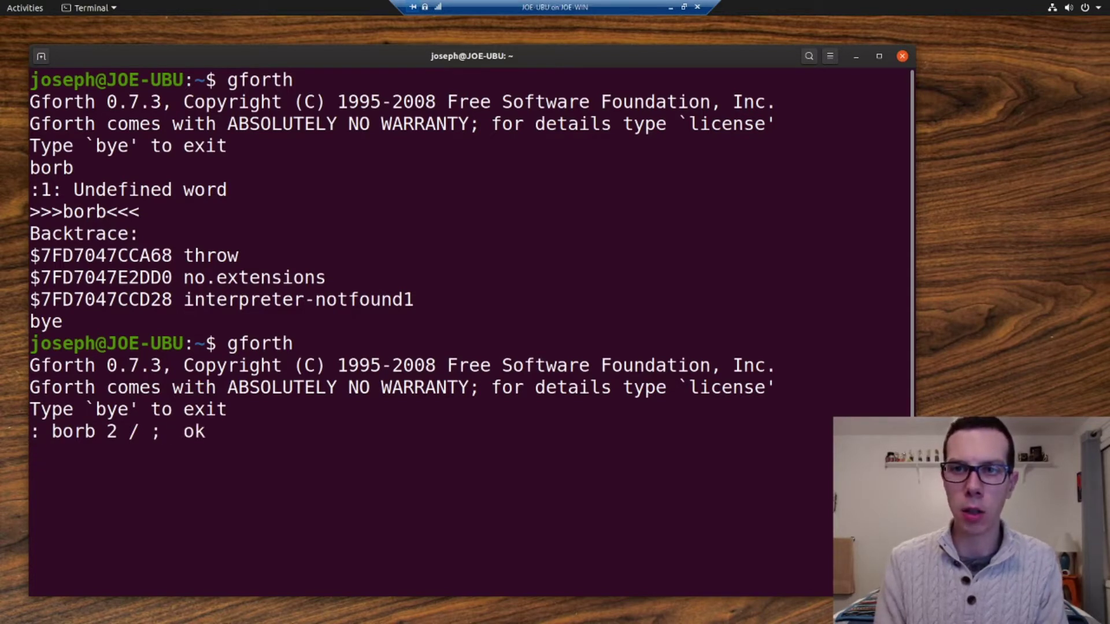
pyautogui.press('Return')
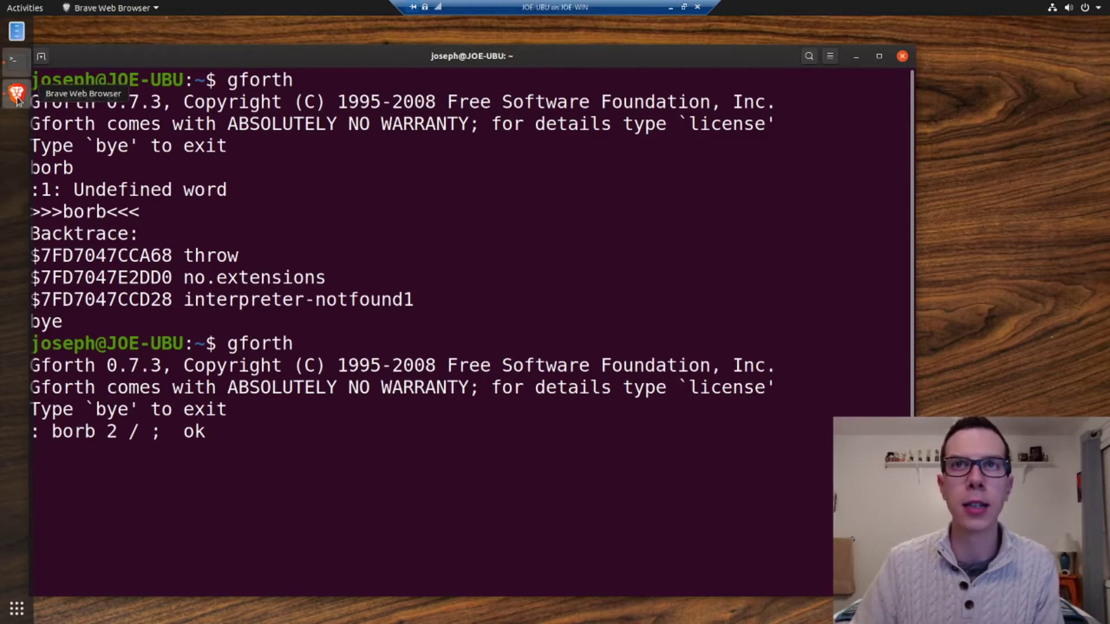
# - Close the Forth Language tab and scroll the Gforth manual's Word Index past the E entries
pyautogui.click(16, 93)
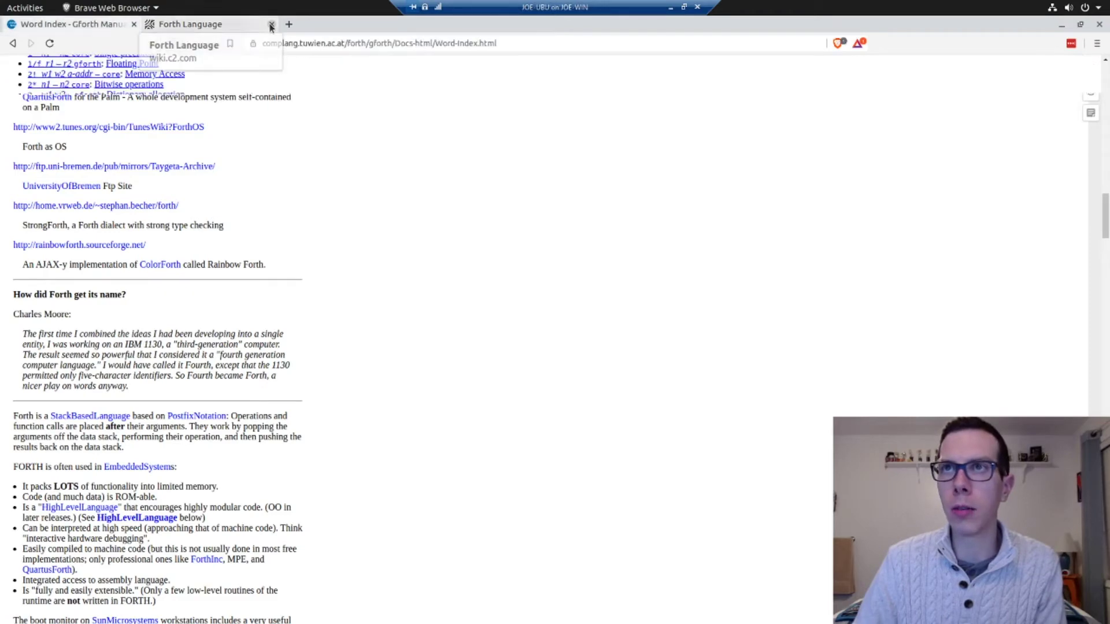
pyautogui.click(271, 23)
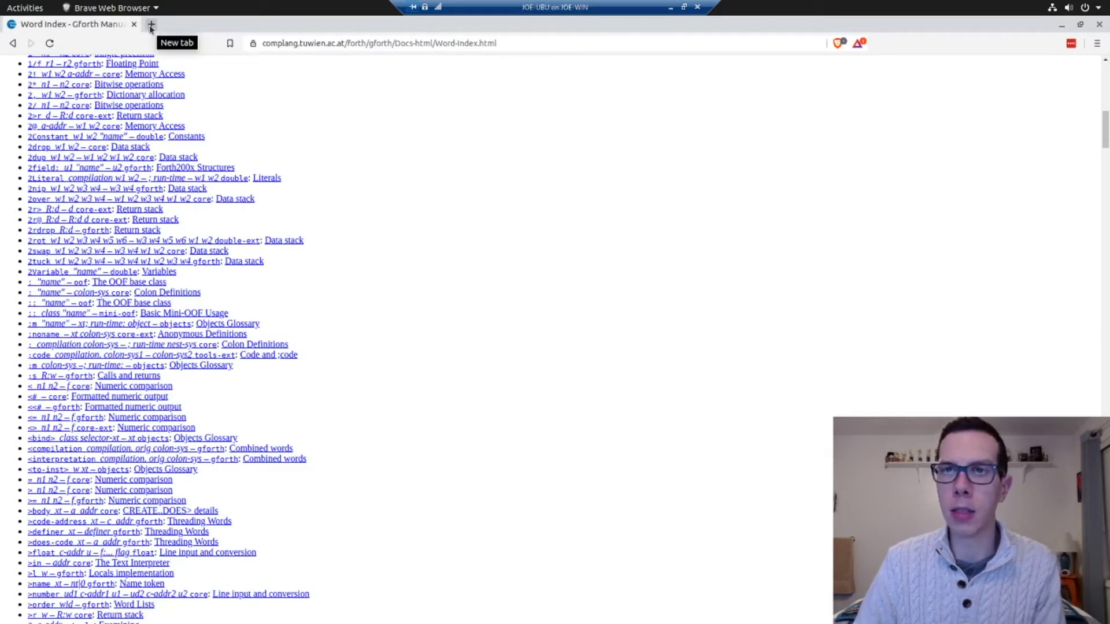
pyautogui.moveTo(238, 118)
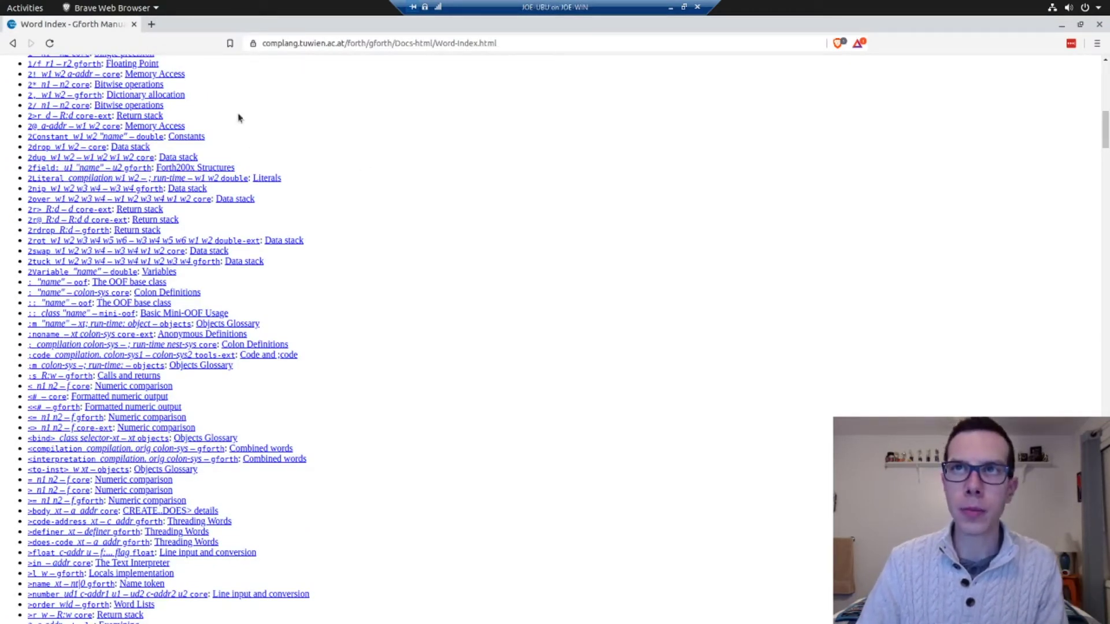
pyautogui.moveTo(203, 138)
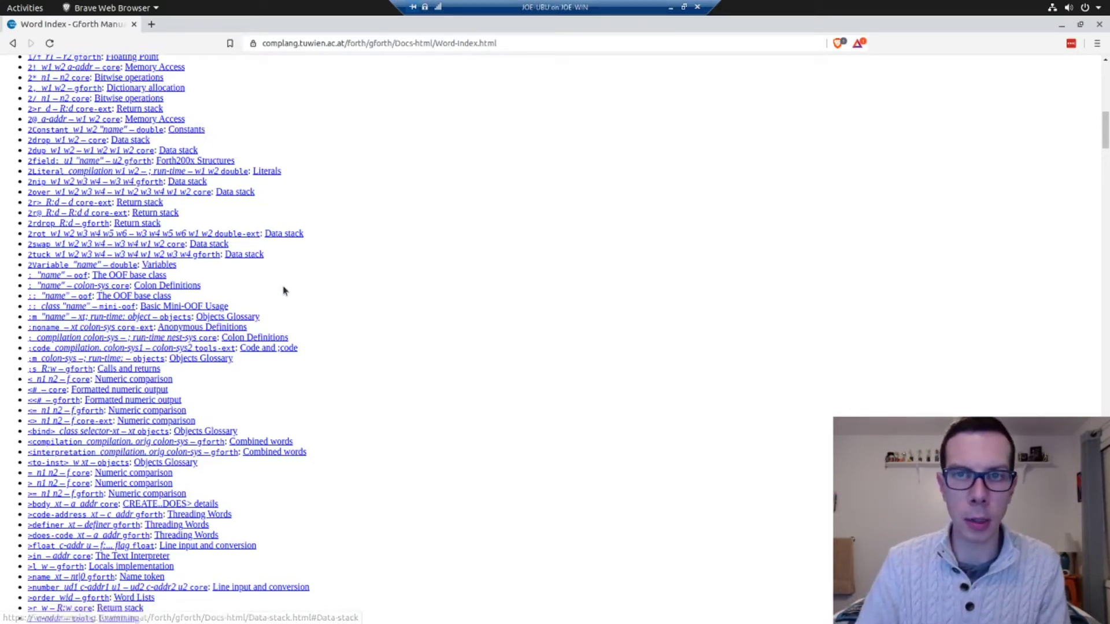
pyautogui.scroll(-3)
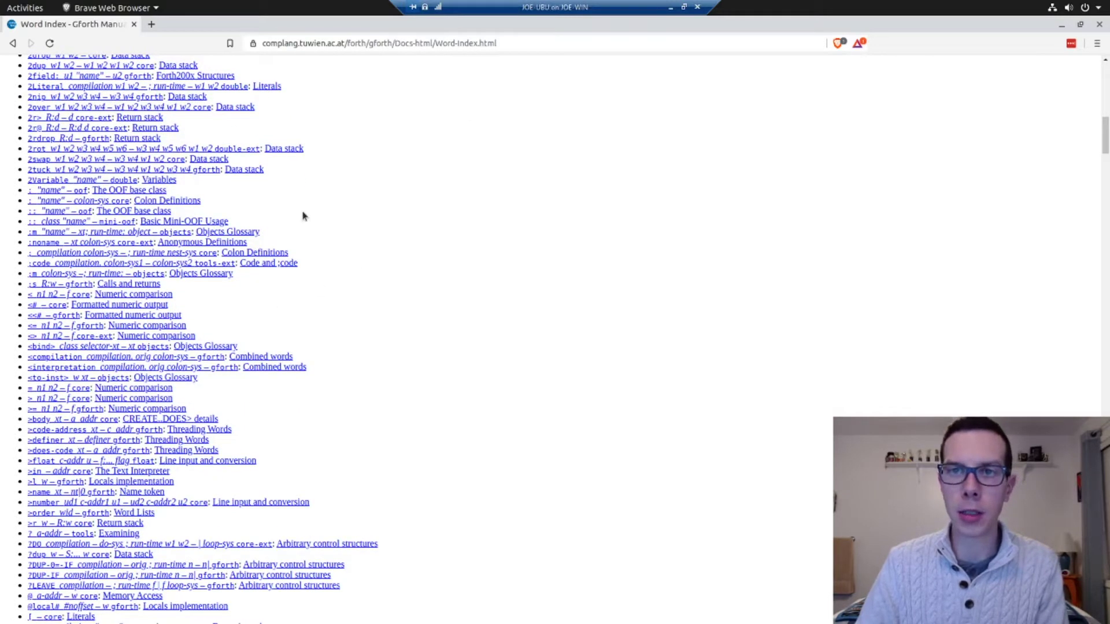
pyautogui.scroll(-3)
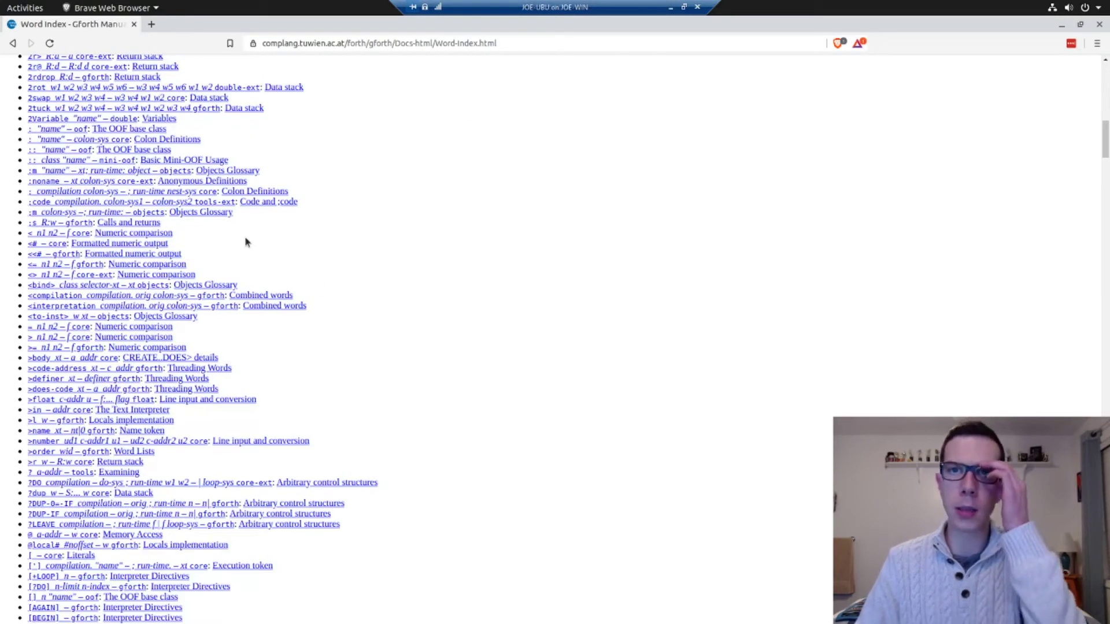
pyautogui.moveTo(885, 222)
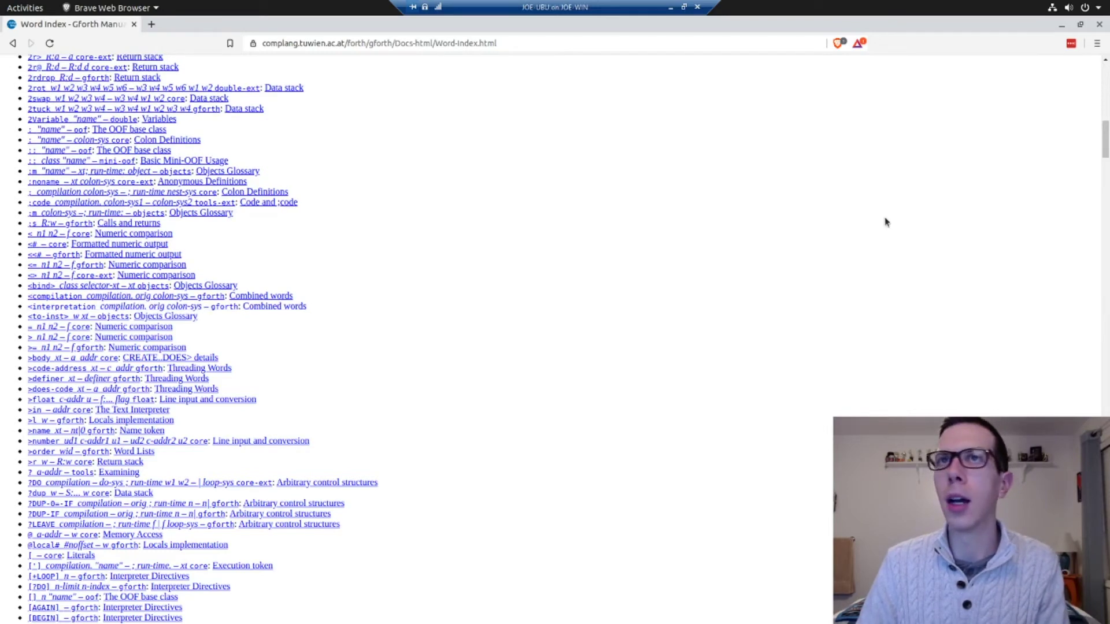
pyautogui.scroll(3)
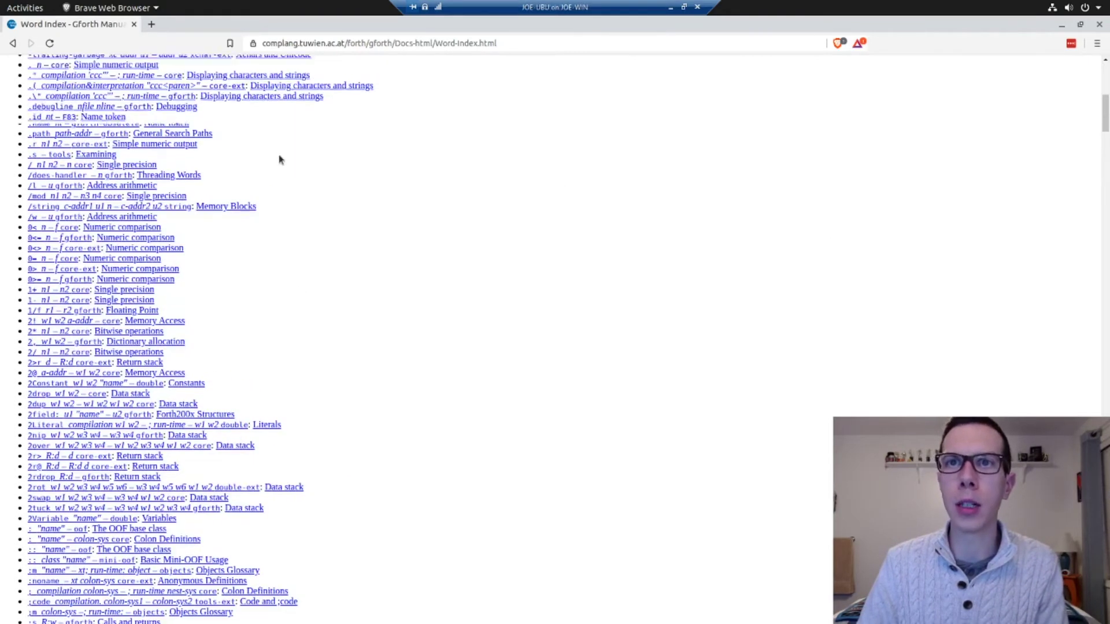
pyautogui.scroll(-3)
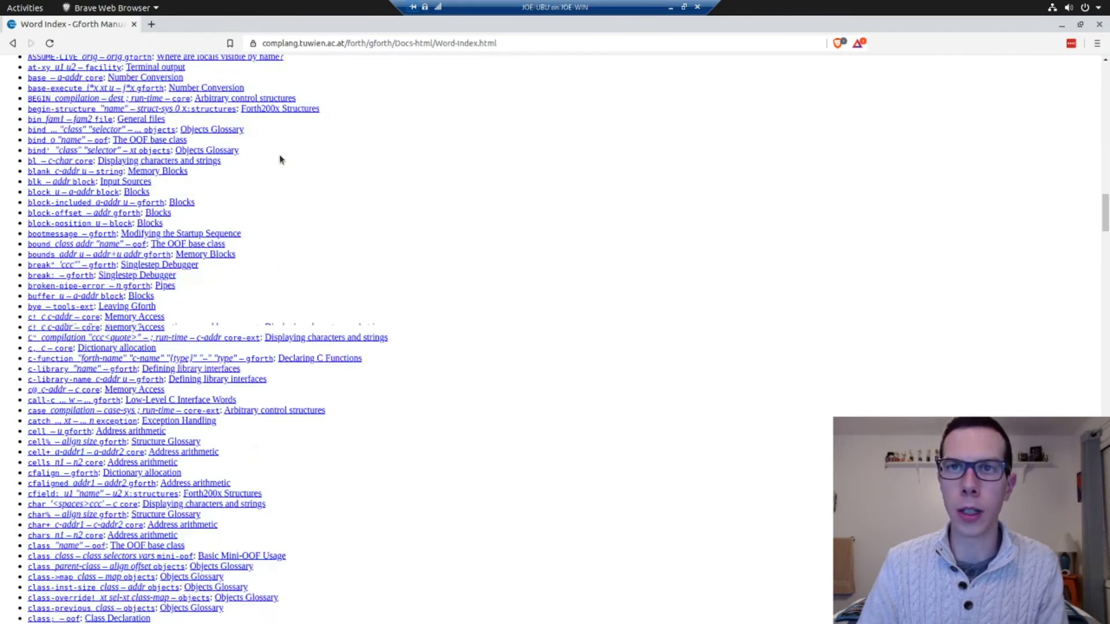
pyautogui.scroll(-3)
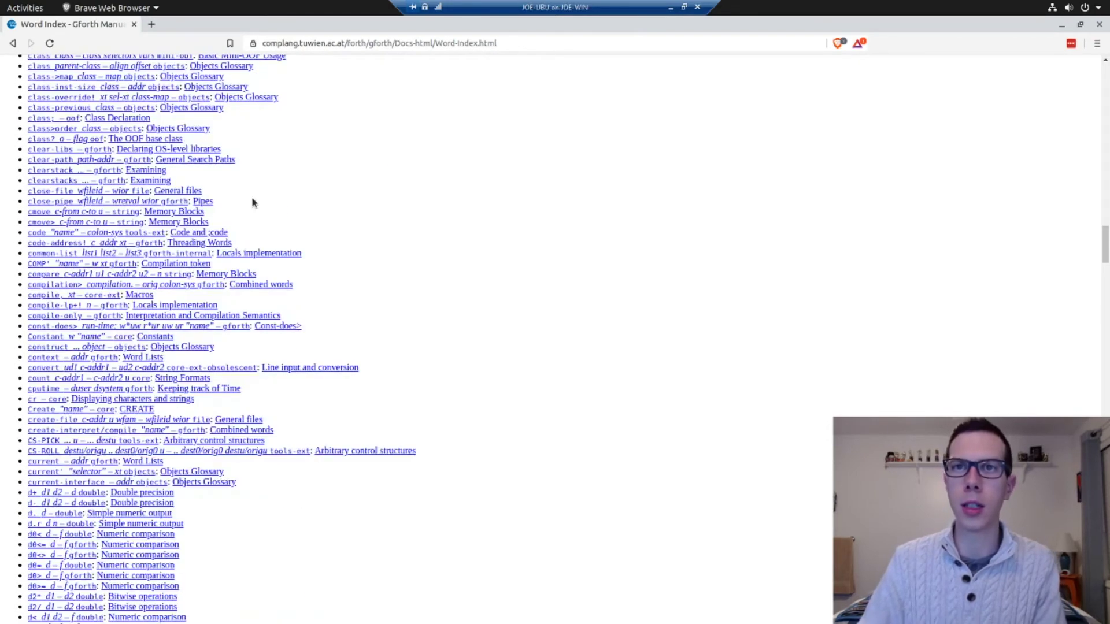
pyautogui.scroll(-3)
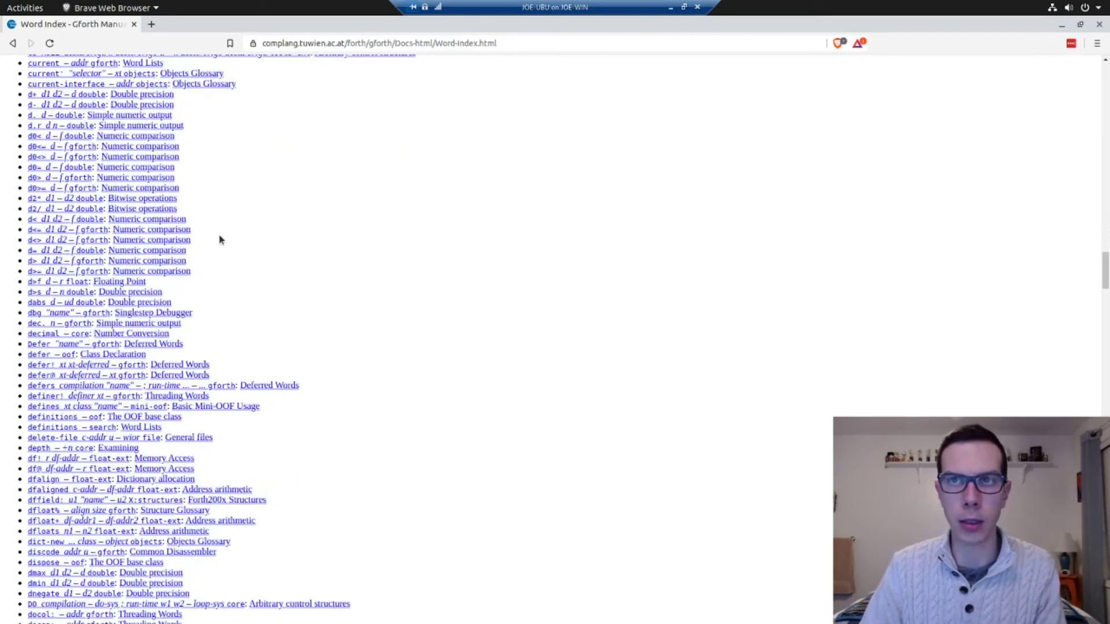
pyautogui.scroll(-3)
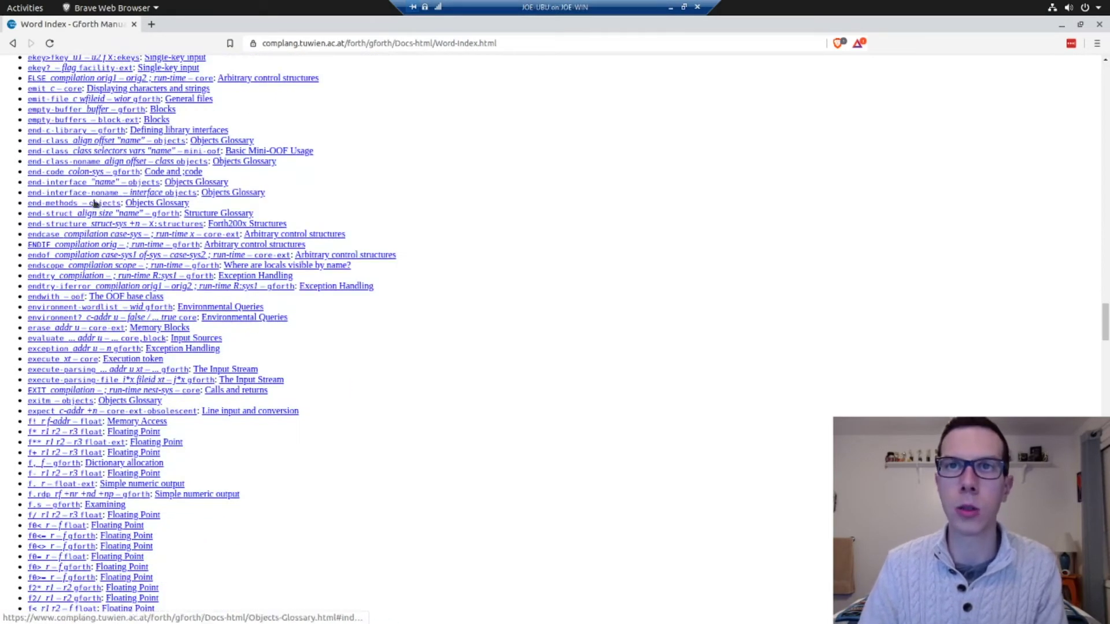
pyautogui.moveTo(57, 223)
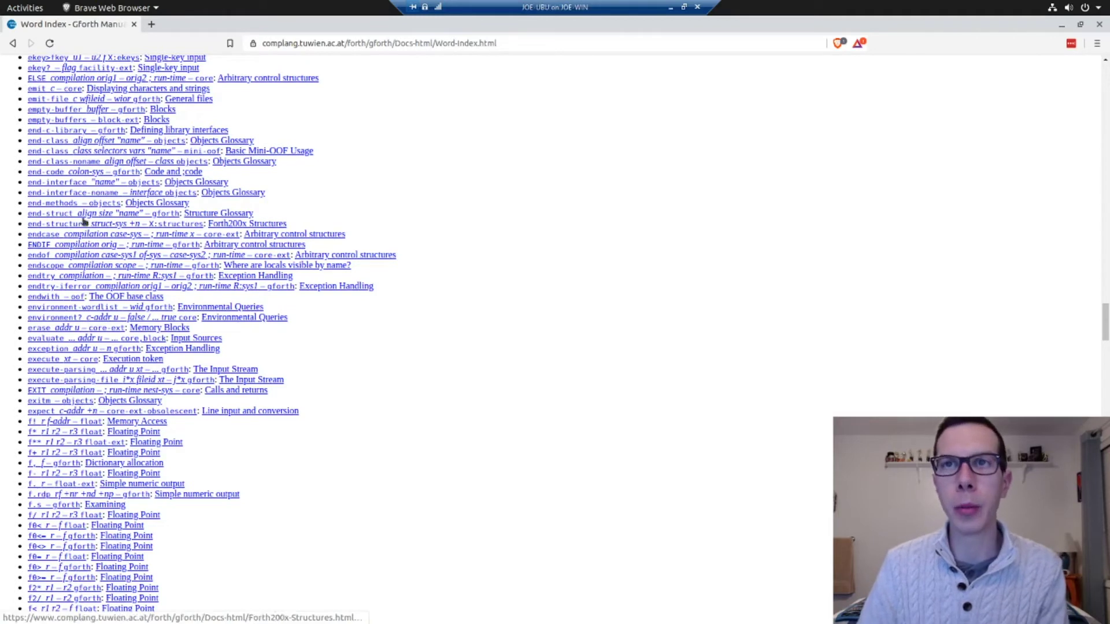
pyautogui.moveTo(76, 171)
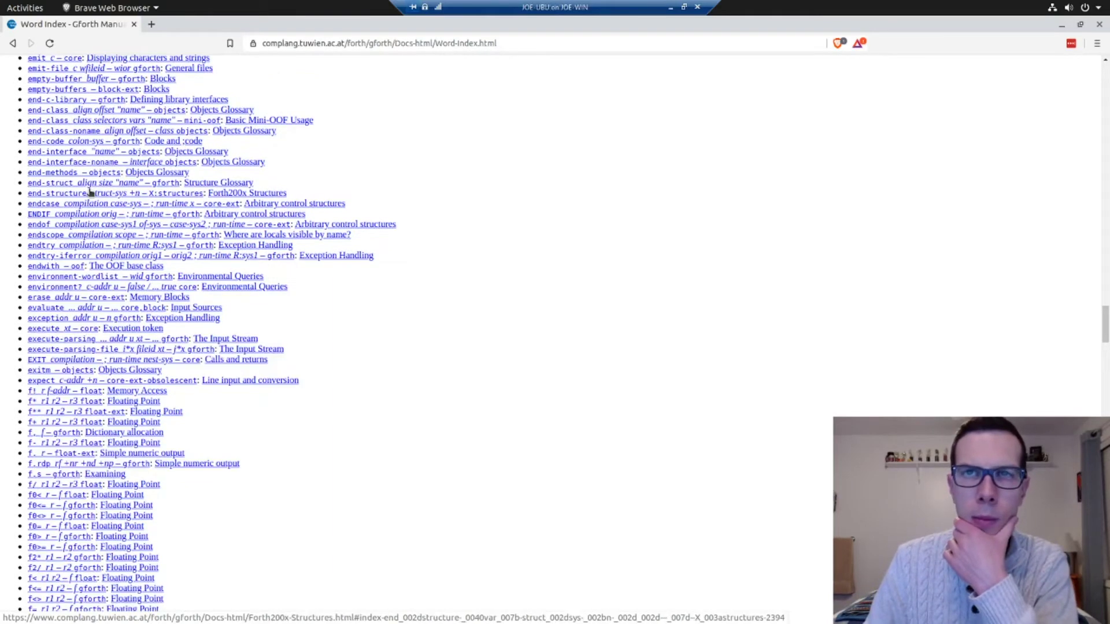
pyautogui.moveTo(48, 110)
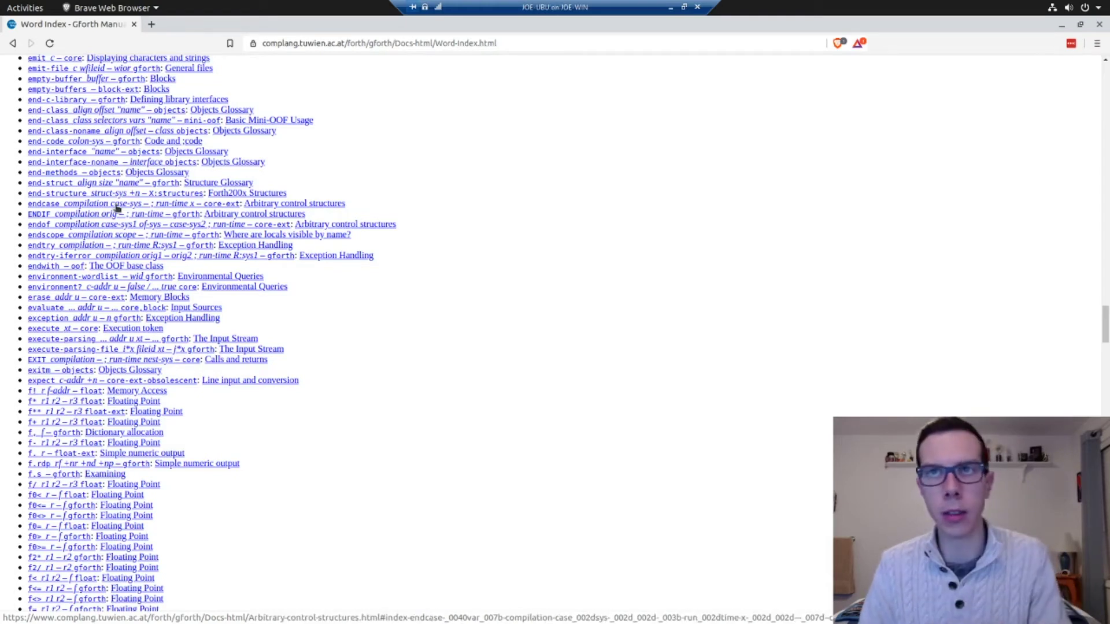
pyautogui.moveTo(376, 141)
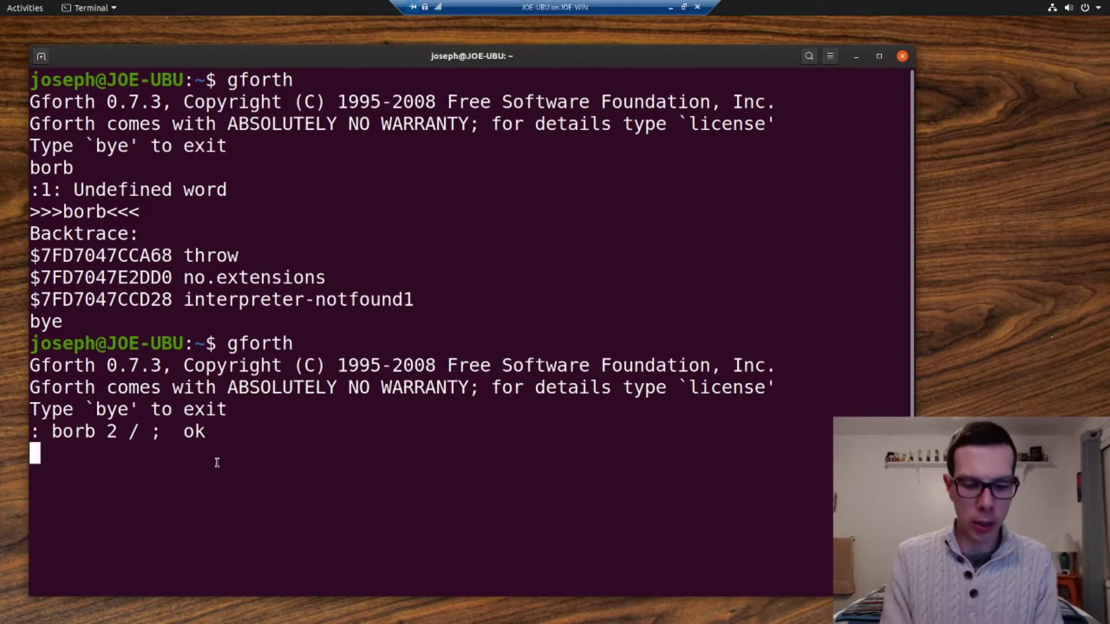
# - Decompile borb with 'see borb', showing it as '2 /'
pyautogui.write('see')
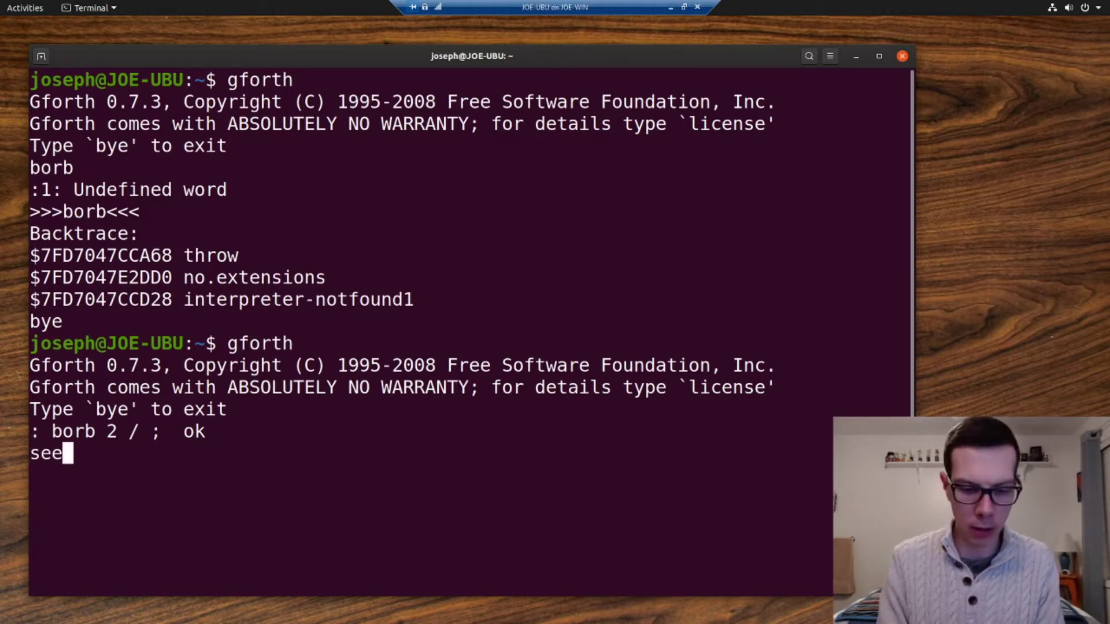
pyautogui.write('borb')
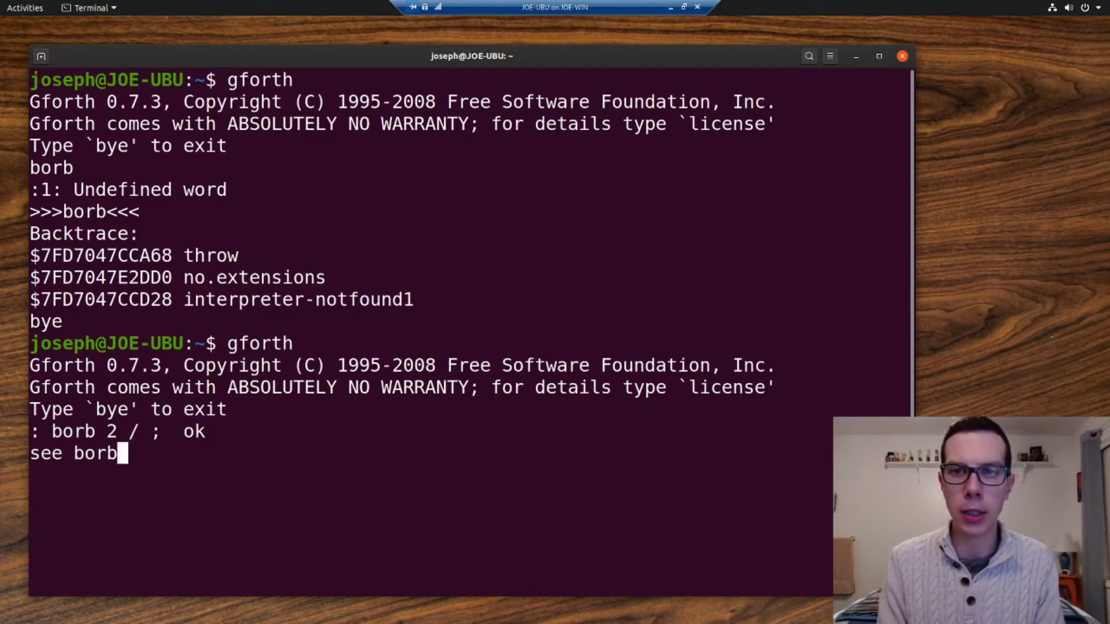
pyautogui.press('BackSpace')
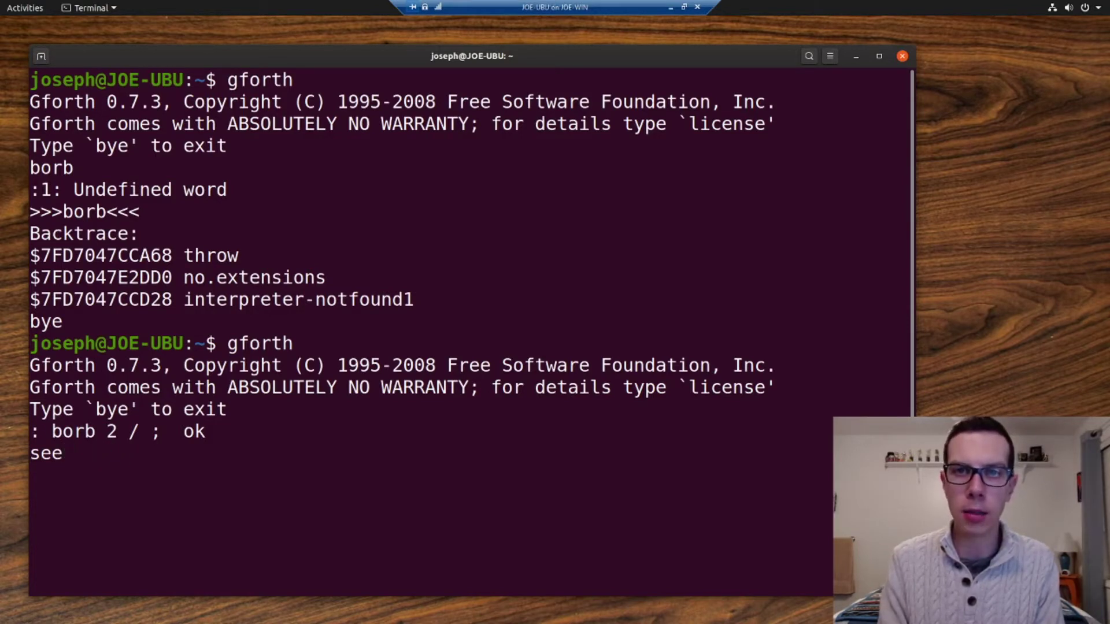
pyautogui.write('borb')
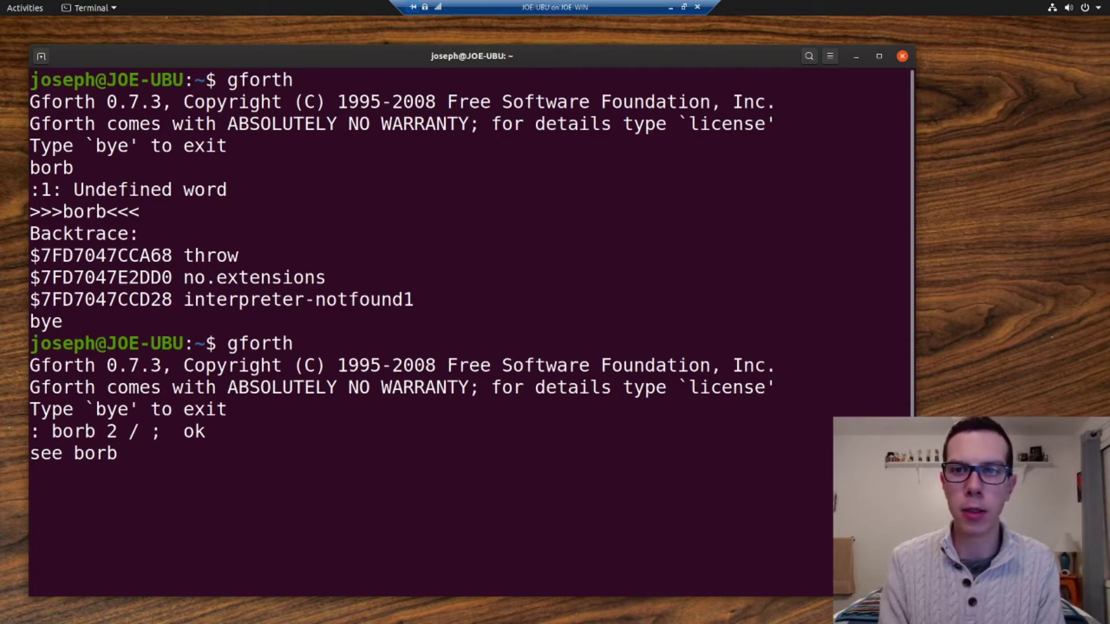
pyautogui.press('Return')
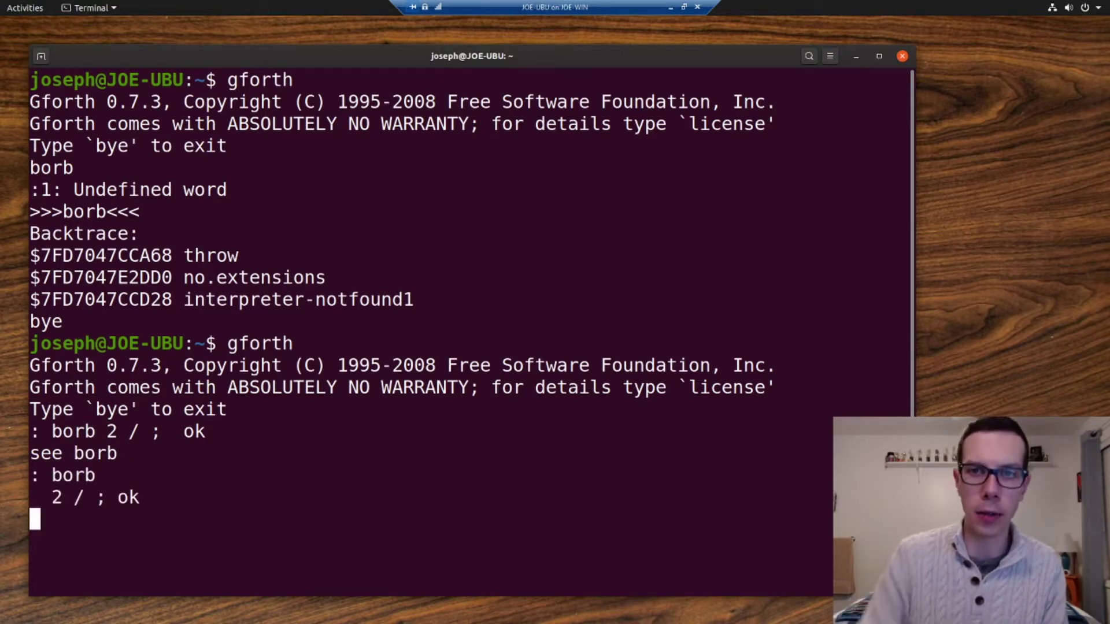
# - Define hello to print "hello, world" and decompile it with 'see hello'
pyautogui.write(':')
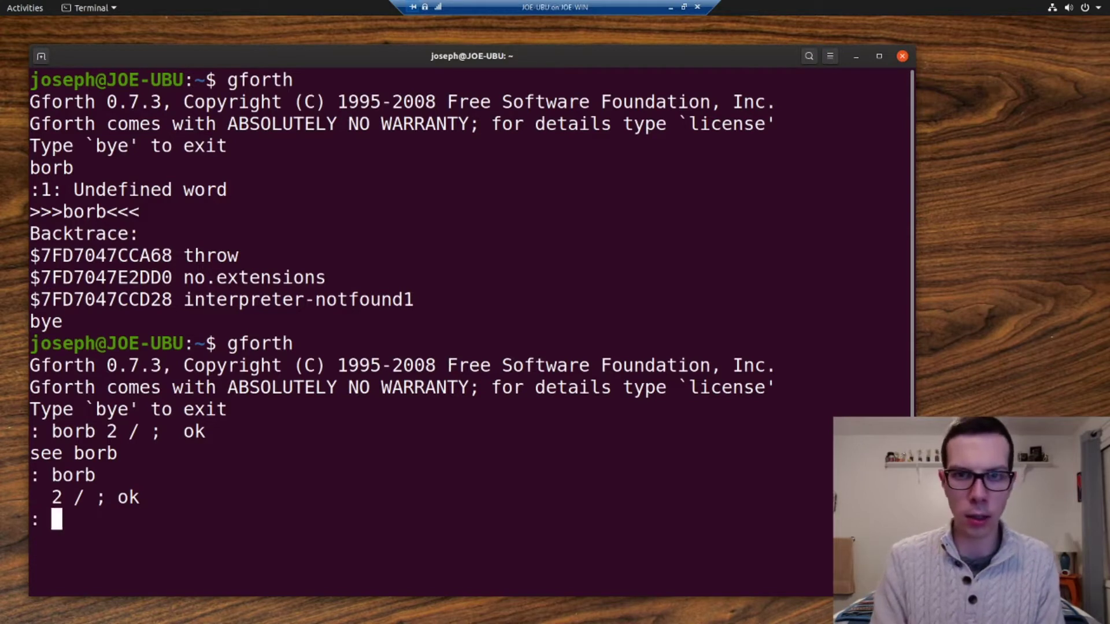
pyautogui.write('hello')
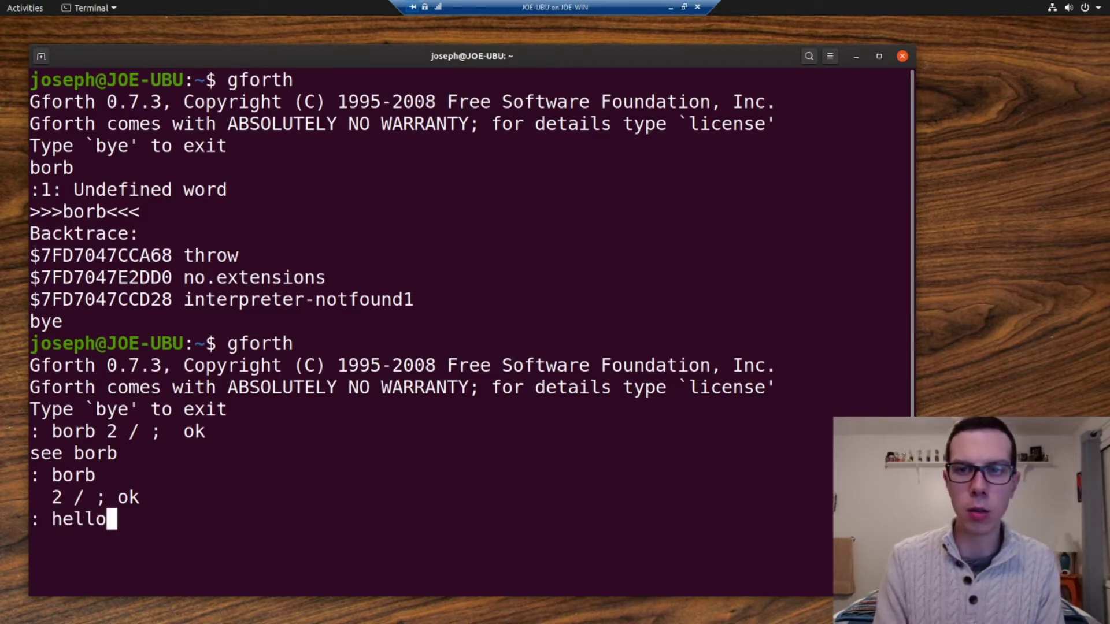
pyautogui.write('.')
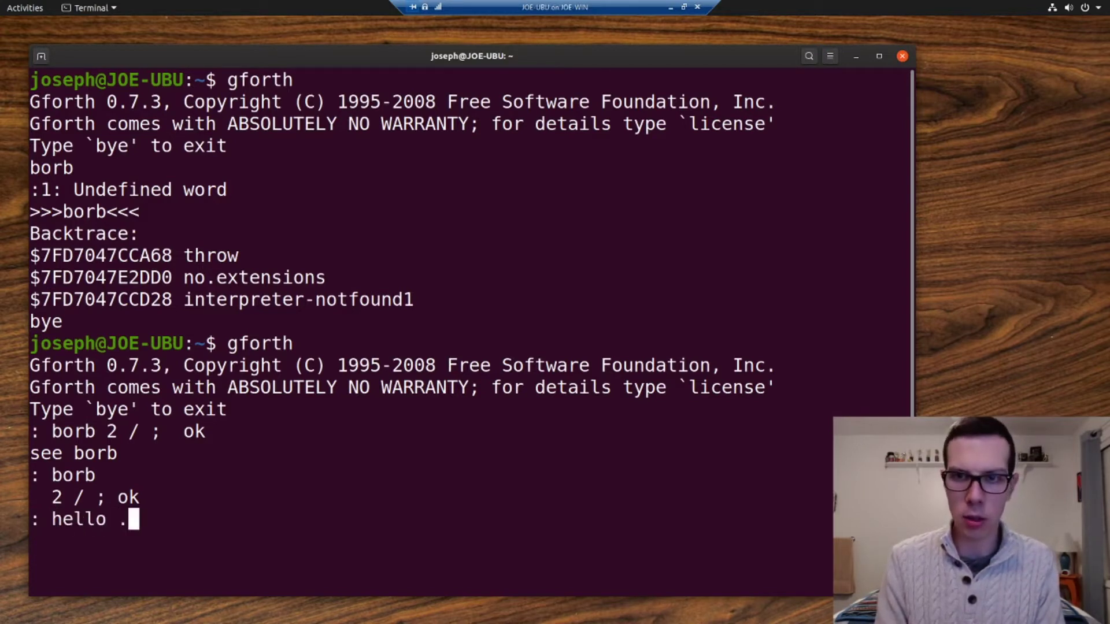
pyautogui.write('" hello')
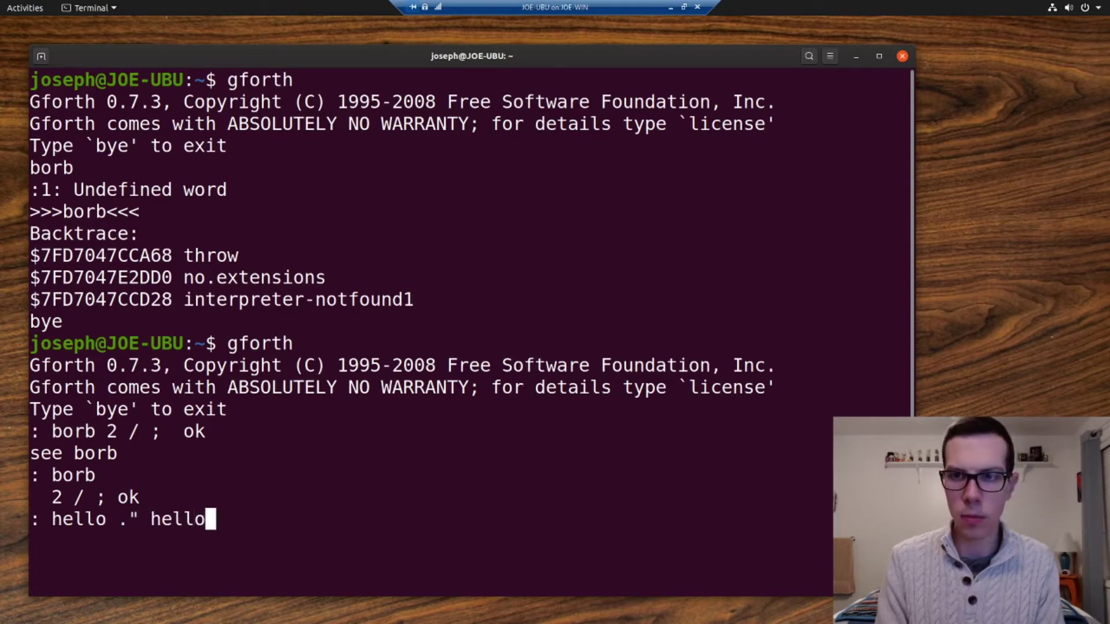
pyautogui.write(', world" ;  ok')
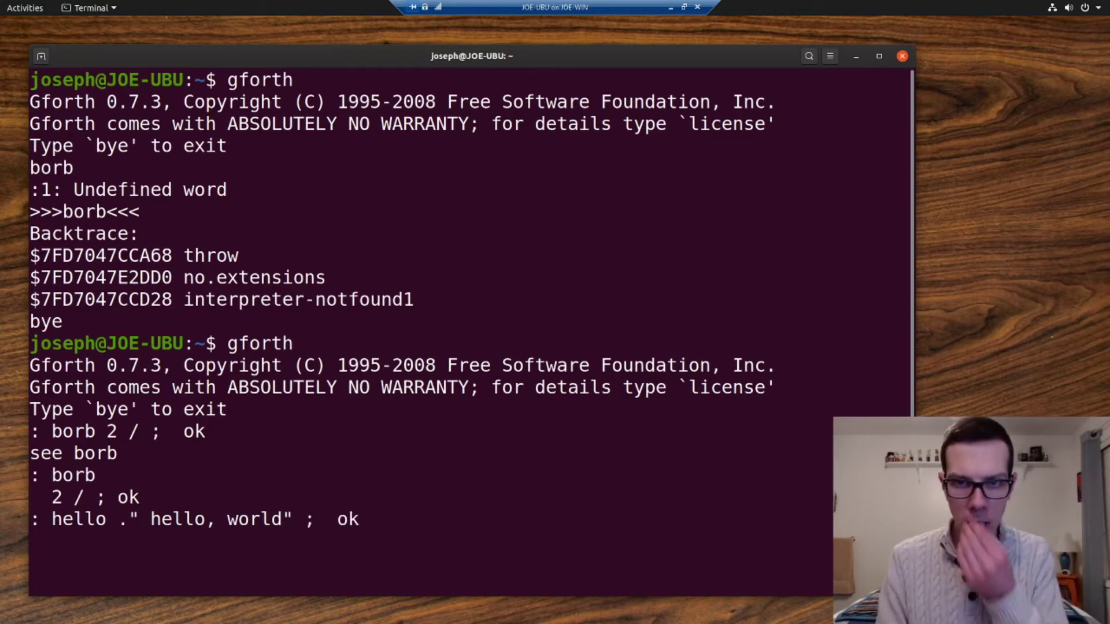
pyautogui.write('see hello')
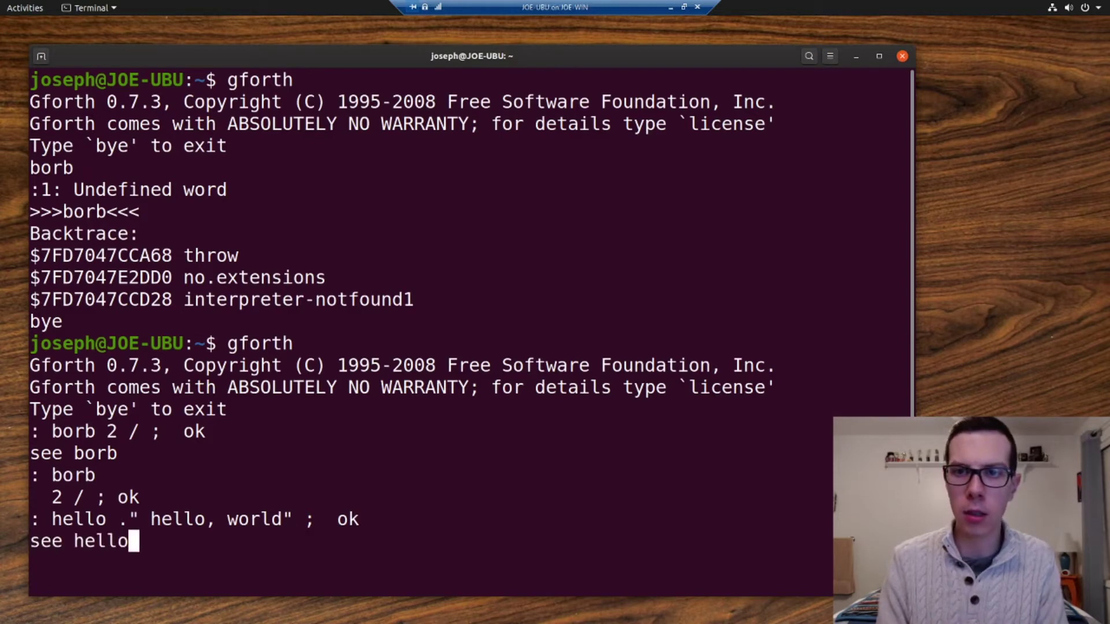
pyautogui.press('Return')
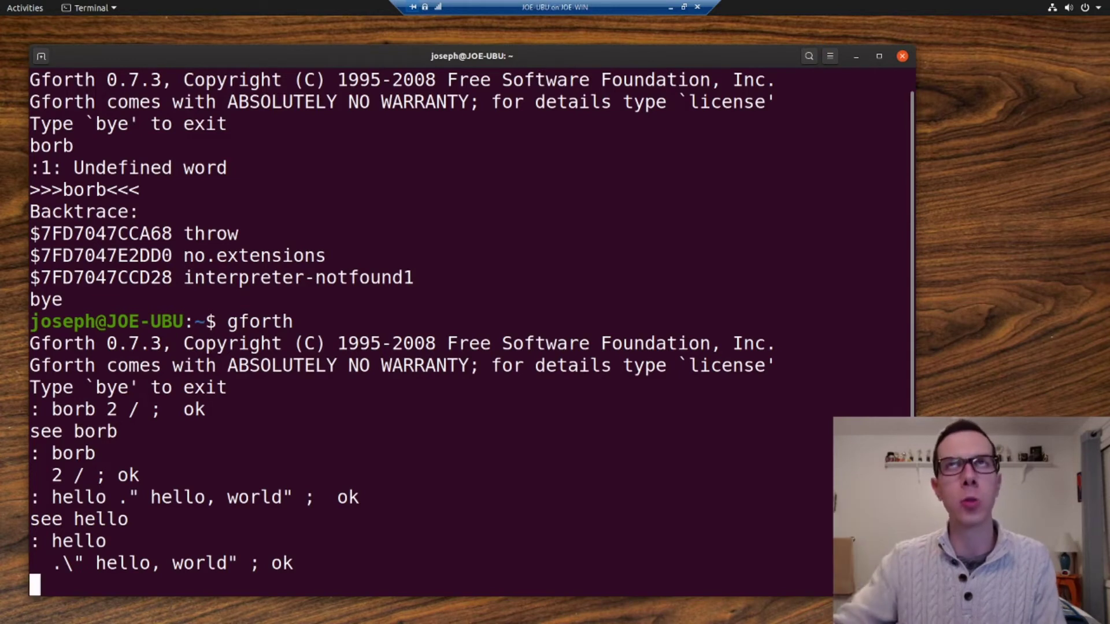
pyautogui.moveTo(13, 242)
pyautogui.write('clear')
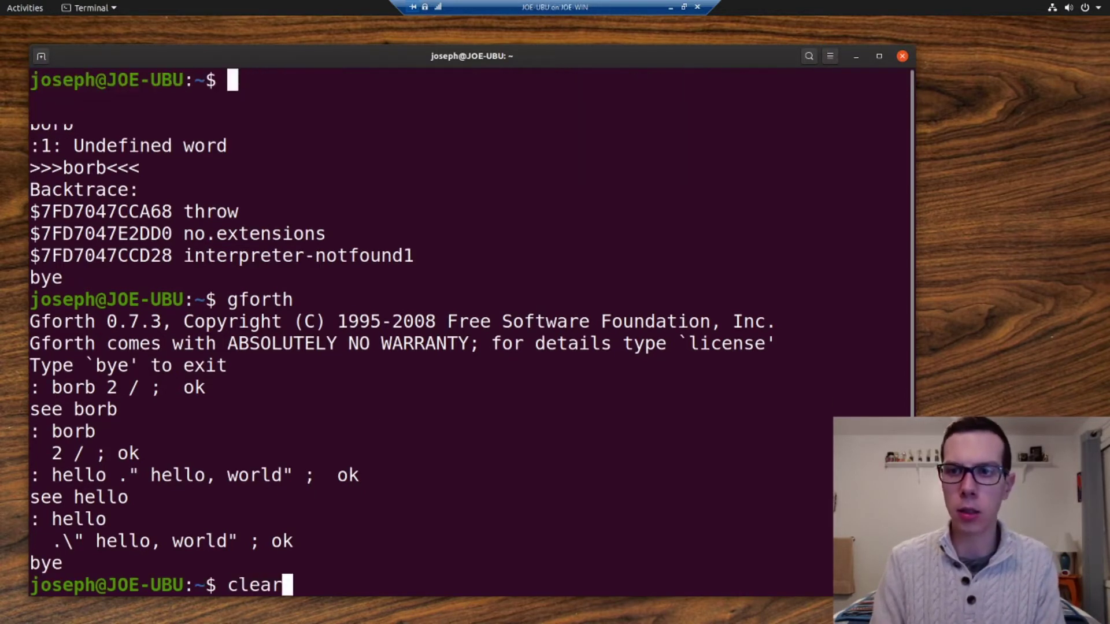
# - In a cleared fresh Gforth session, push 2 5 7, dup the top and show the stack with .s
pyautogui.press('Return')
pyautogui.write('gforth')
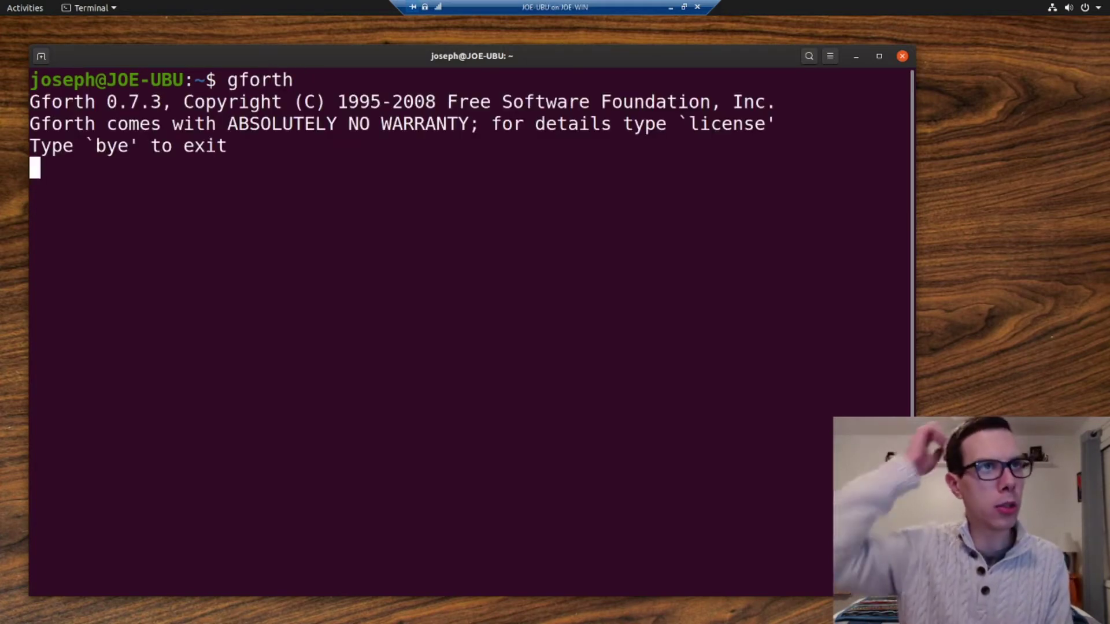
pyautogui.write('2 5 7  ok')
pyautogui.write('.s')
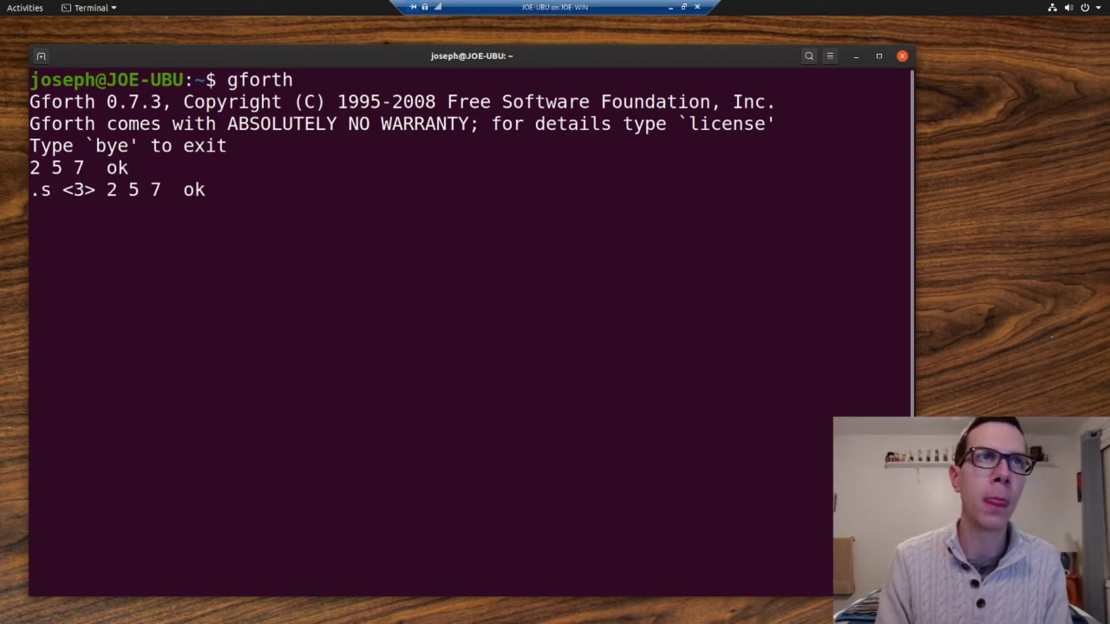
pyautogui.write('dup')
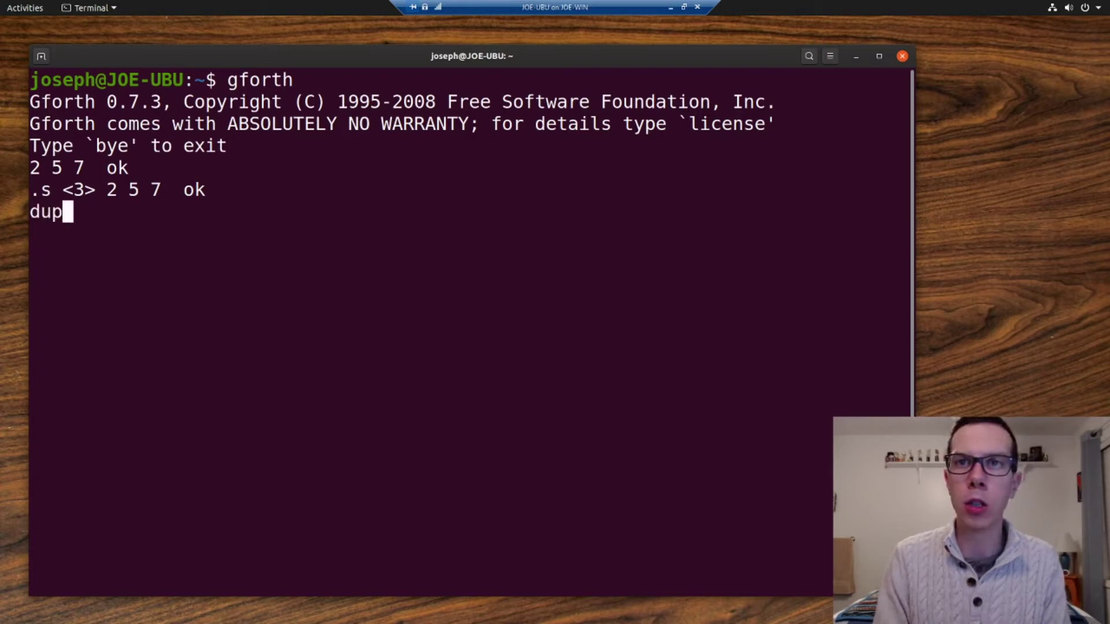
pyautogui.press('Return')
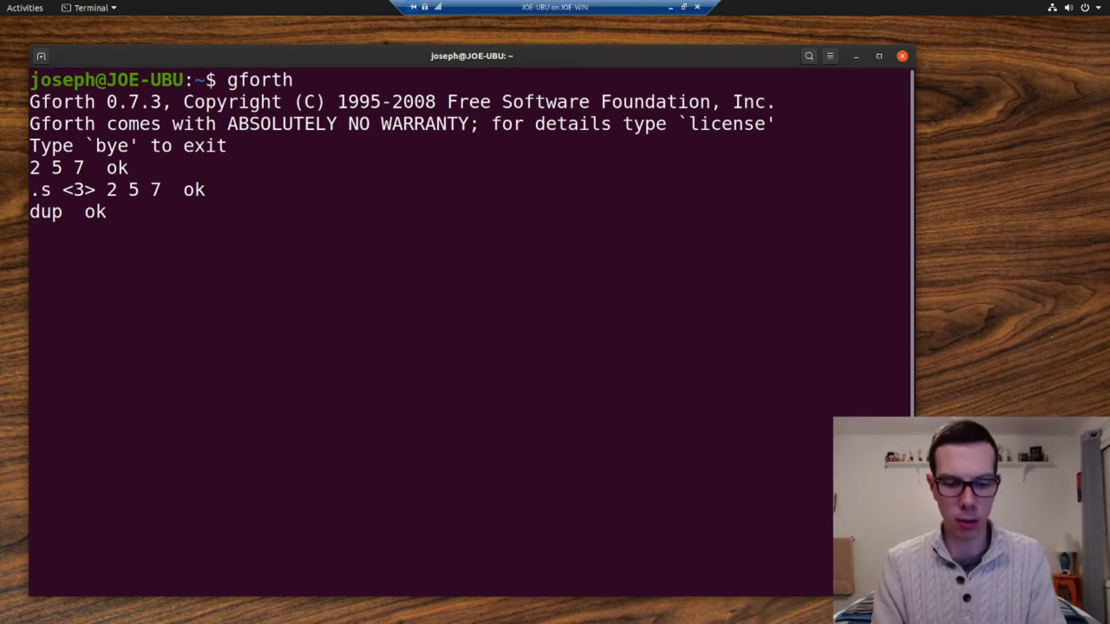
pyautogui.write('.s <4> 2 5 7 7  ok')
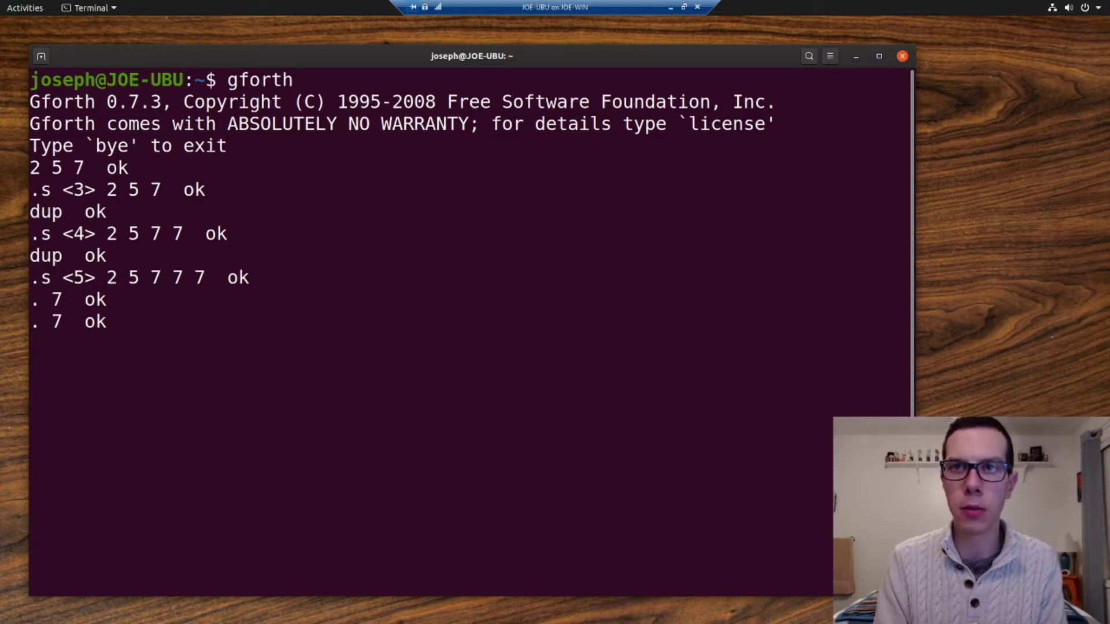
pyautogui.press('Return')
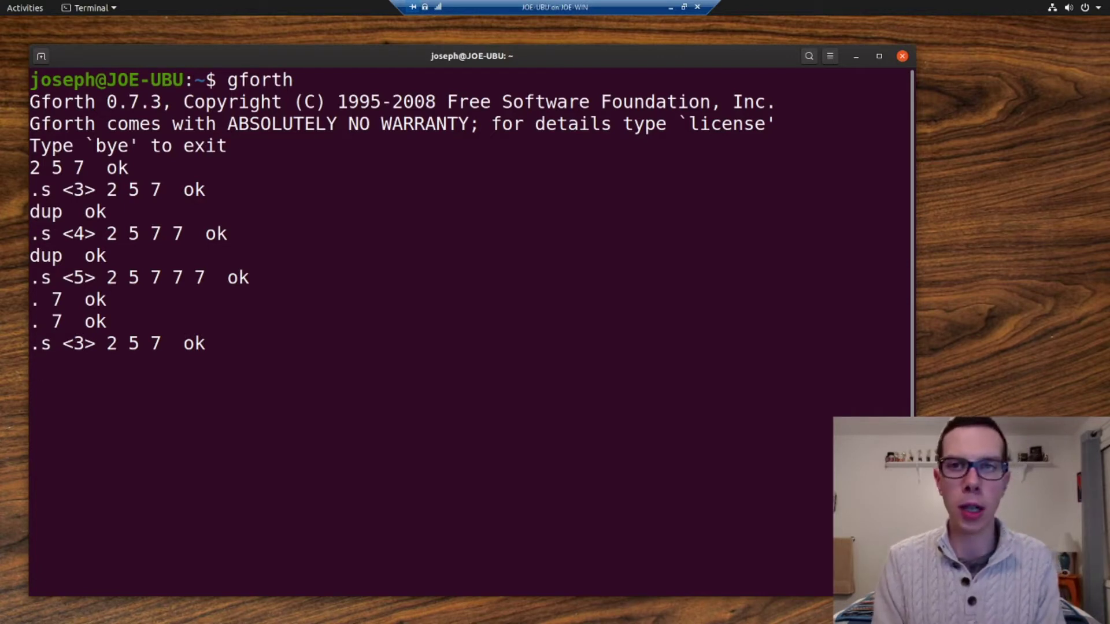
# - Print the top 7 with '.', drop the 5, then push 5 7 to restore 2 5 7
pyautogui.write('.')
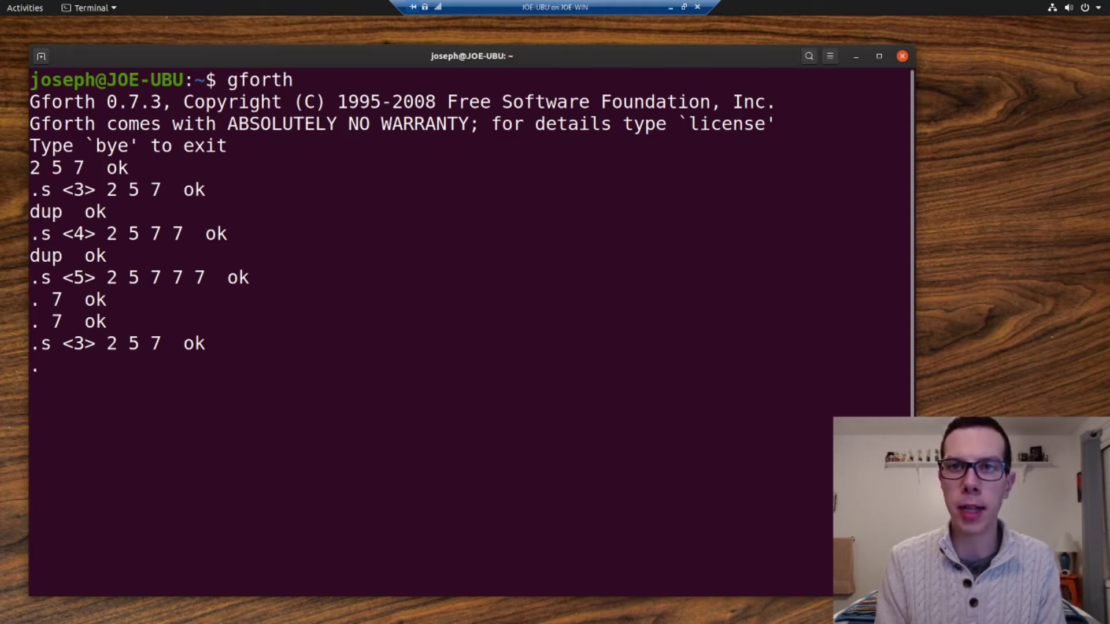
pyautogui.press('Return')
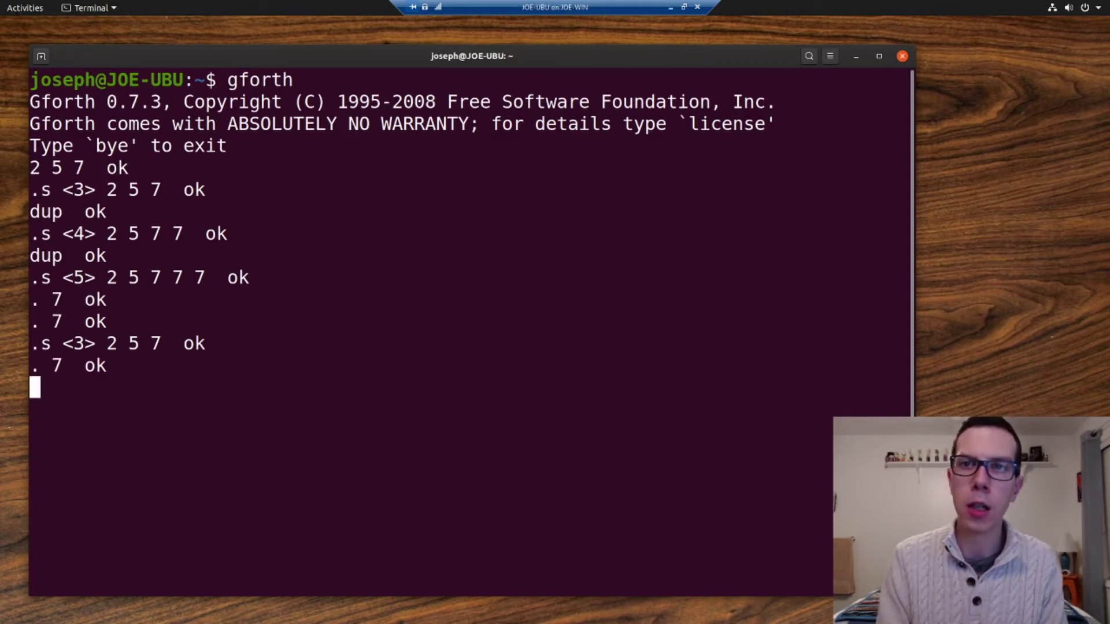
pyautogui.write('.s <2> 2 5  ok')
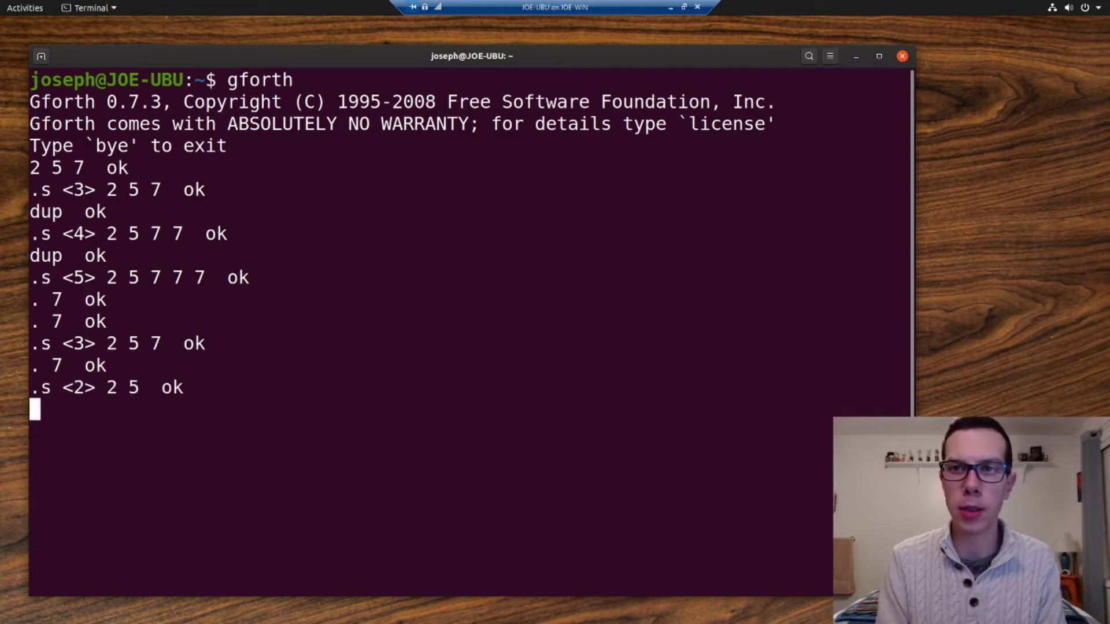
pyautogui.write('drop')
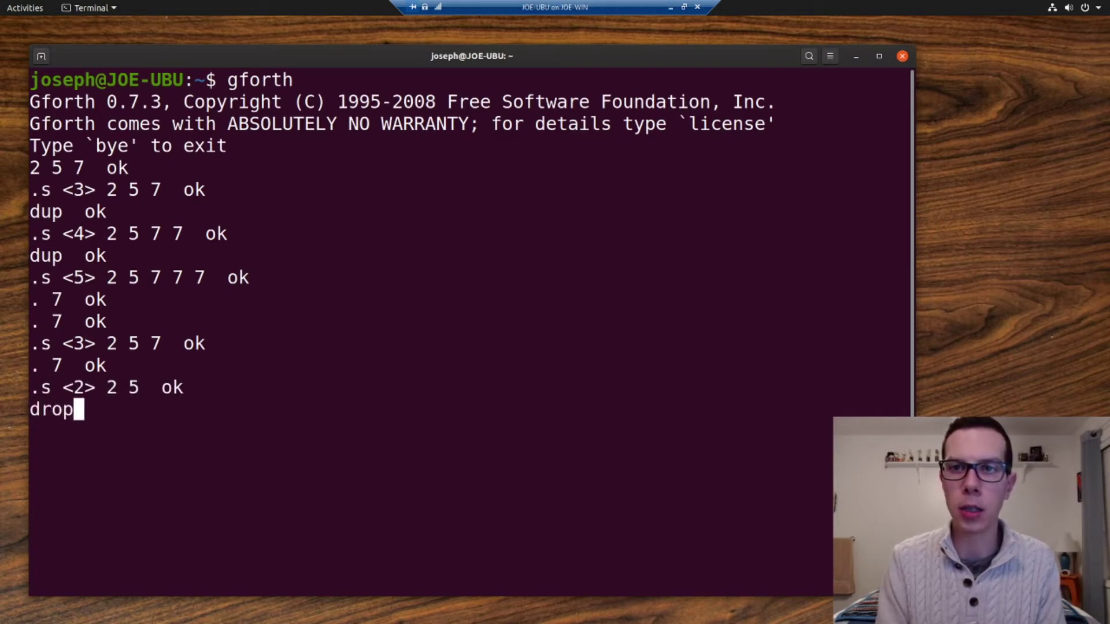
pyautogui.press('Return')
pyautogui.write('.s')
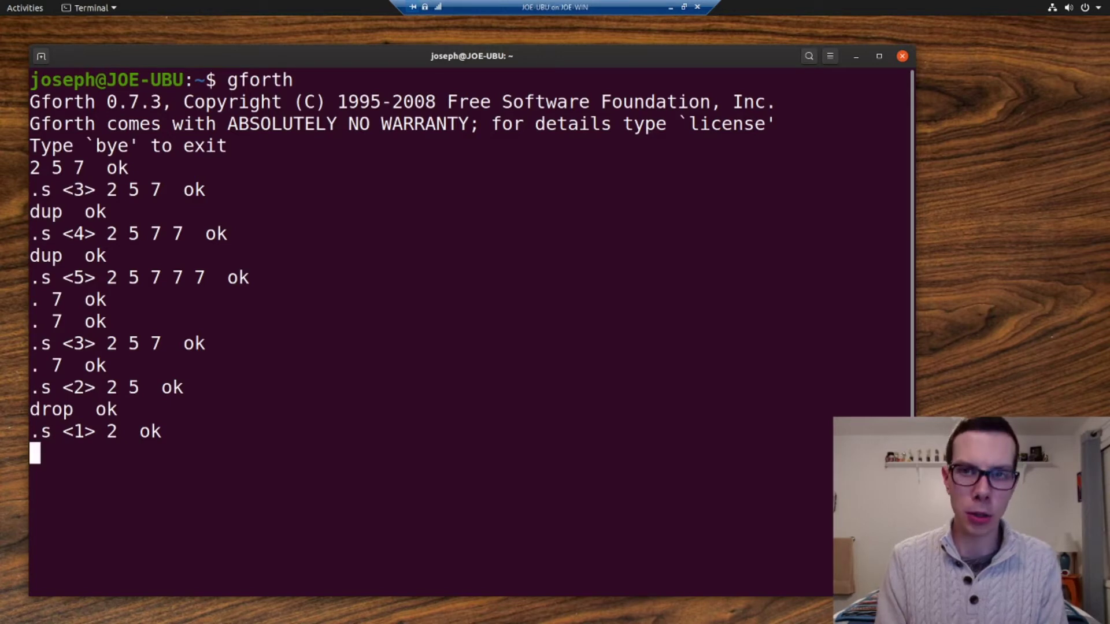
pyautogui.write('5 7  ok')
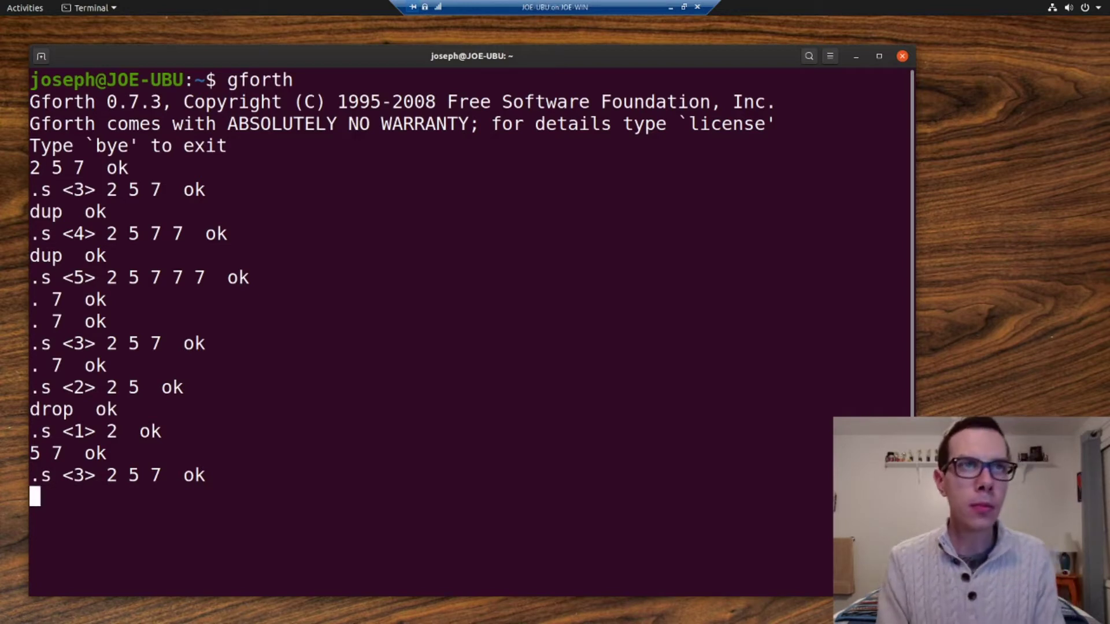
# - Swap 2 5 7 into 2 7 5, then rot it into 7 5 2, checking with .s
pyautogui.write('swap')
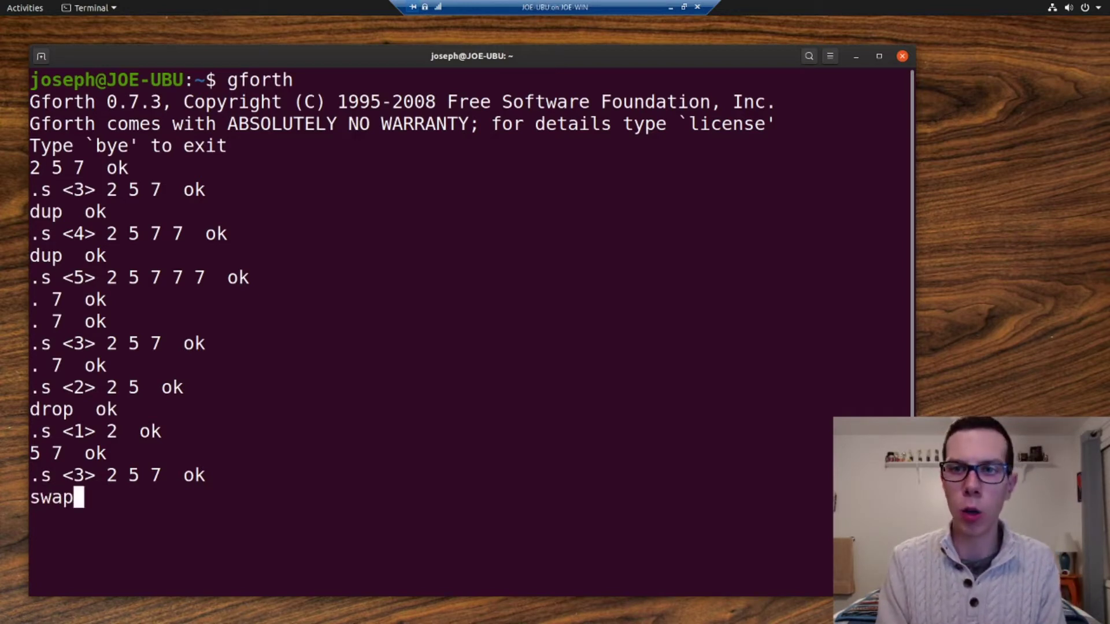
pyautogui.press('Return')
pyautogui.write('.s')
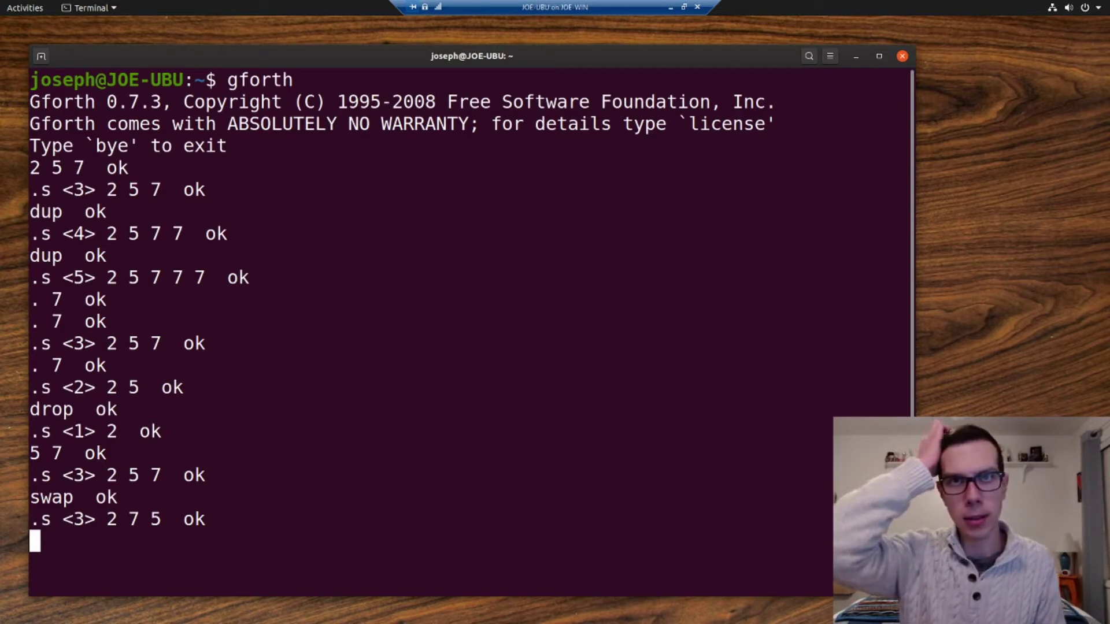
pyautogui.write('rot')
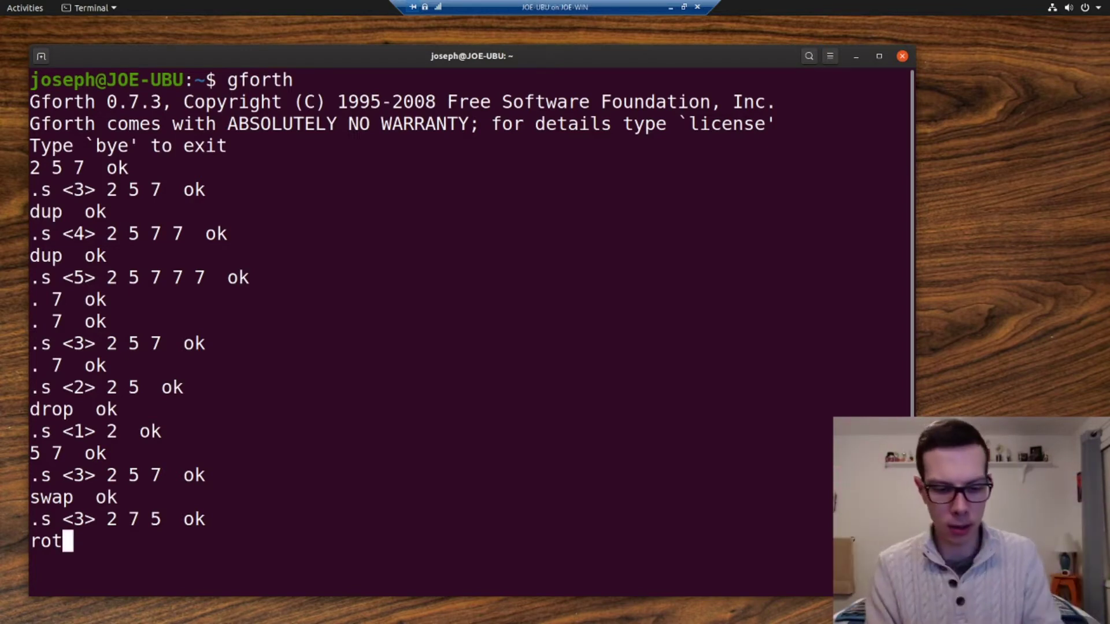
pyautogui.press('Return')
pyautogui.write('.s')
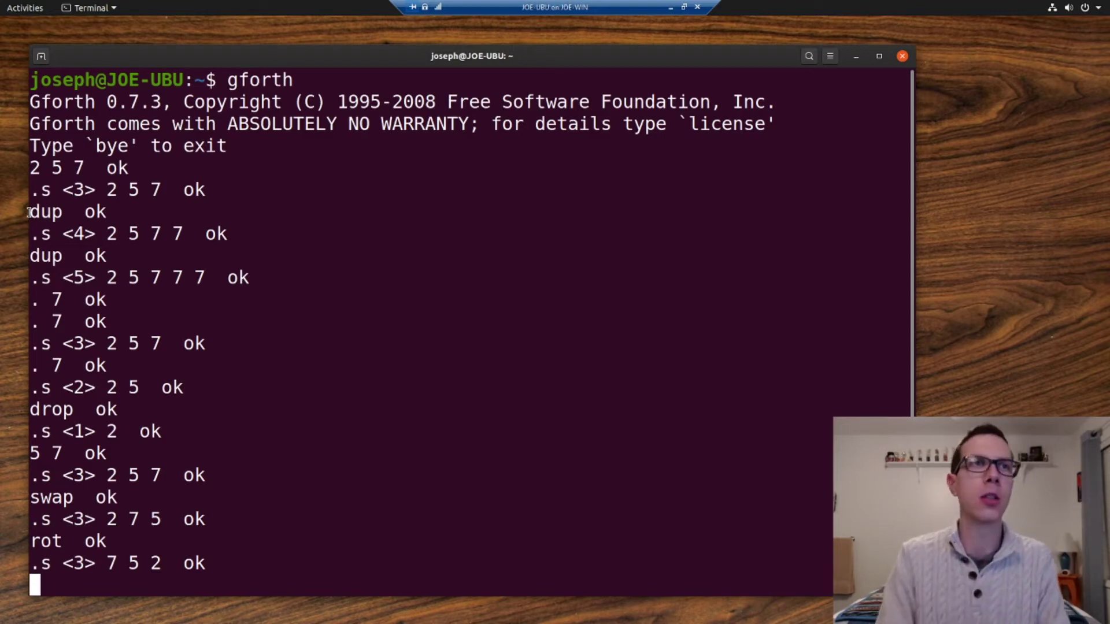
# - Print the top value 2 with '.' and show 7 5 remaining with .s
pyautogui.write('.')
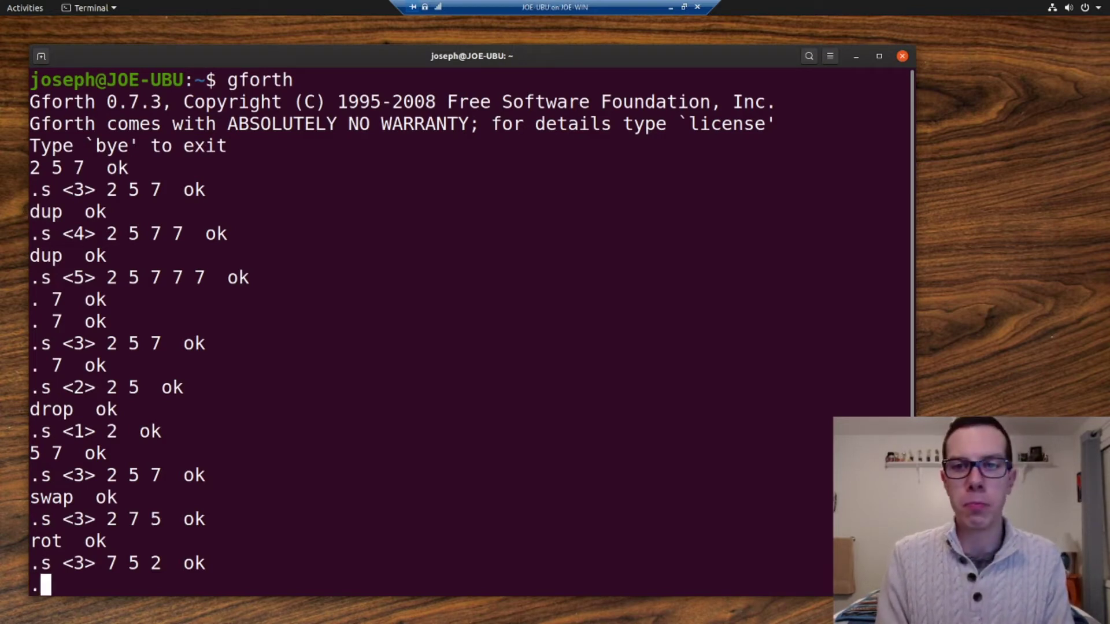
pyautogui.press('Return')
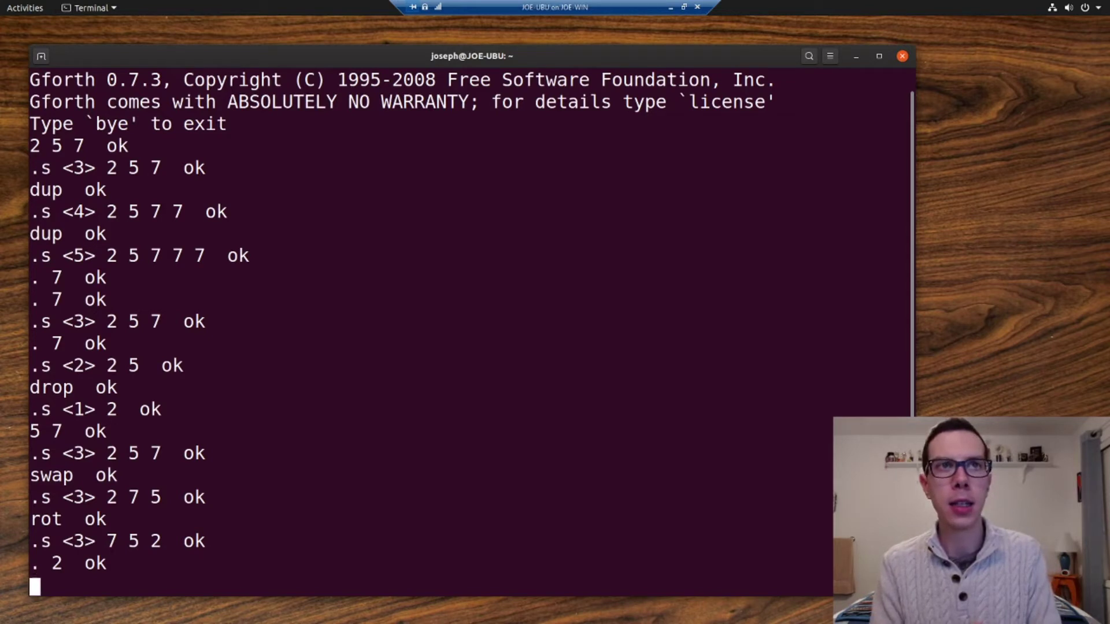
pyautogui.write('.')
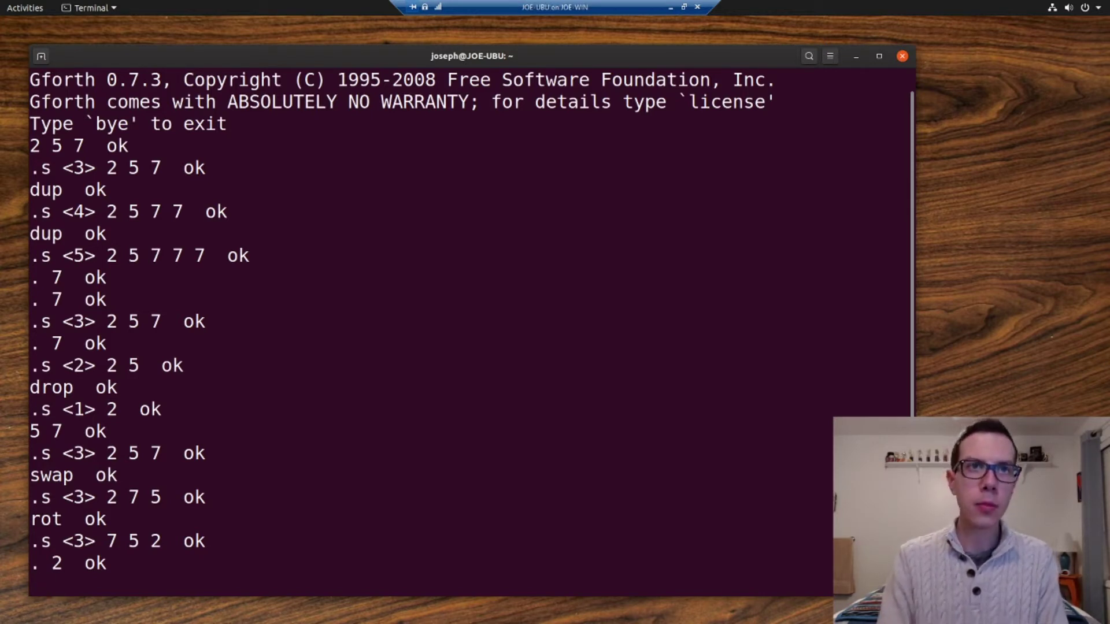
pyautogui.press('Return')
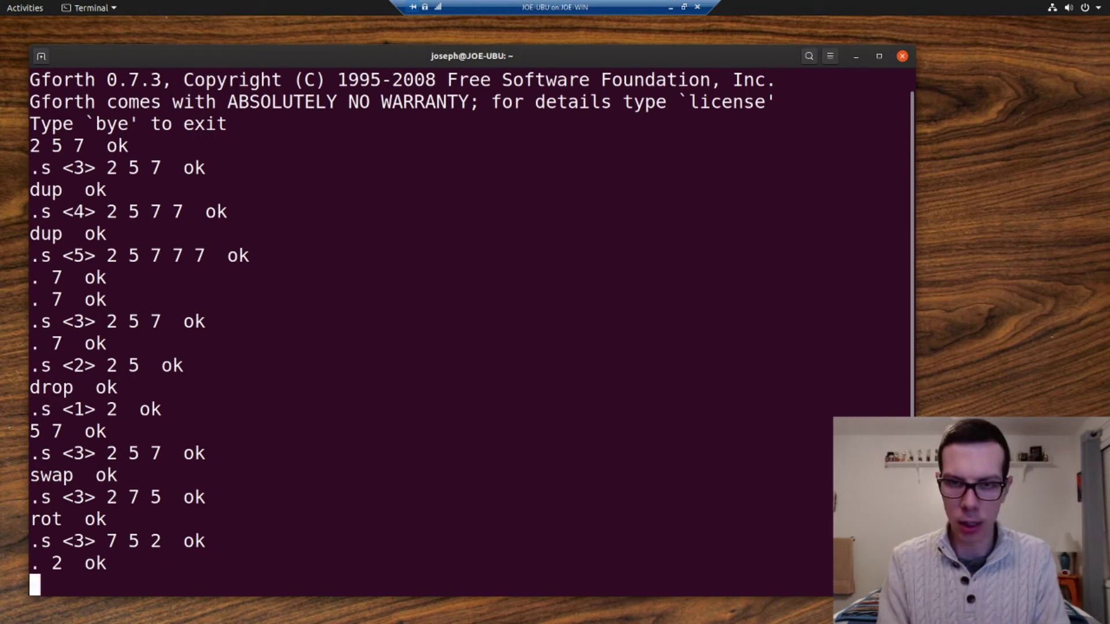
pyautogui.press('Return')
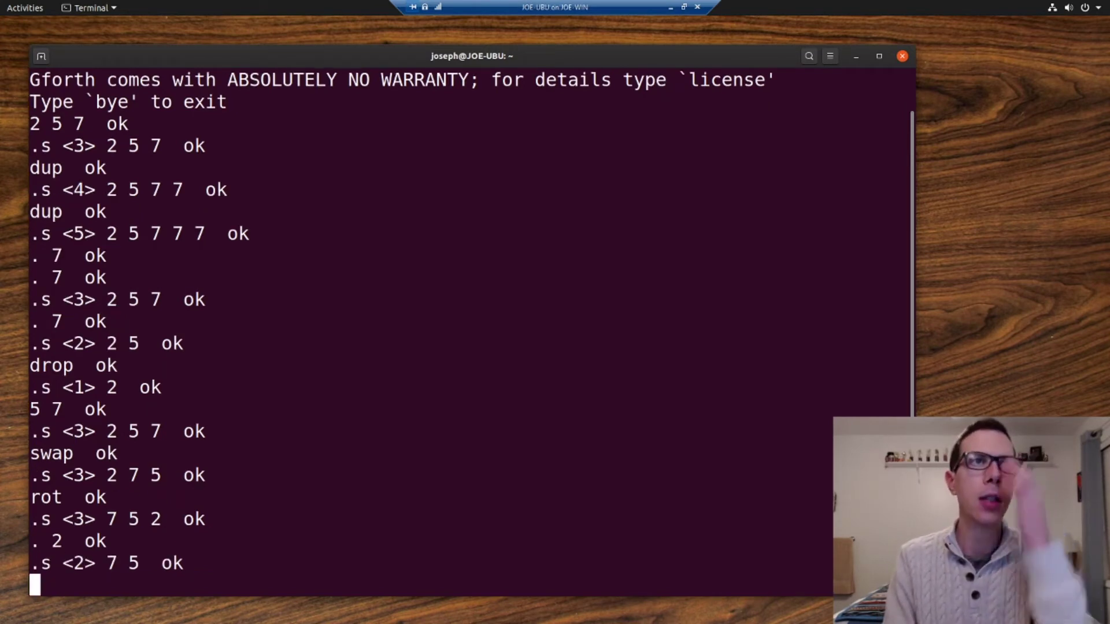
# - Push 72 onto the stack and start entering emit after it
pyautogui.write('em')
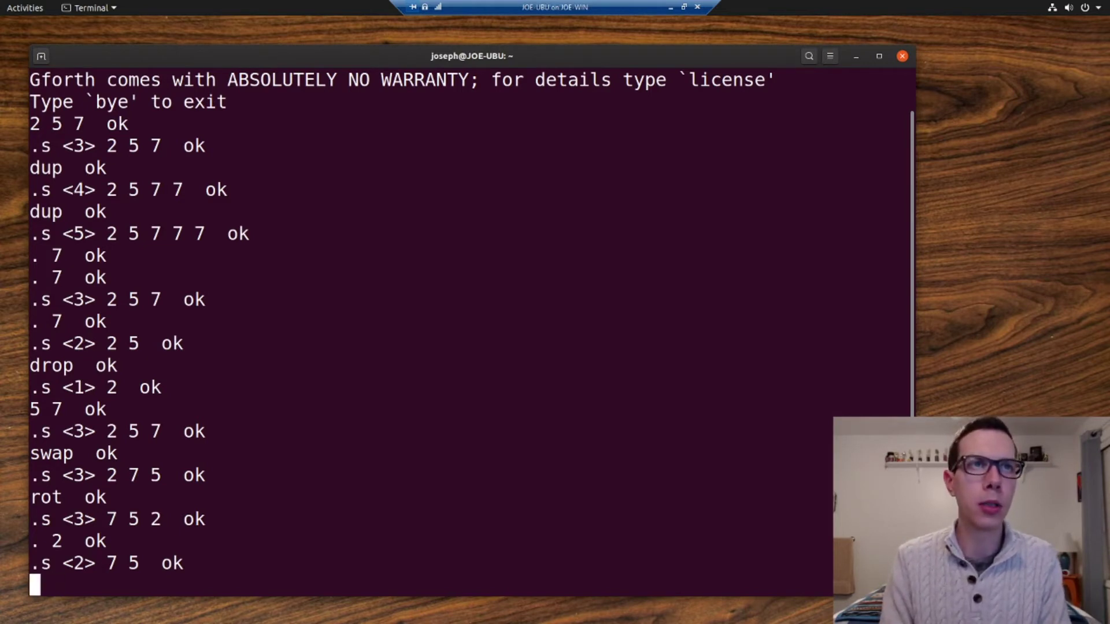
pyautogui.write('72')
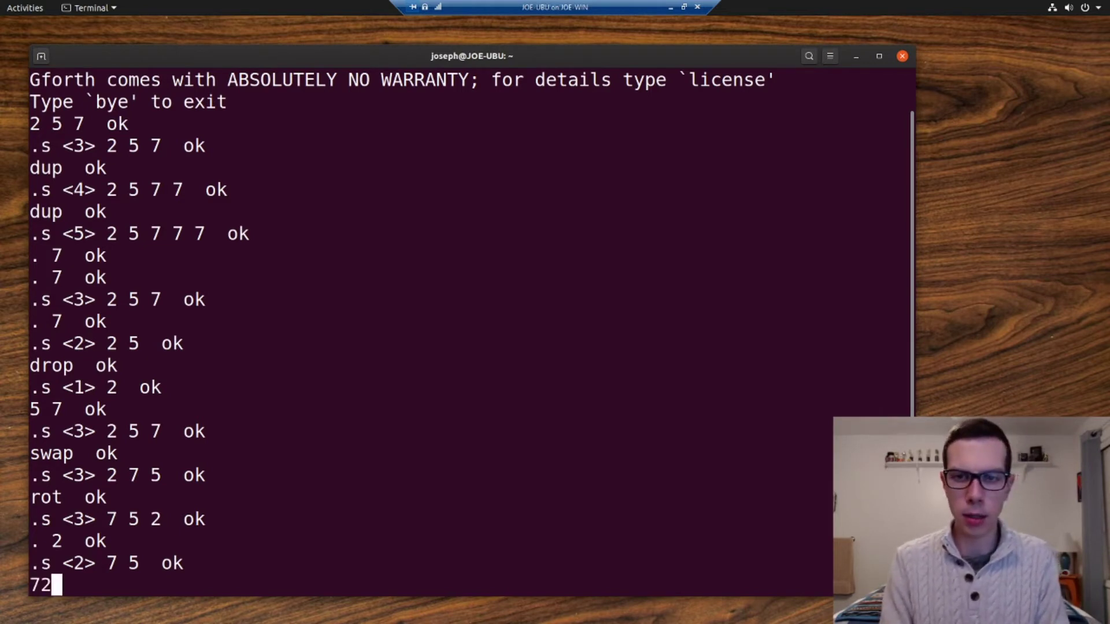
pyautogui.press('Return')
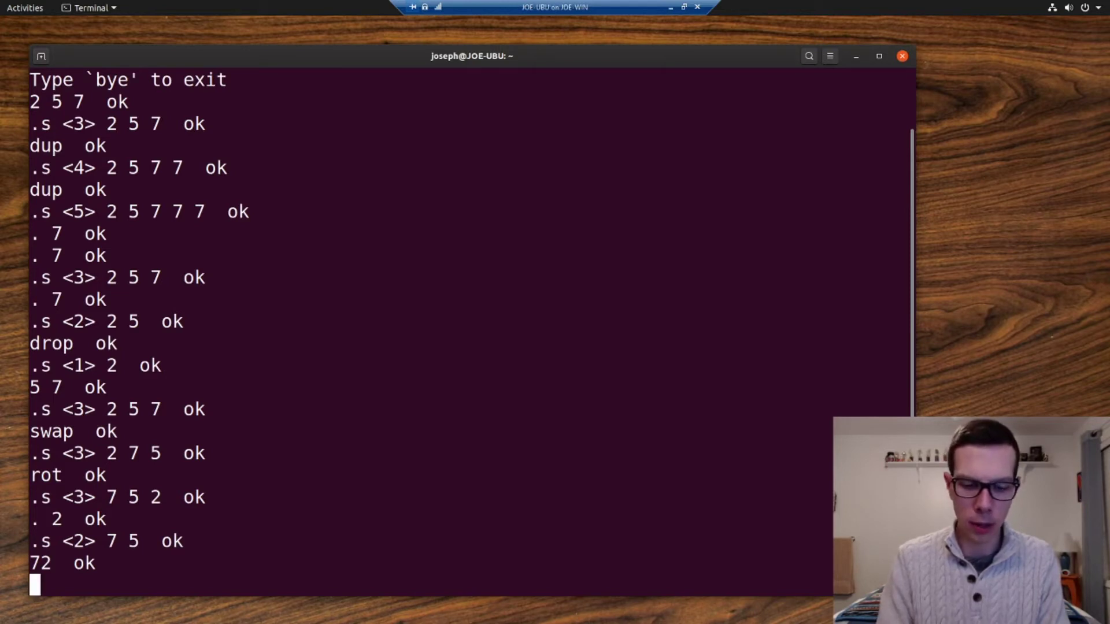
pyautogui.write('emit')
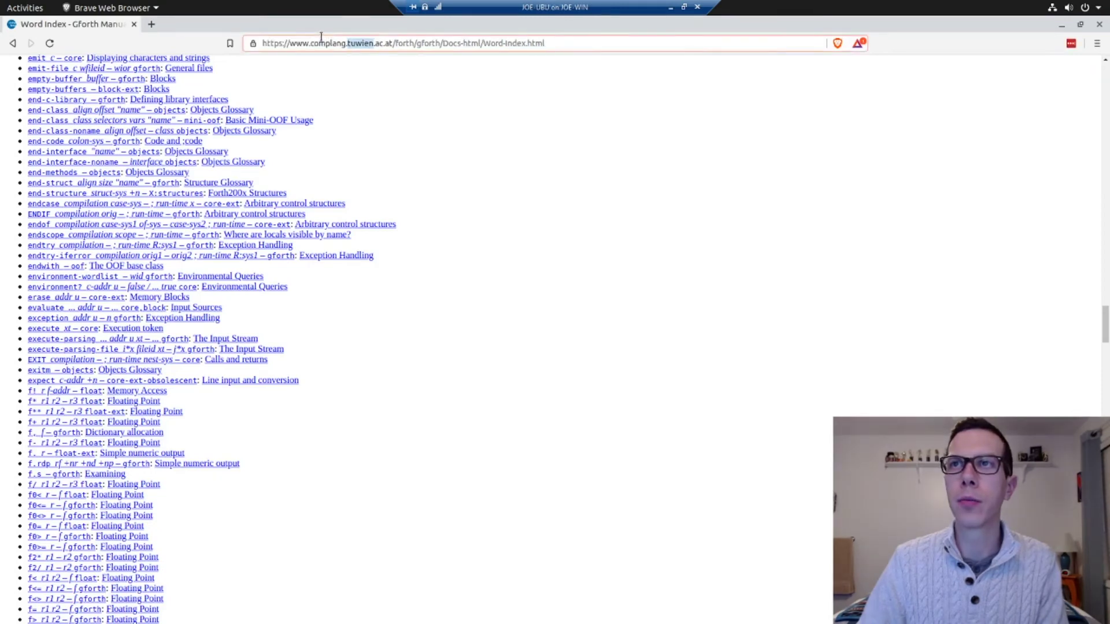
# - Search Google for an ASCII table and open the asciitable.com result
pyautogui.write('ascii')
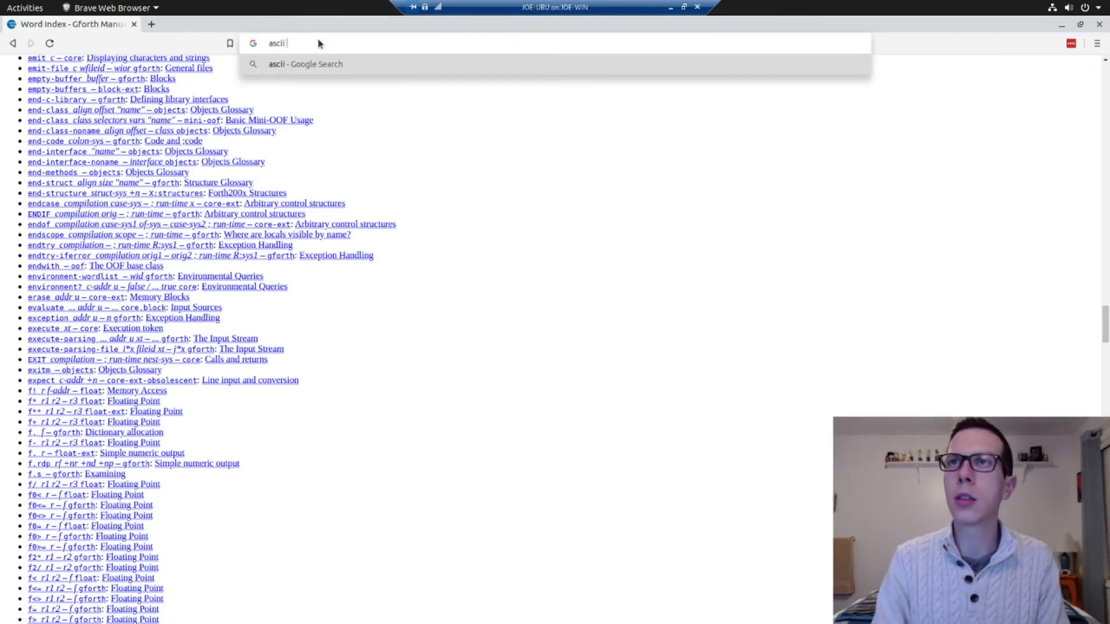
pyautogui.press('Return')
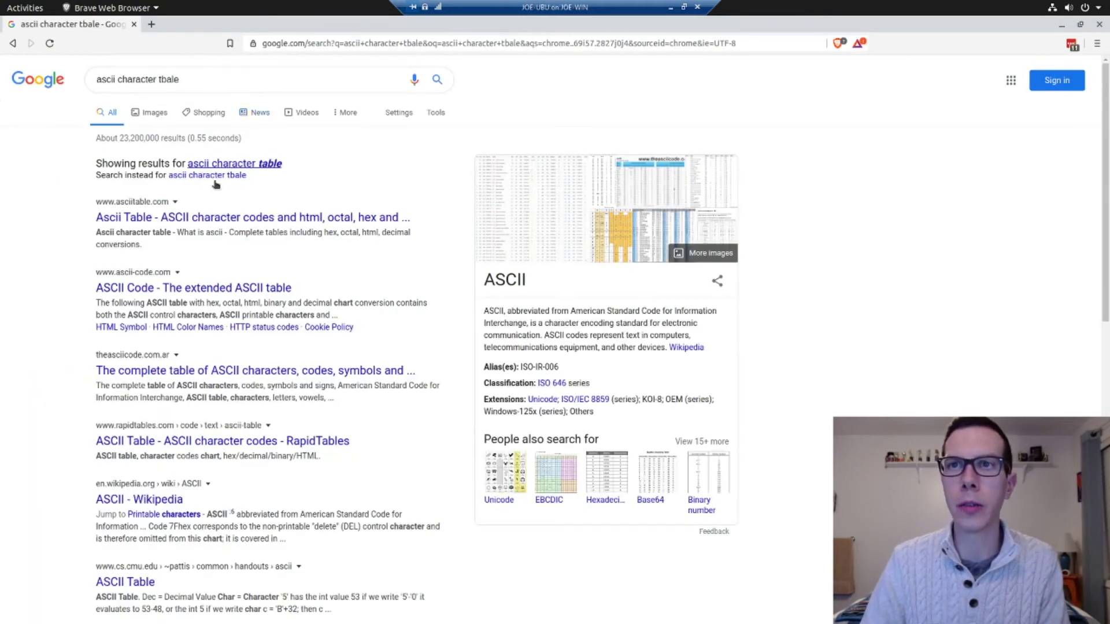
pyautogui.click(252, 218)
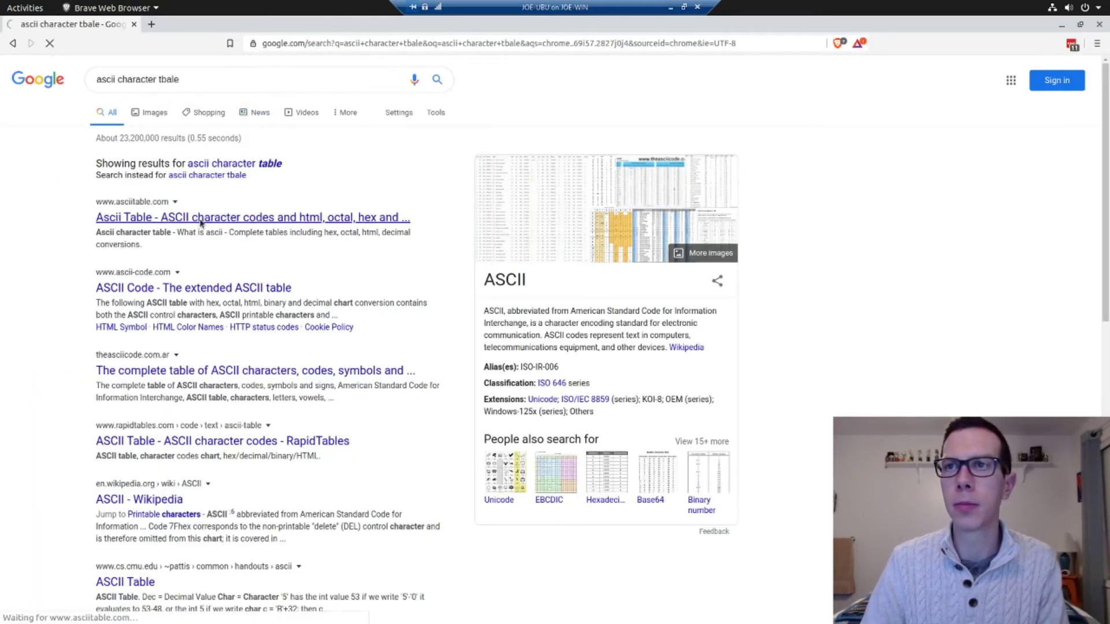
pyautogui.click(251, 217)
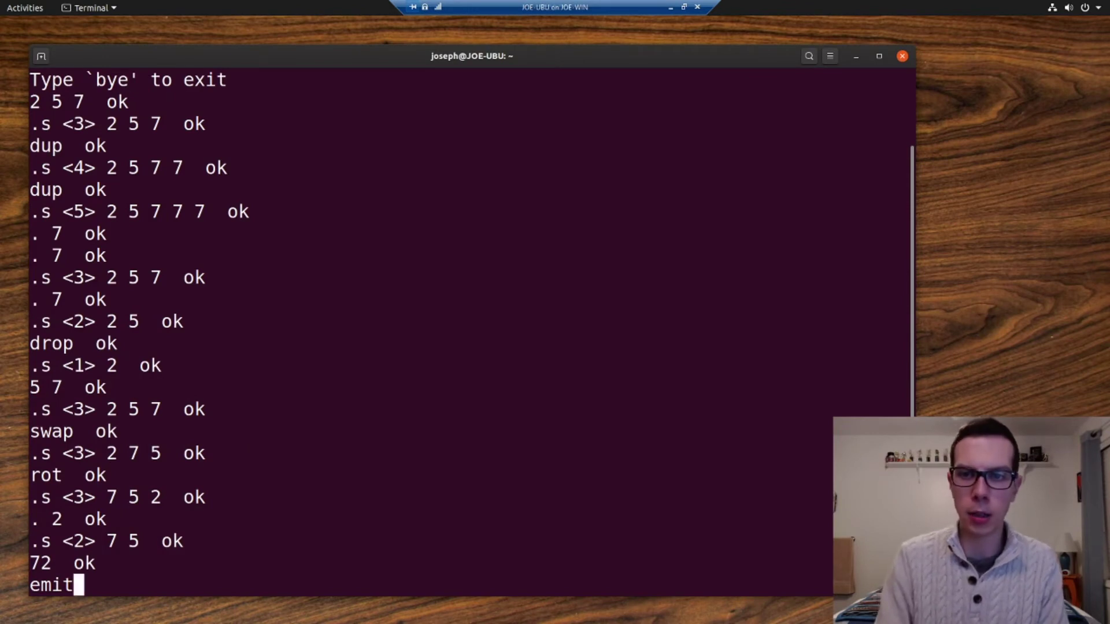
# - Print H from '72 emit', inspect the stack with .s and emit twice to empty it
pyautogui.press('Return')
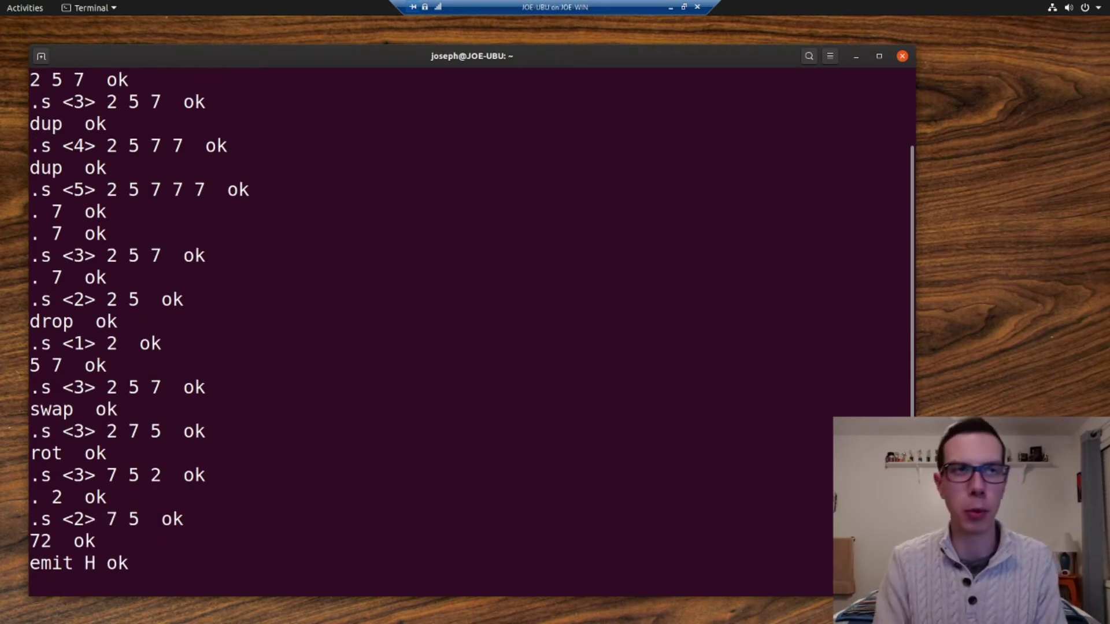
pyautogui.press('Return')
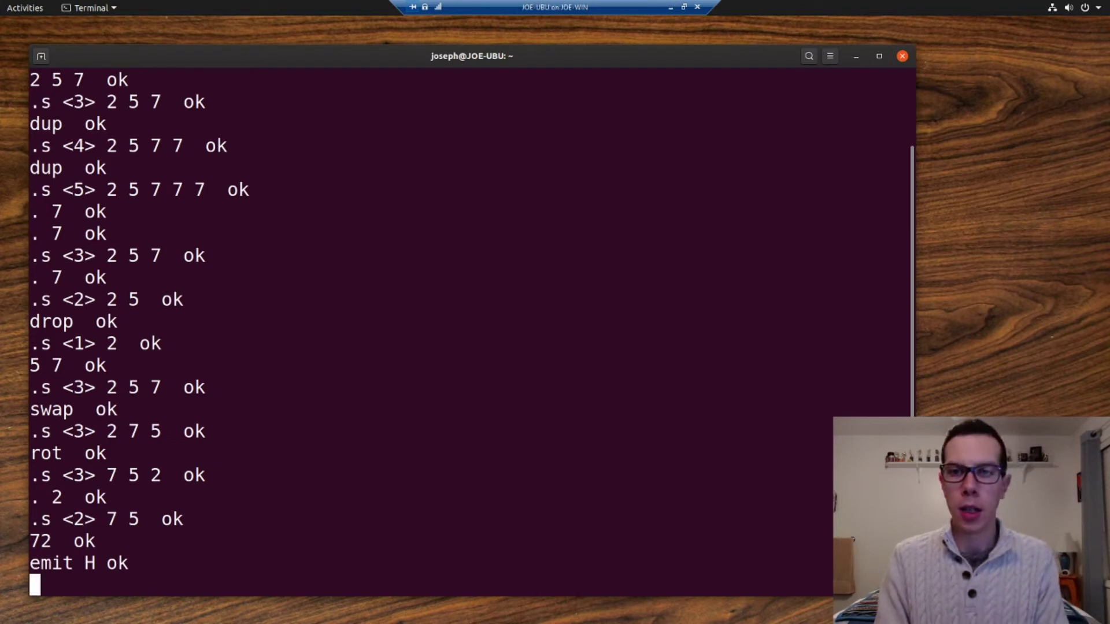
pyautogui.press('Return')
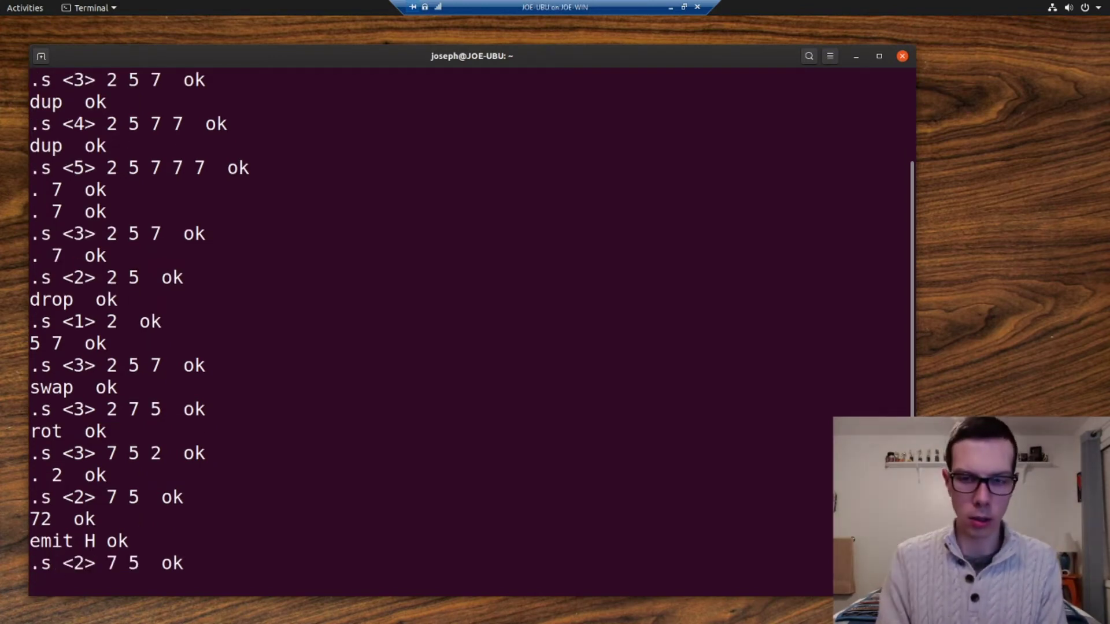
pyautogui.press('Return')
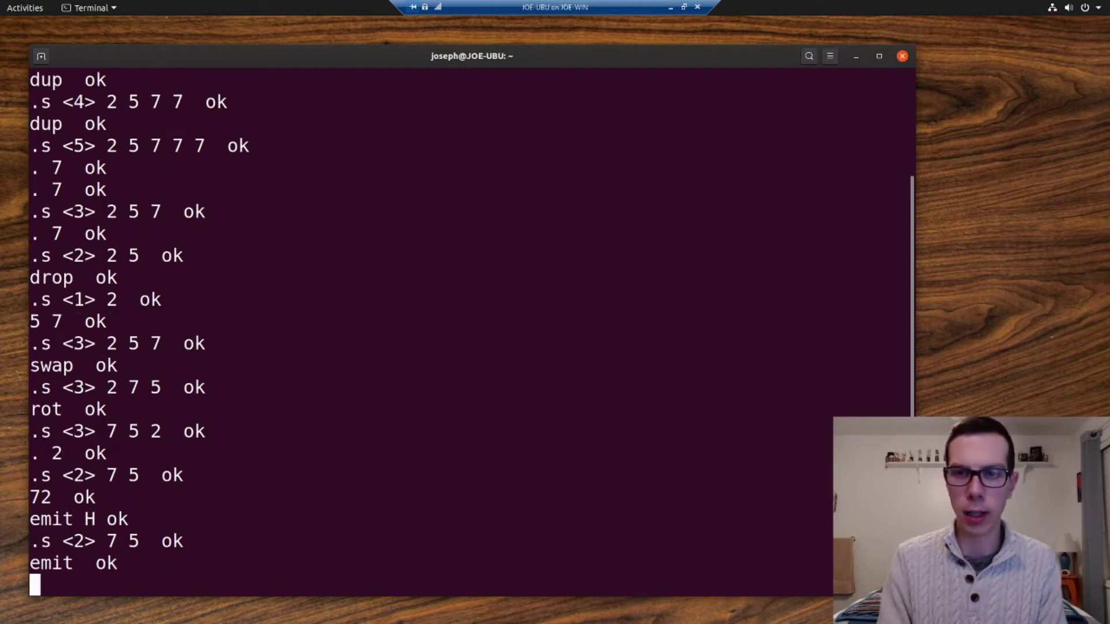
pyautogui.write('emit')
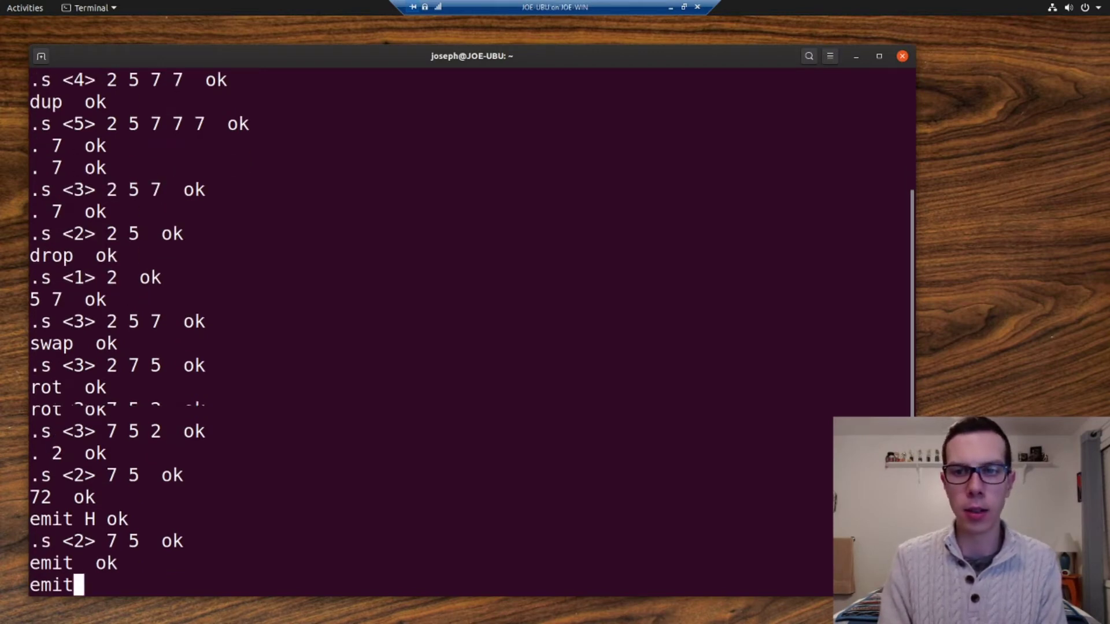
pyautogui.press('Return')
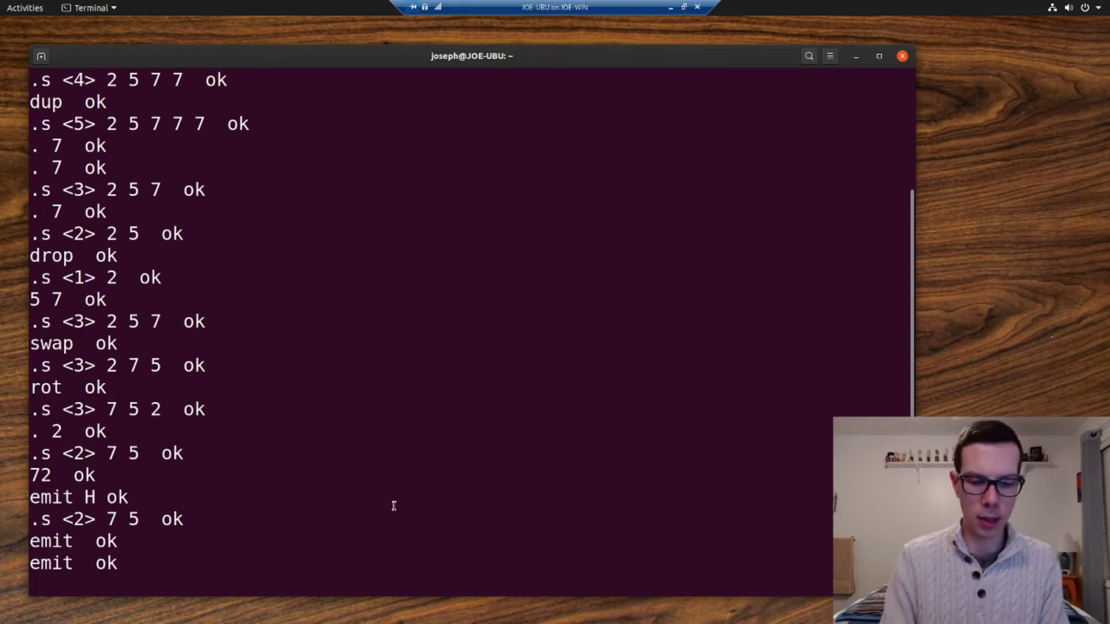
pyautogui.write('72')
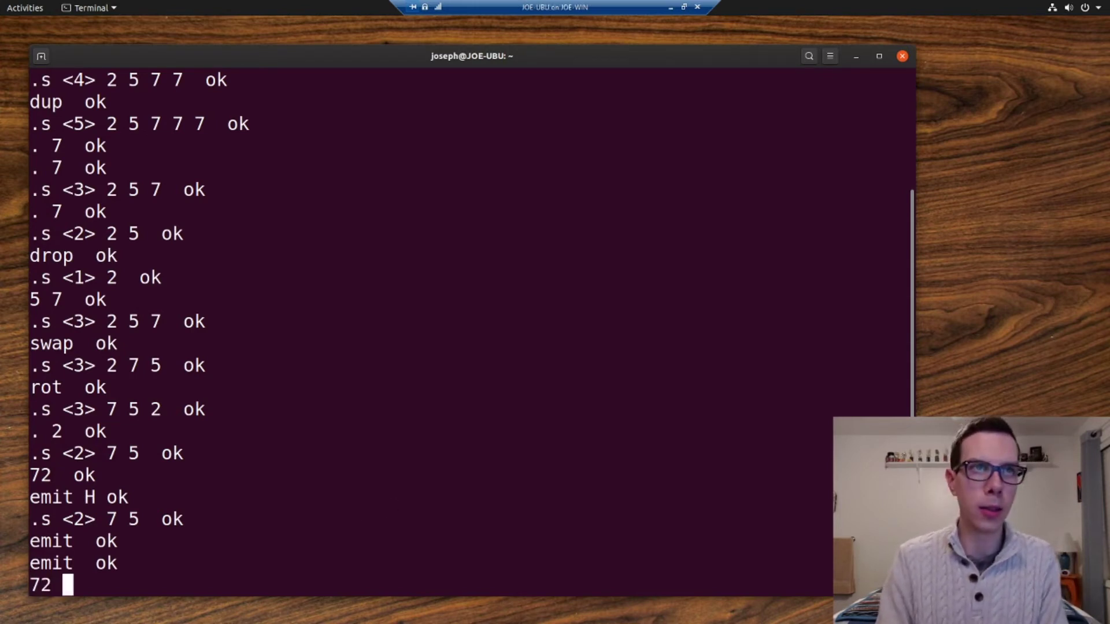
pyautogui.write('101 108 108')
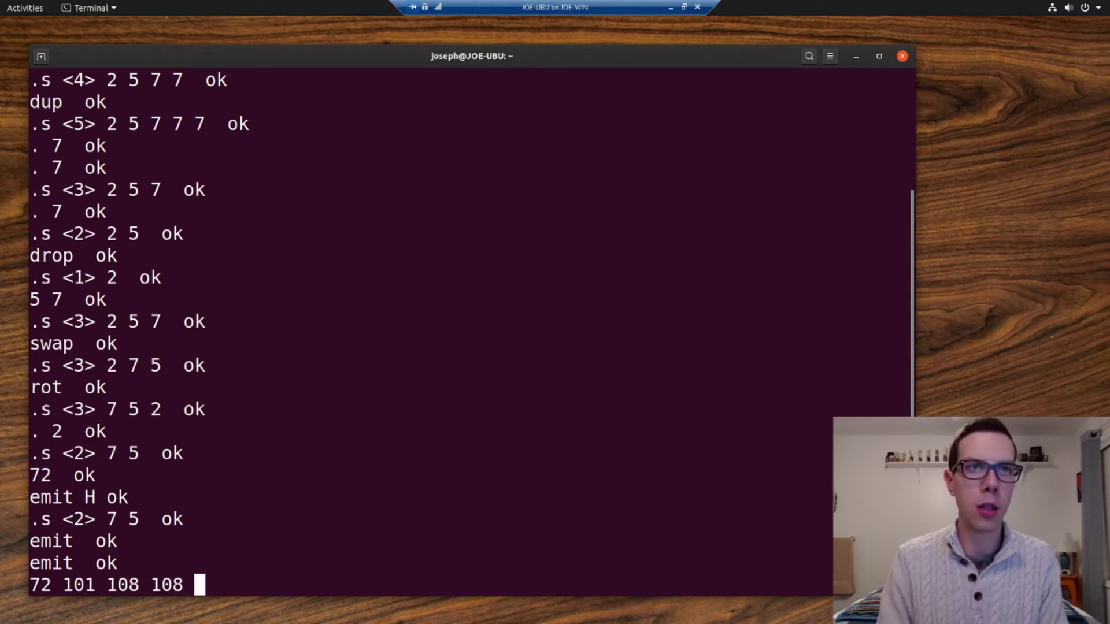
pyautogui.write('111')
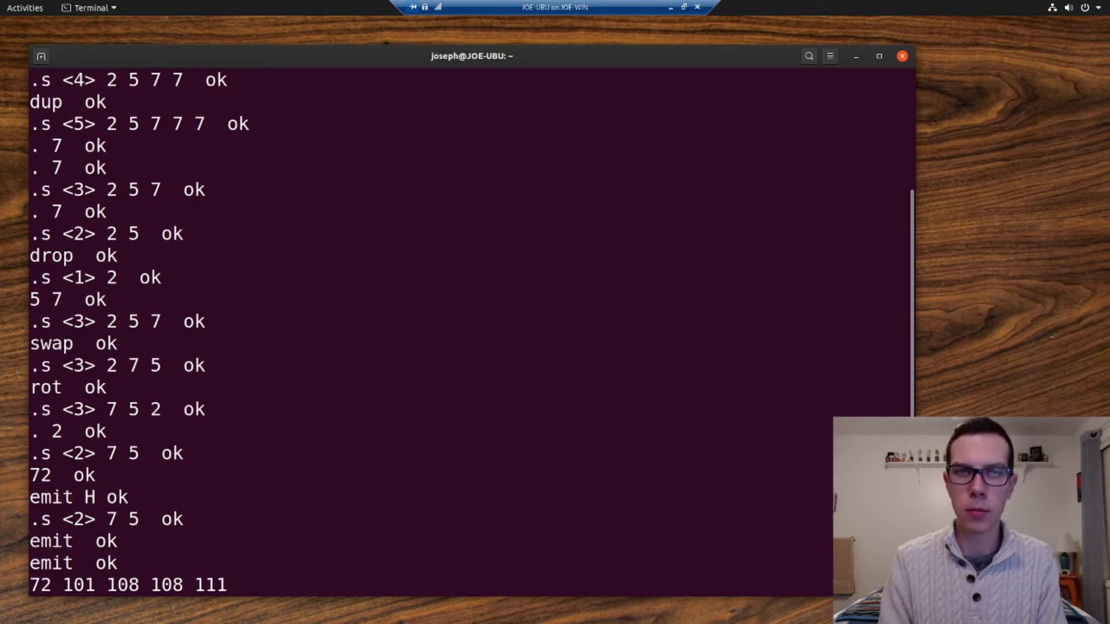
pyautogui.write('emit')
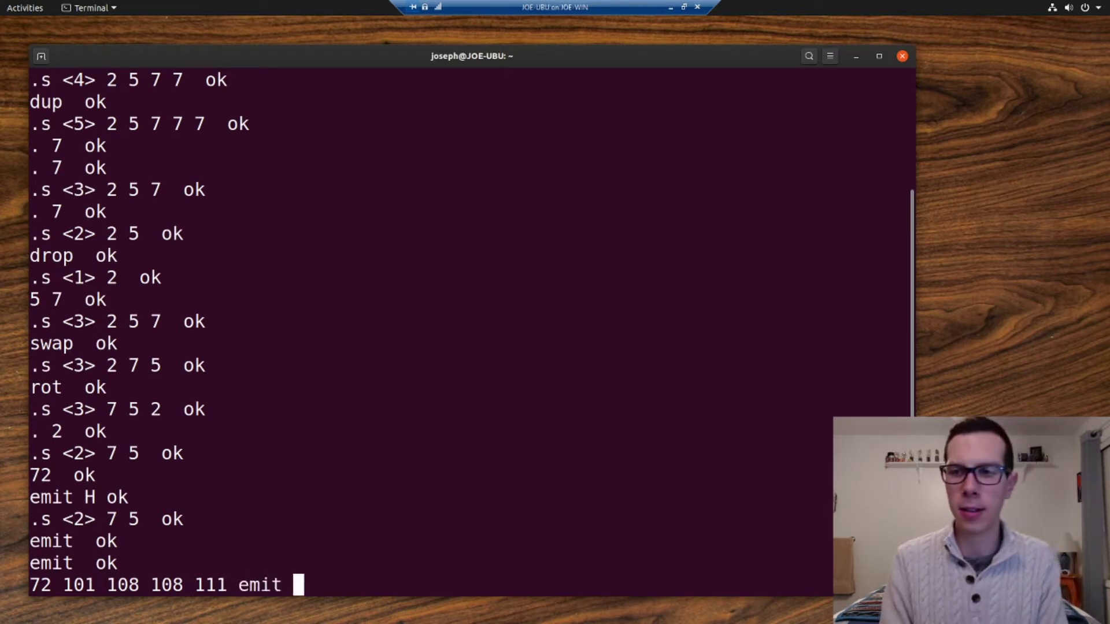
pyautogui.write('emit emit emit e')
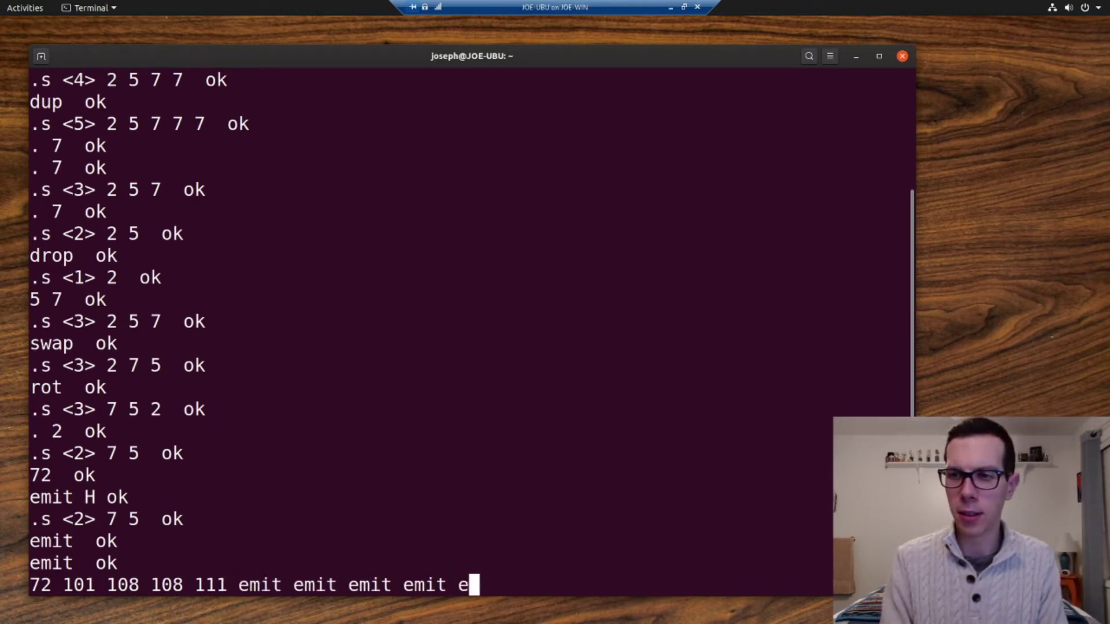
pyautogui.write('mit olleH ok')
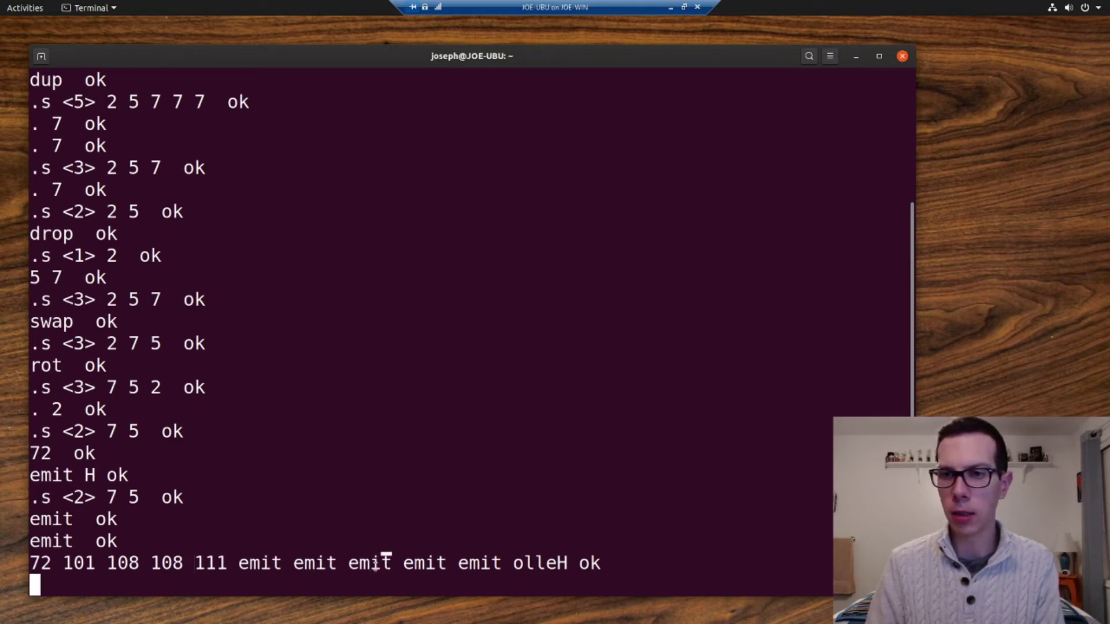
pyautogui.doubleClick(121, 563)
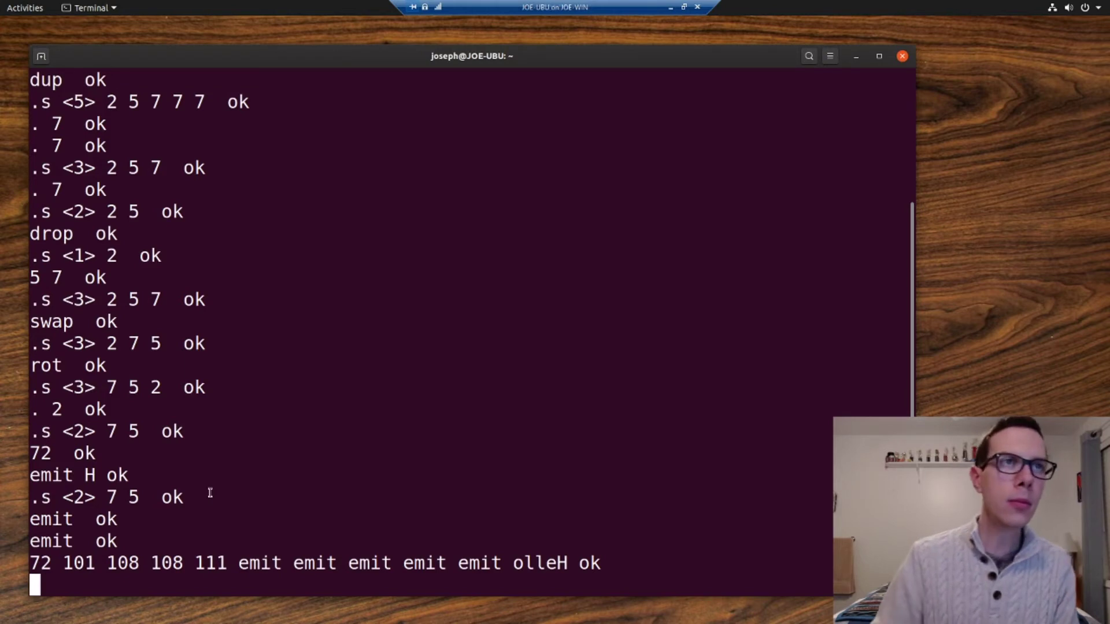
pyautogui.moveTo(6, 596)
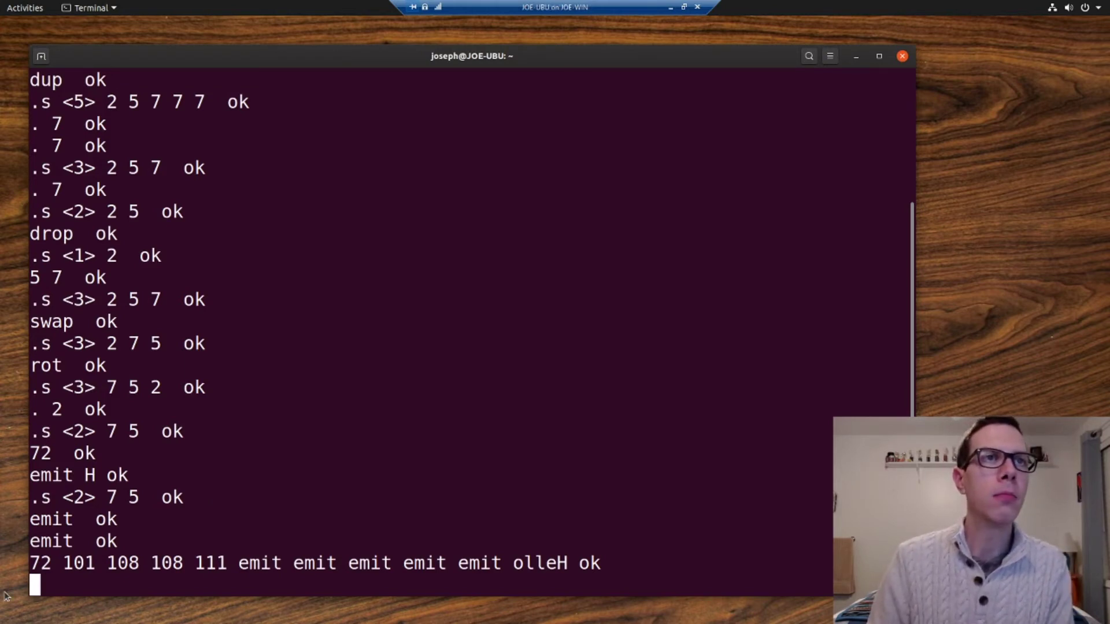
# - Run '72 emit 101 emit 108 emit 108 emit 111 emit' to print Hello in order
pyautogui.write('72')
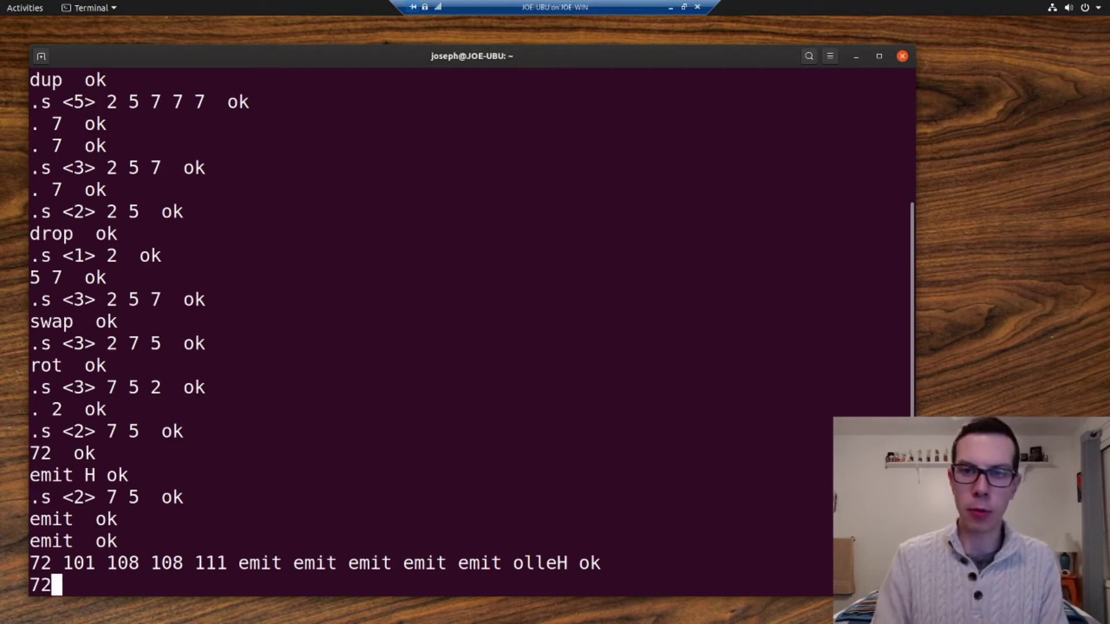
pyautogui.write('emit 101 emit')
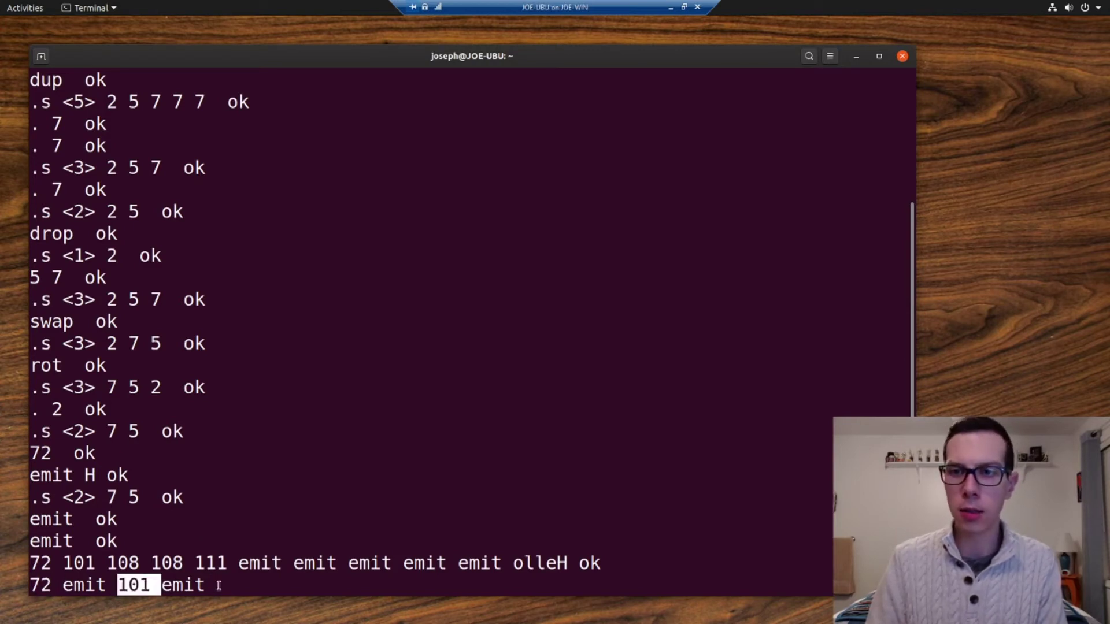
pyautogui.write('11')
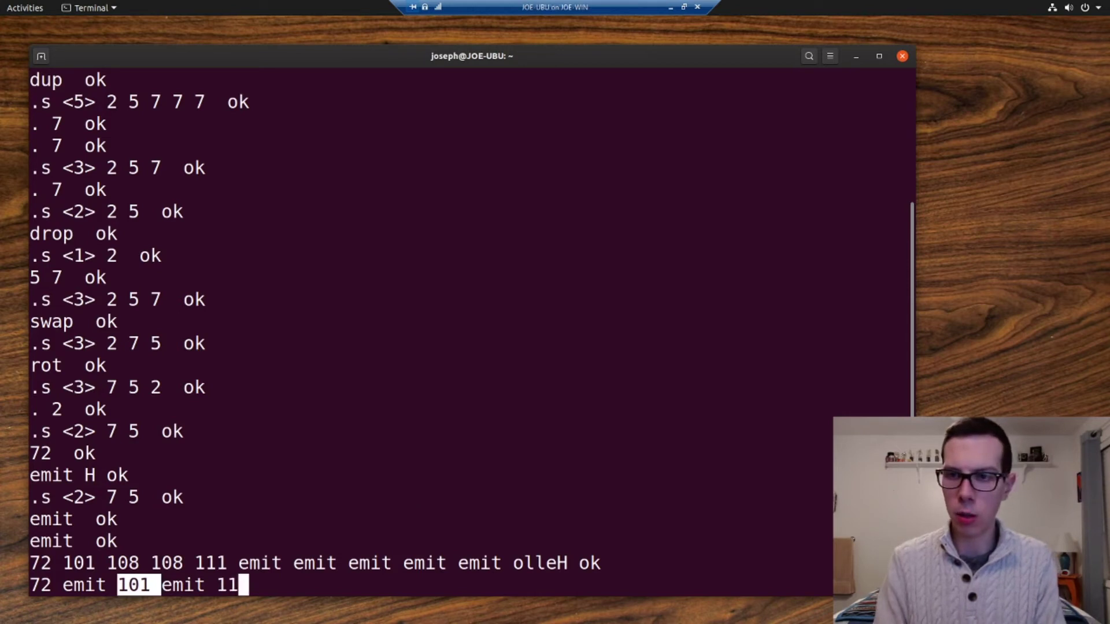
pyautogui.write('1')
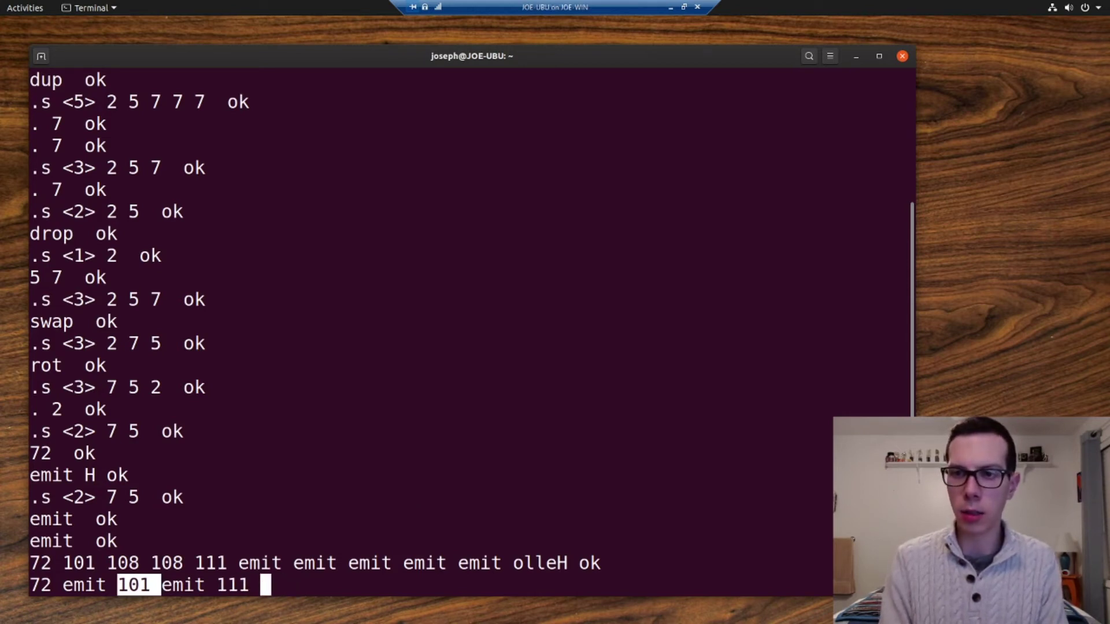
pyautogui.write('108 e')
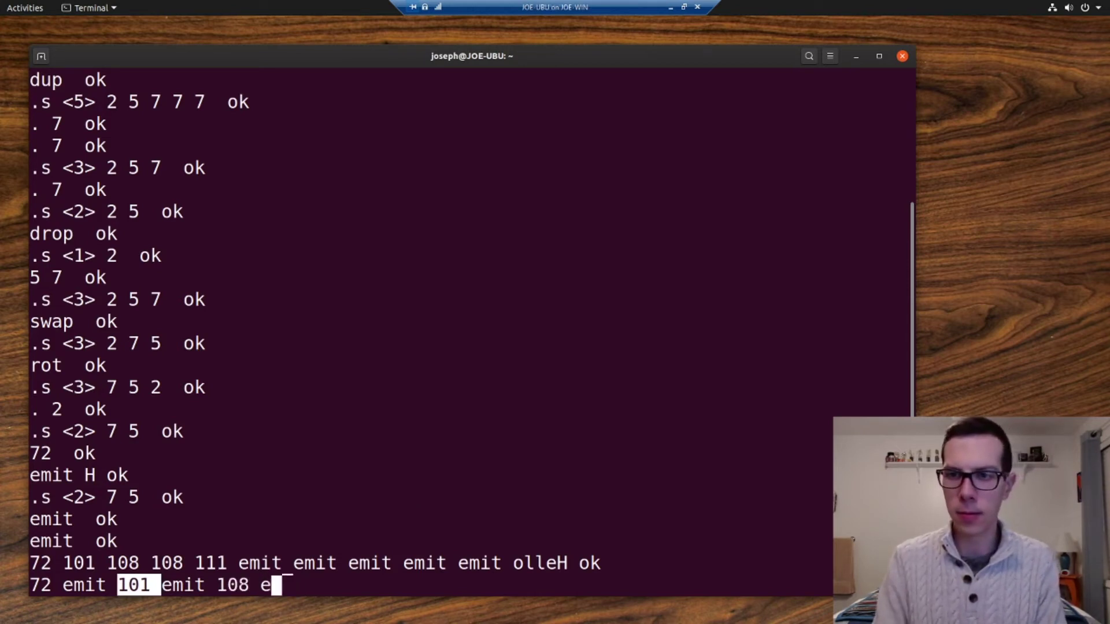
pyautogui.write('mit 108 emit')
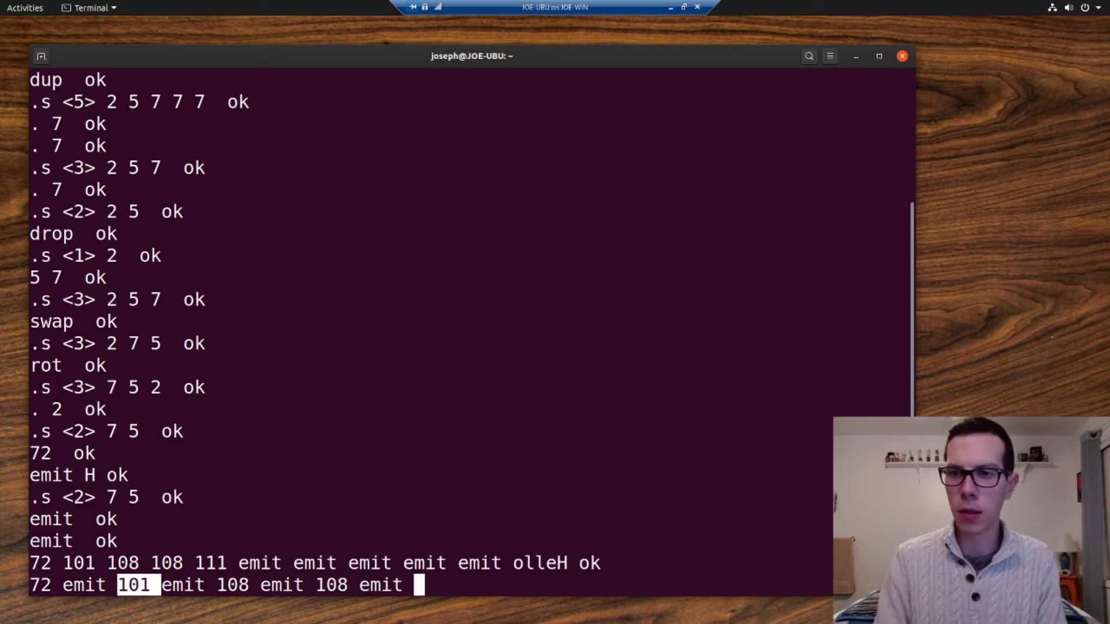
pyautogui.write('111 emit')
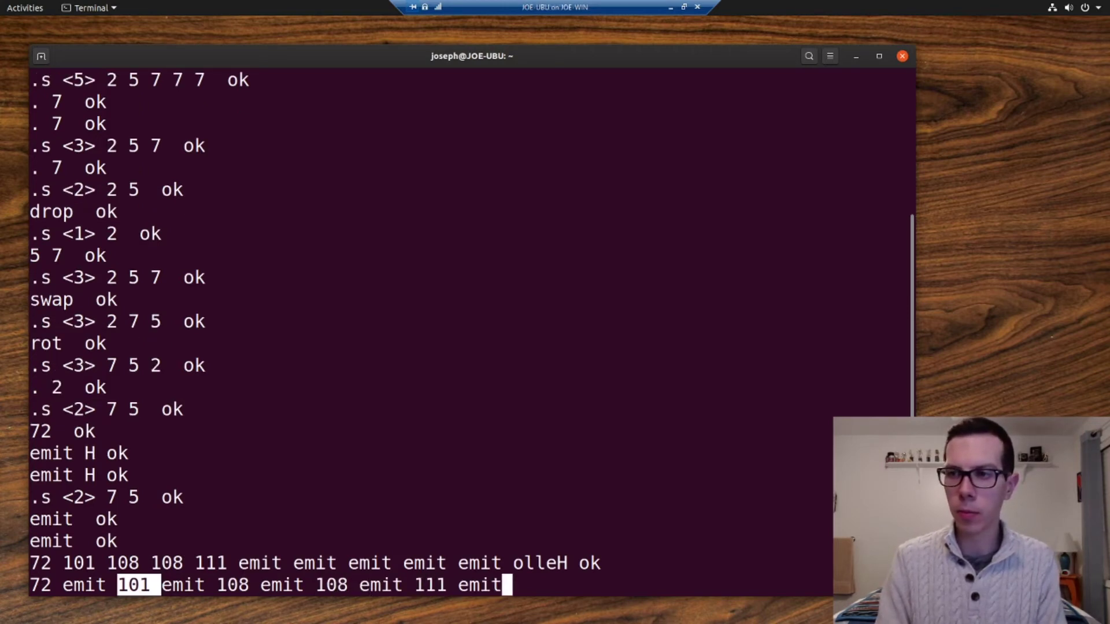
pyautogui.press('Return')
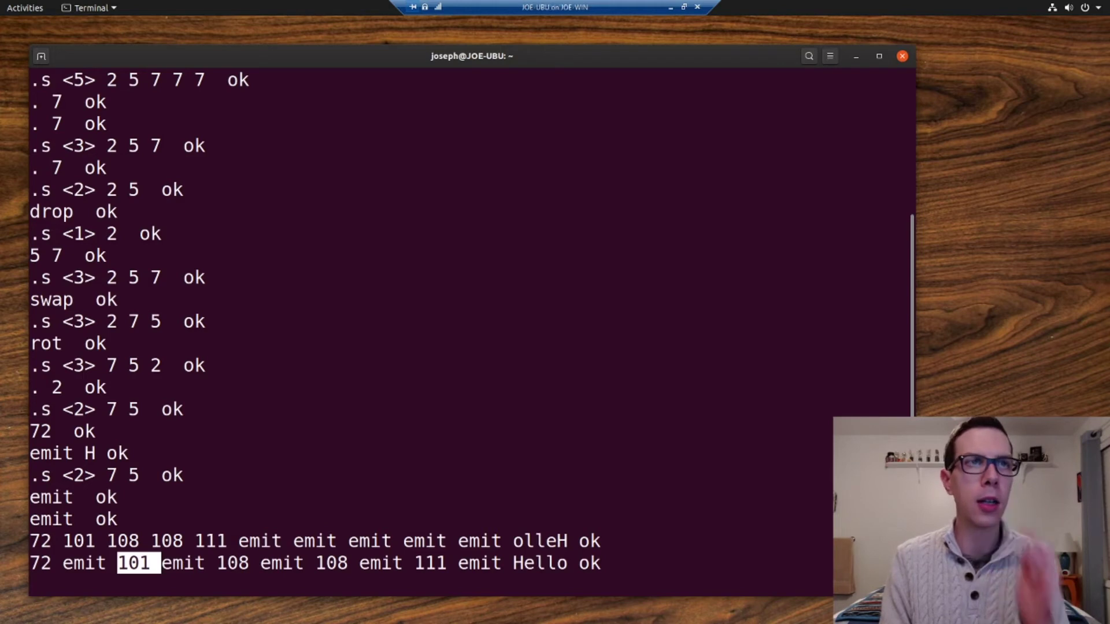
# - Run 'cr 72 emit cr 101 emit cr 108 emit cr 108 emit cr 111 emit' printing Hello one letter per line
pyautogui.write('cr')
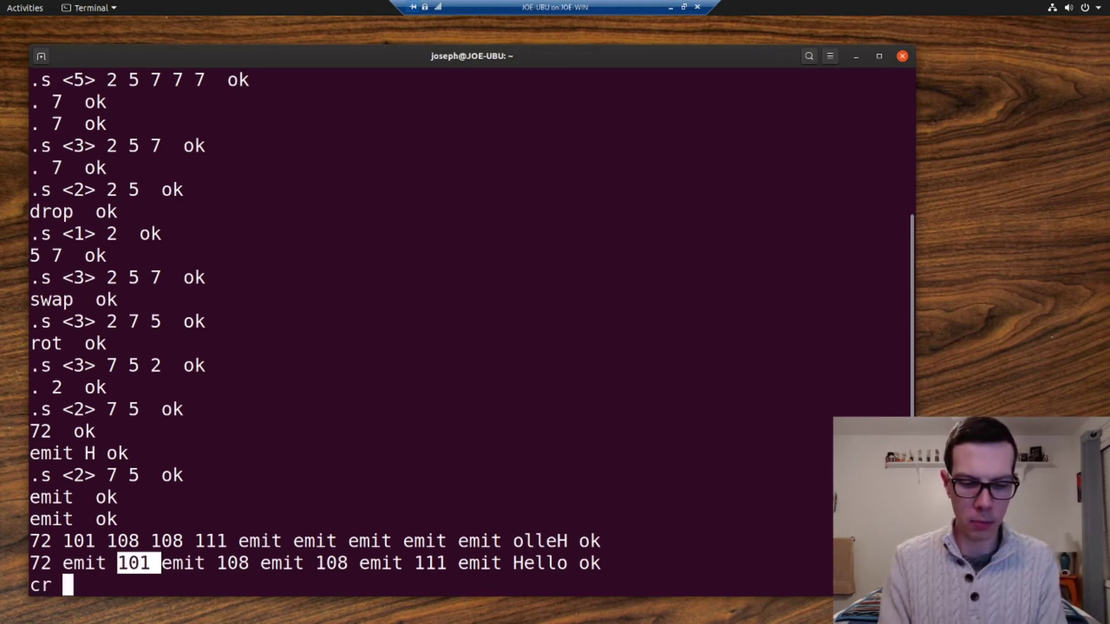
pyautogui.write('72 emit')
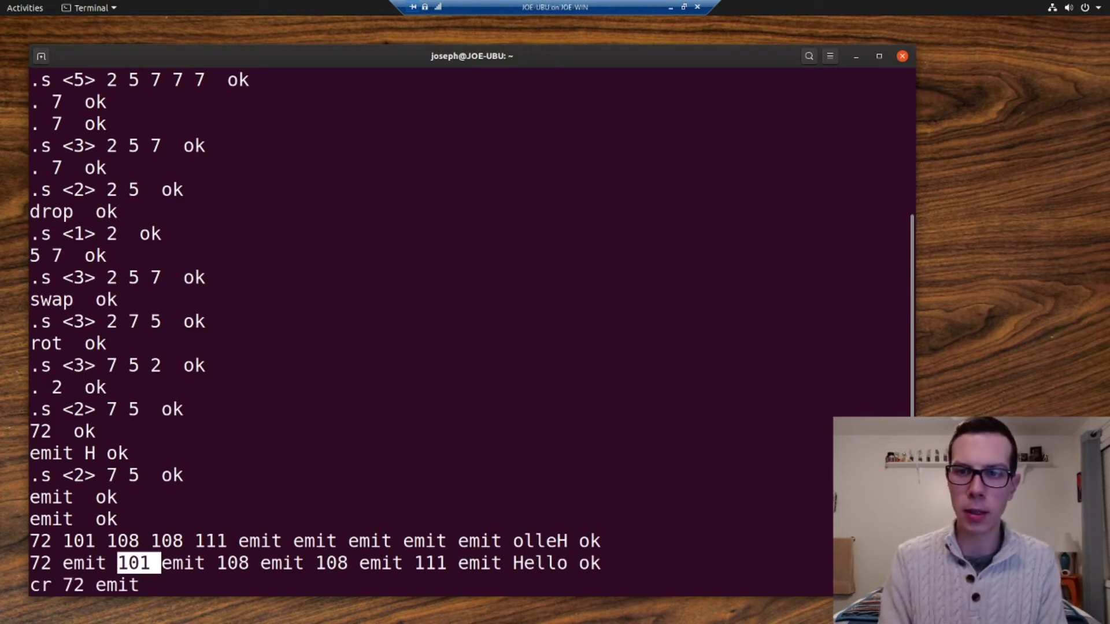
pyautogui.write('cr')
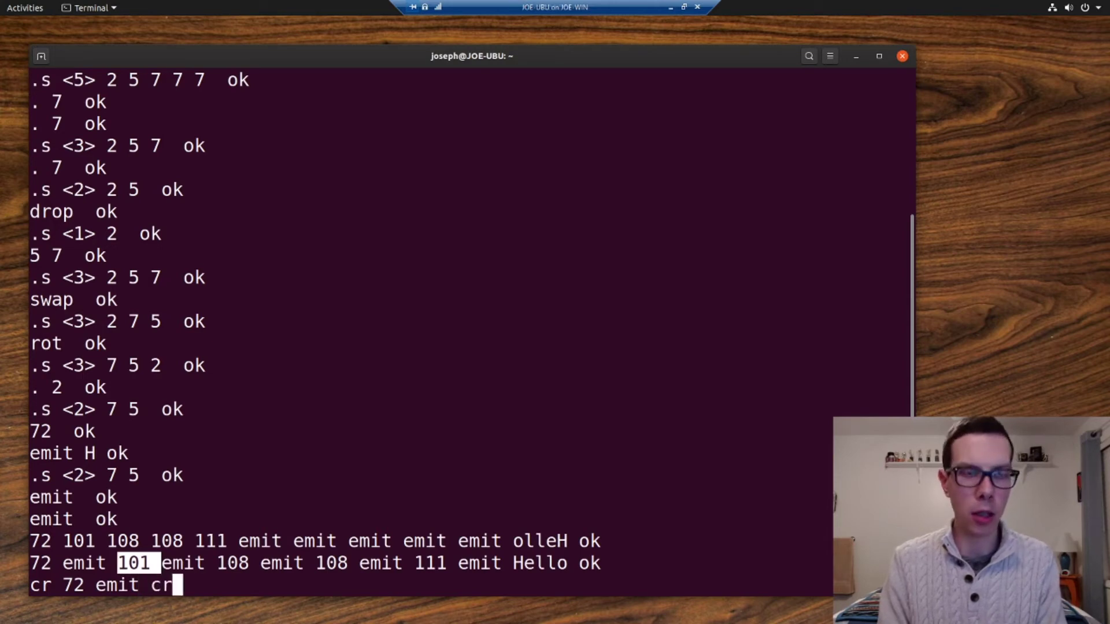
pyautogui.write('101 emit c')
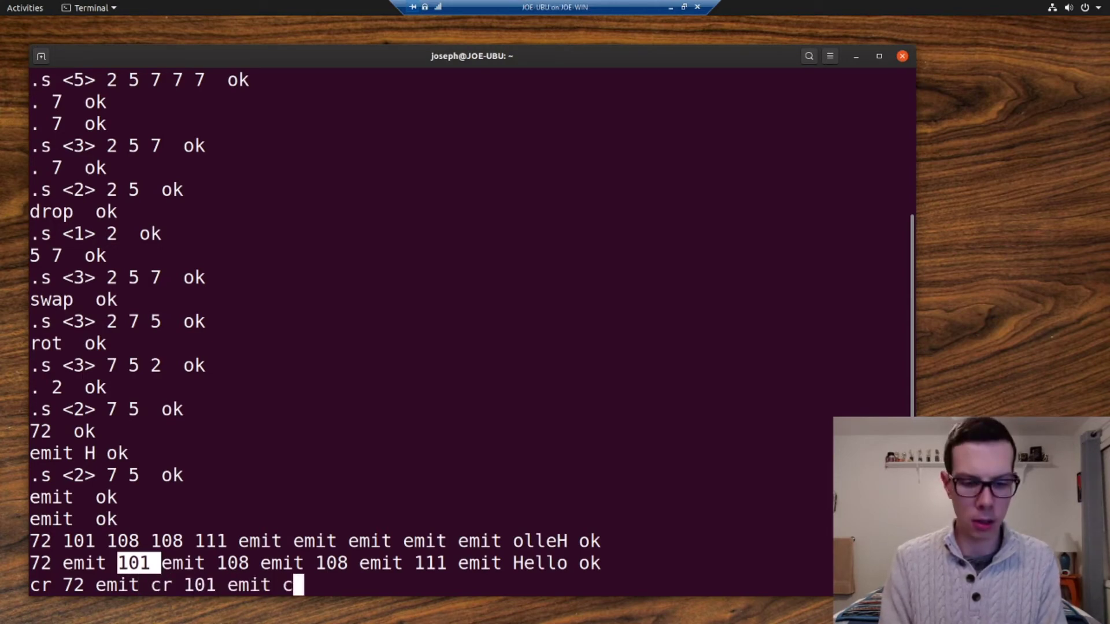
pyautogui.write('r 108 emit c')
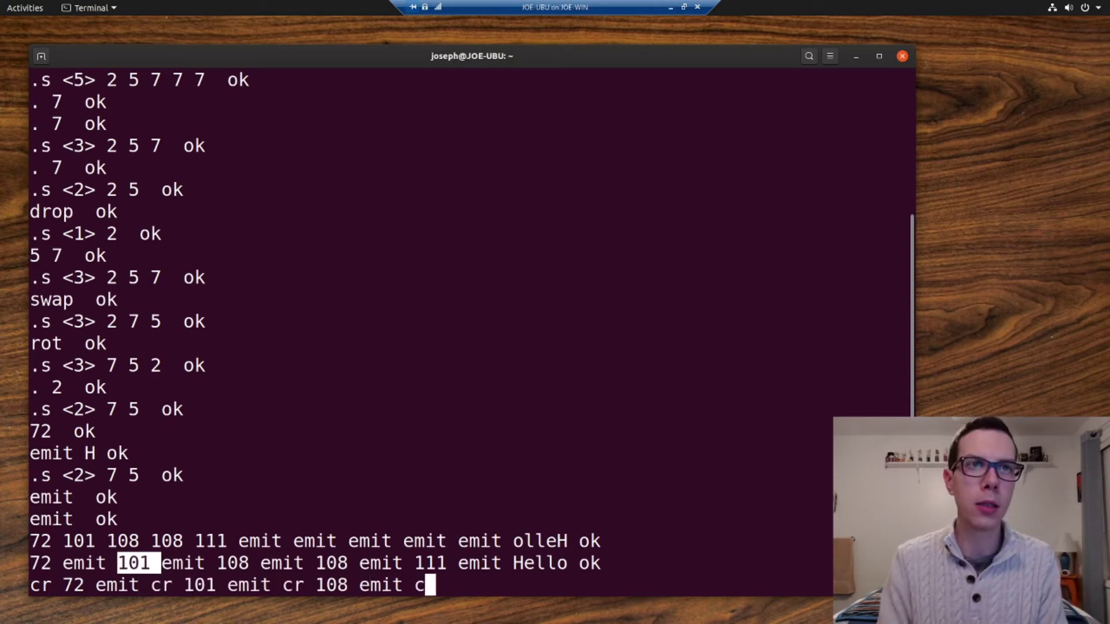
pyautogui.write('r 108 emit')
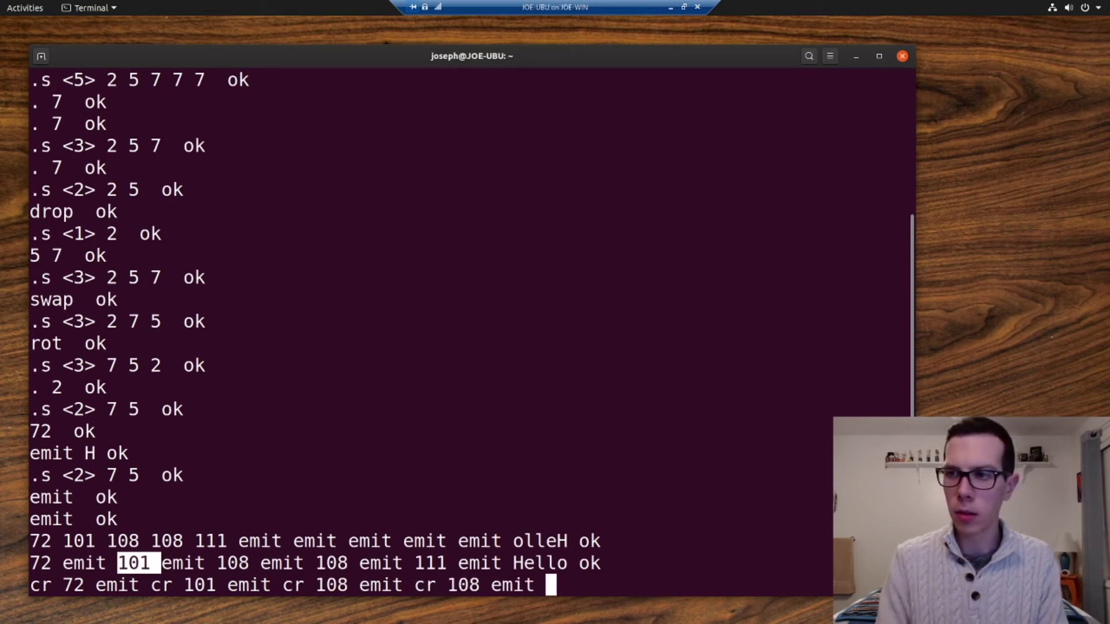
pyautogui.write('cr 111')
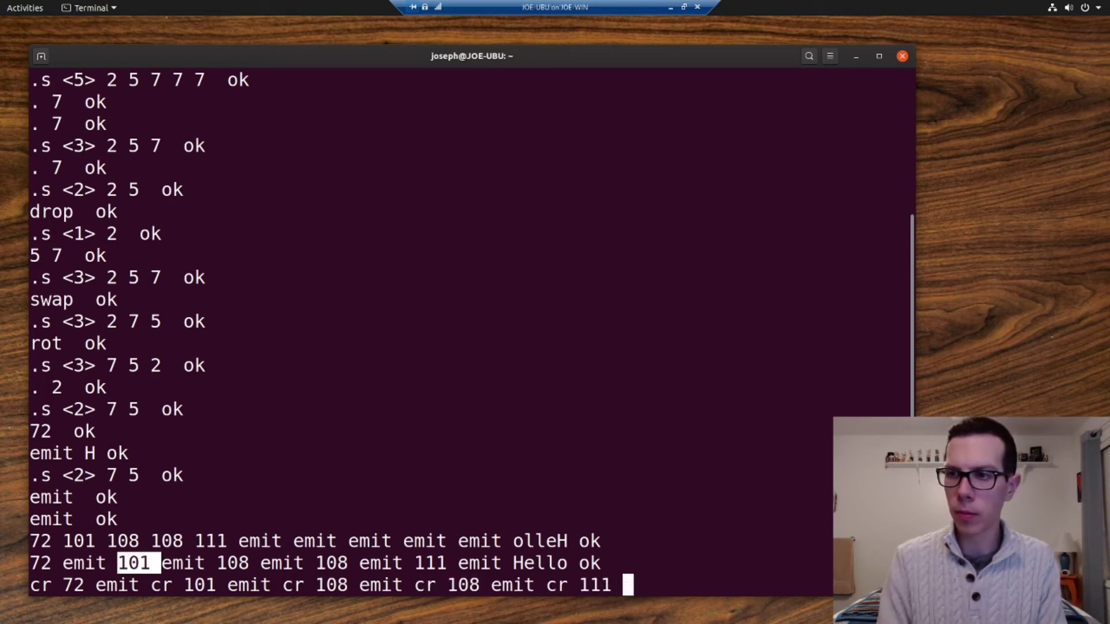
pyautogui.write('emit')
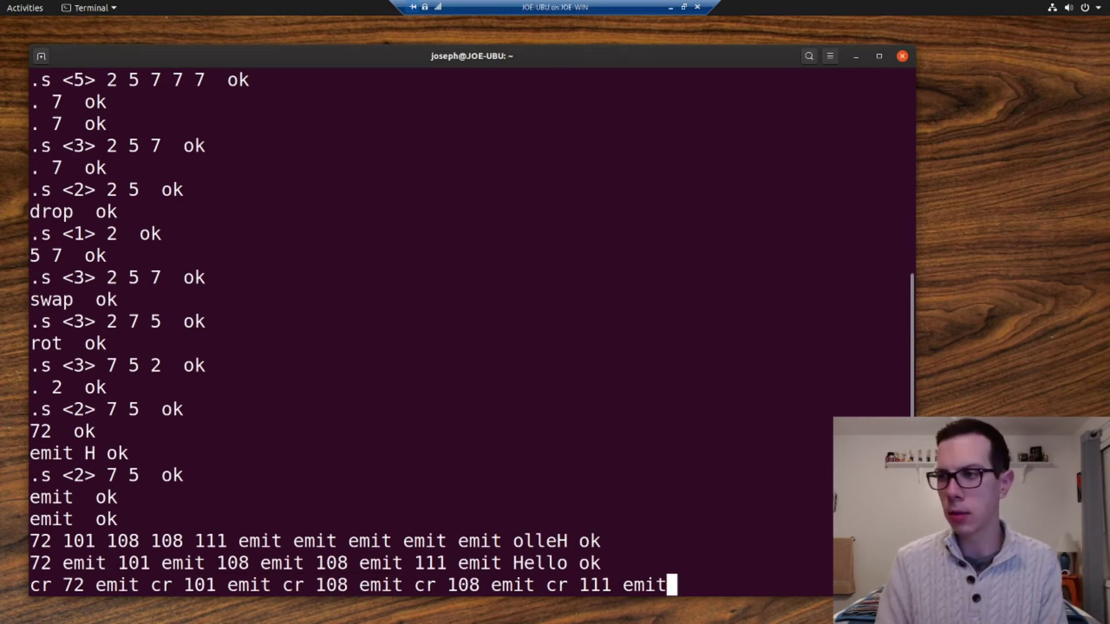
pyautogui.press('Return')
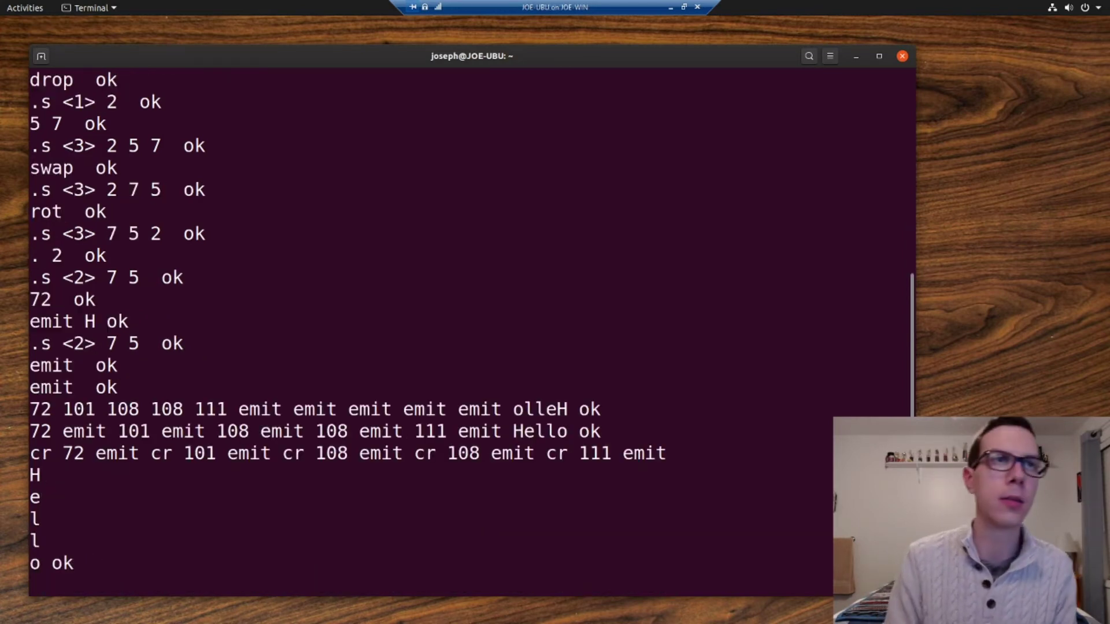
pyautogui.press('Return')
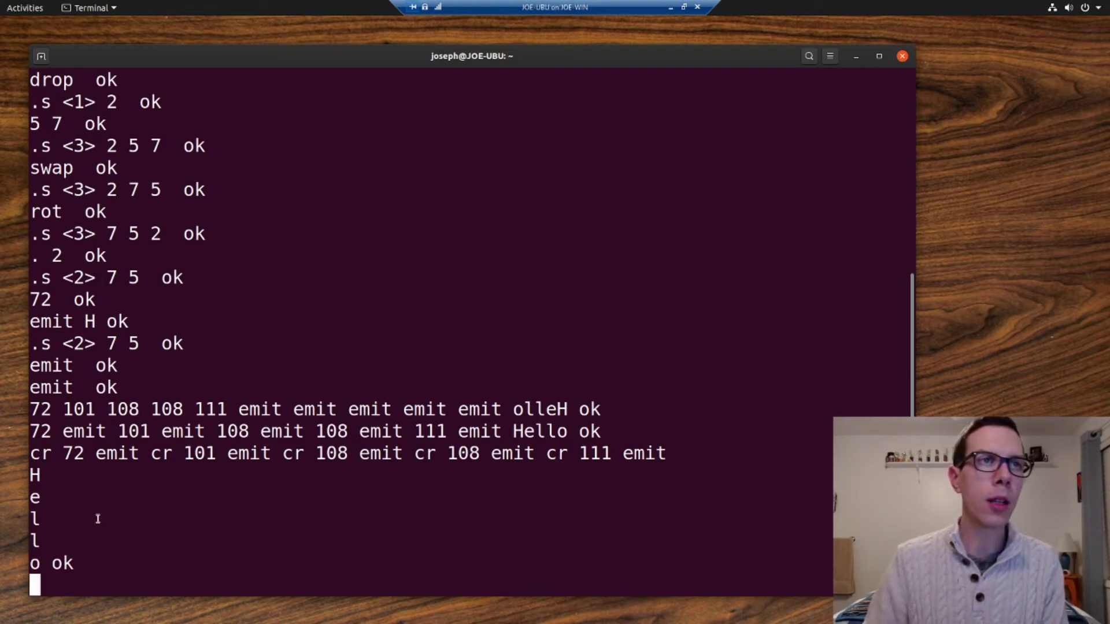
pyautogui.moveTo(525, 483)
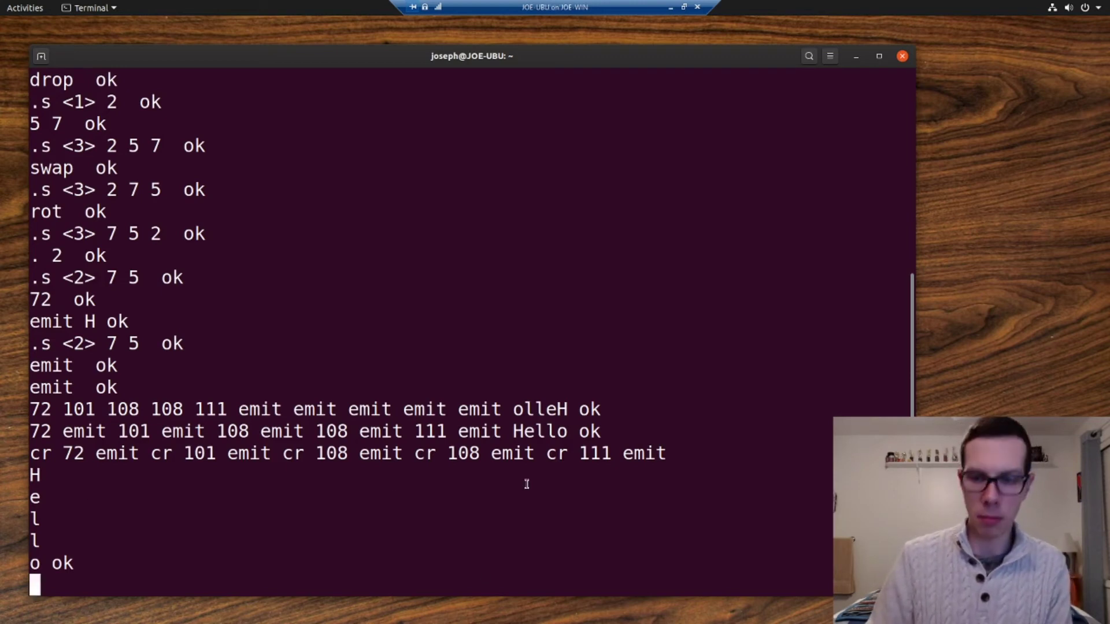
# - Run ." Hello, world" to print the string literal directly
pyautogui.write('.""')
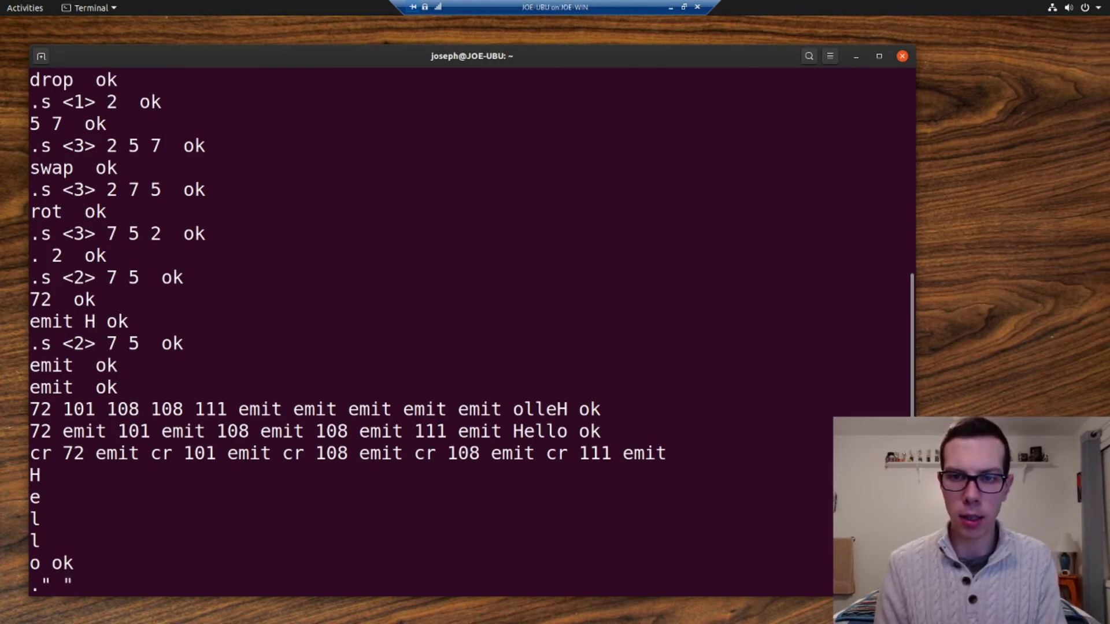
pyautogui.write('Hello')
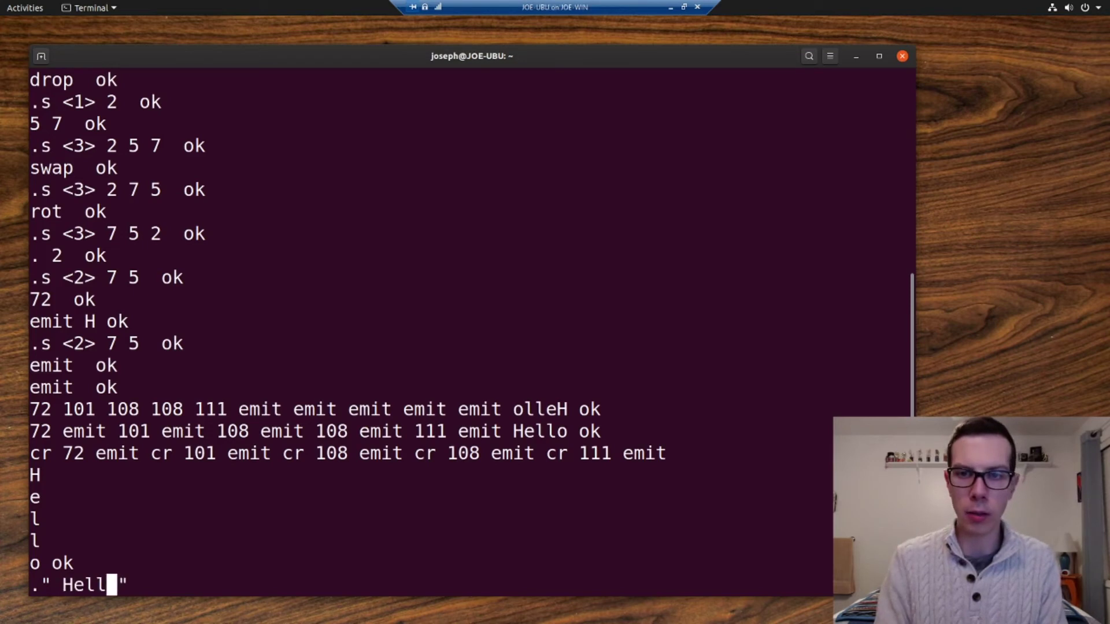
pyautogui.write(', world')
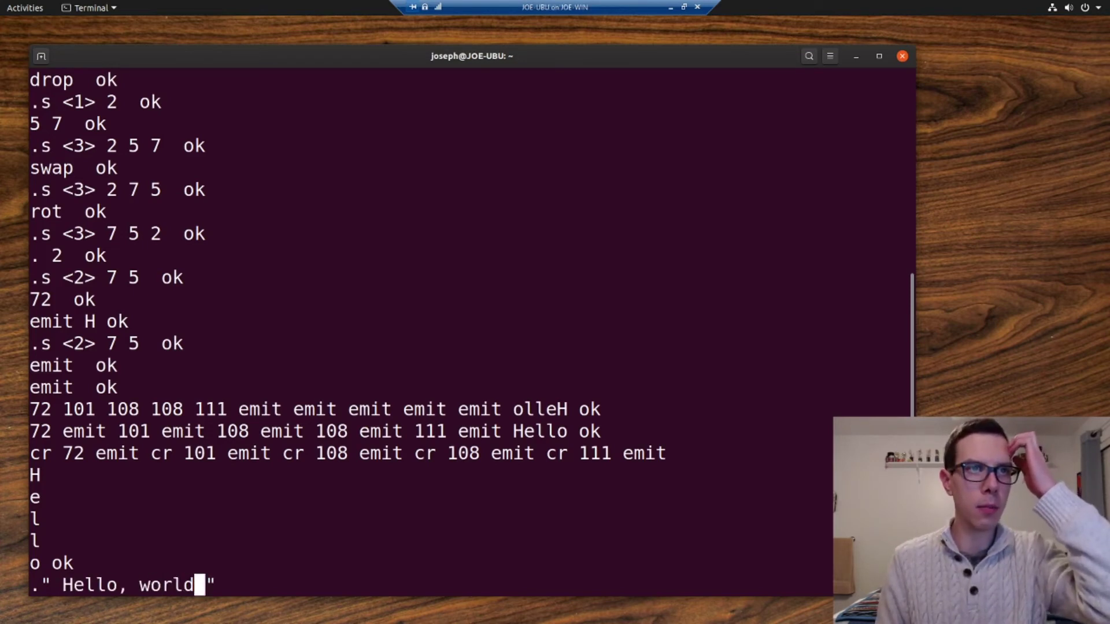
pyautogui.press('Return')
pyautogui.write(':')
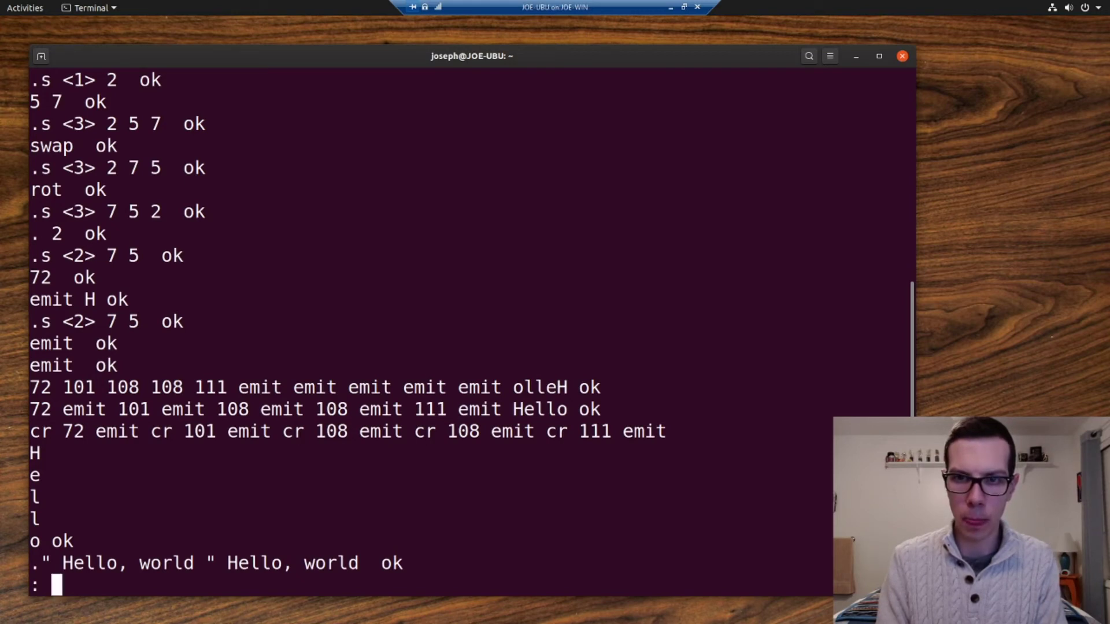
# - Define ': hi ." Hello, world" ;' and run hi to print Hello, world
pyautogui.write('hi .')
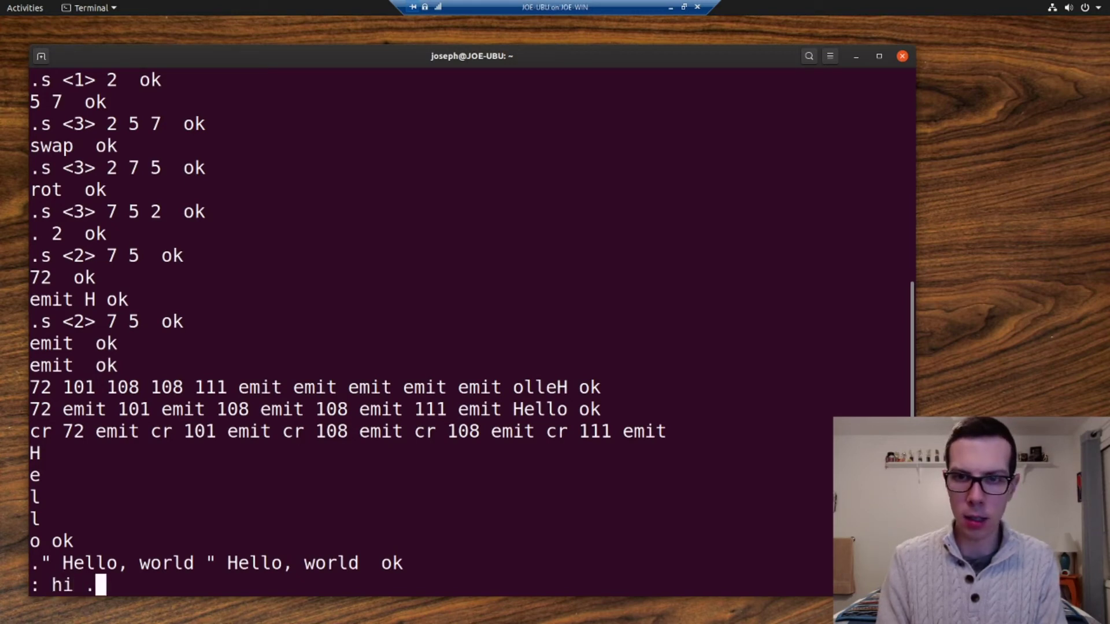
pyautogui.write('." Hello')
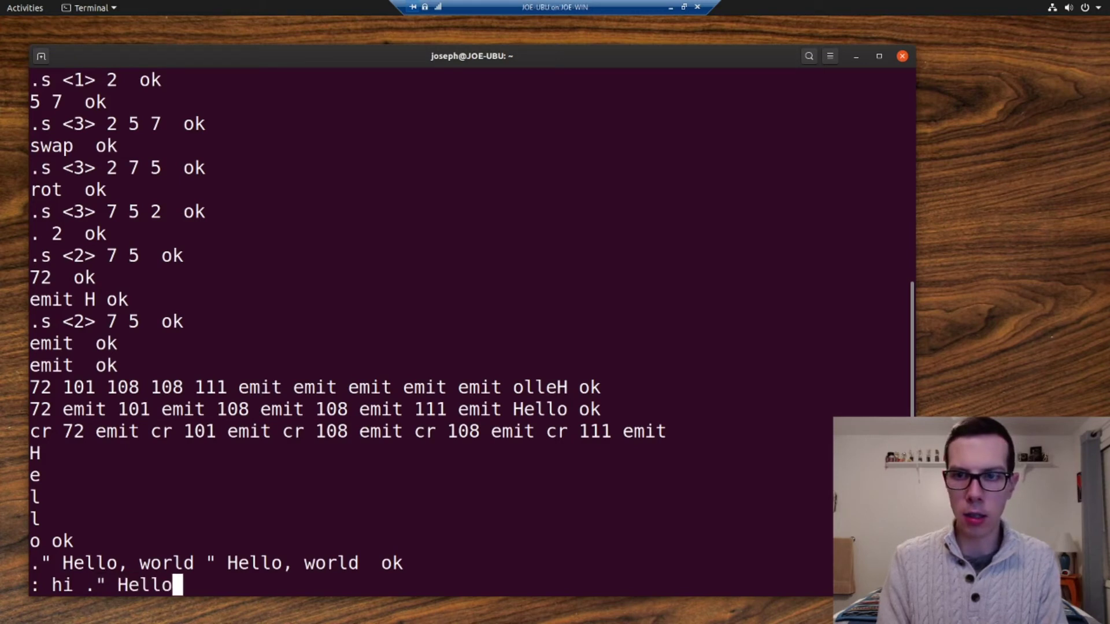
pyautogui.write(', world')
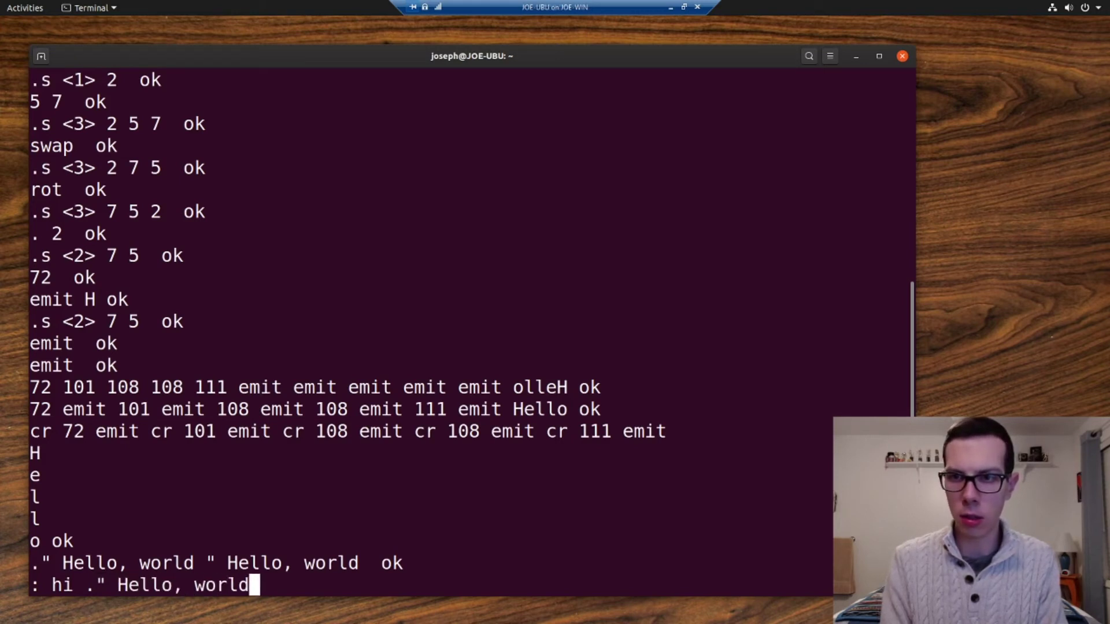
pyautogui.write('"')
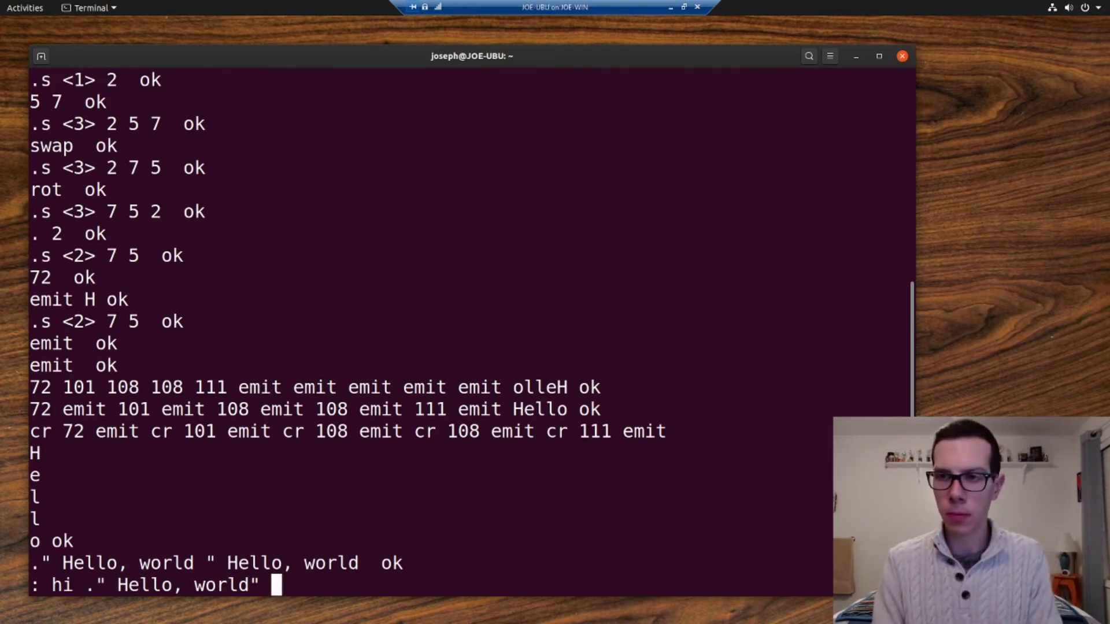
pyautogui.write(';')
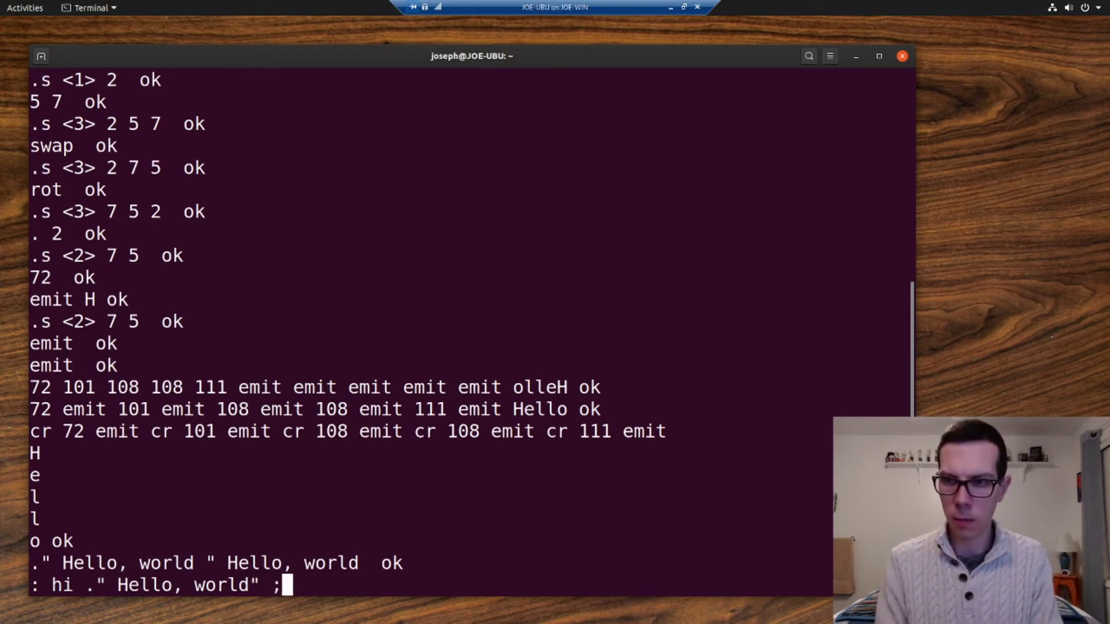
pyautogui.press('Return')
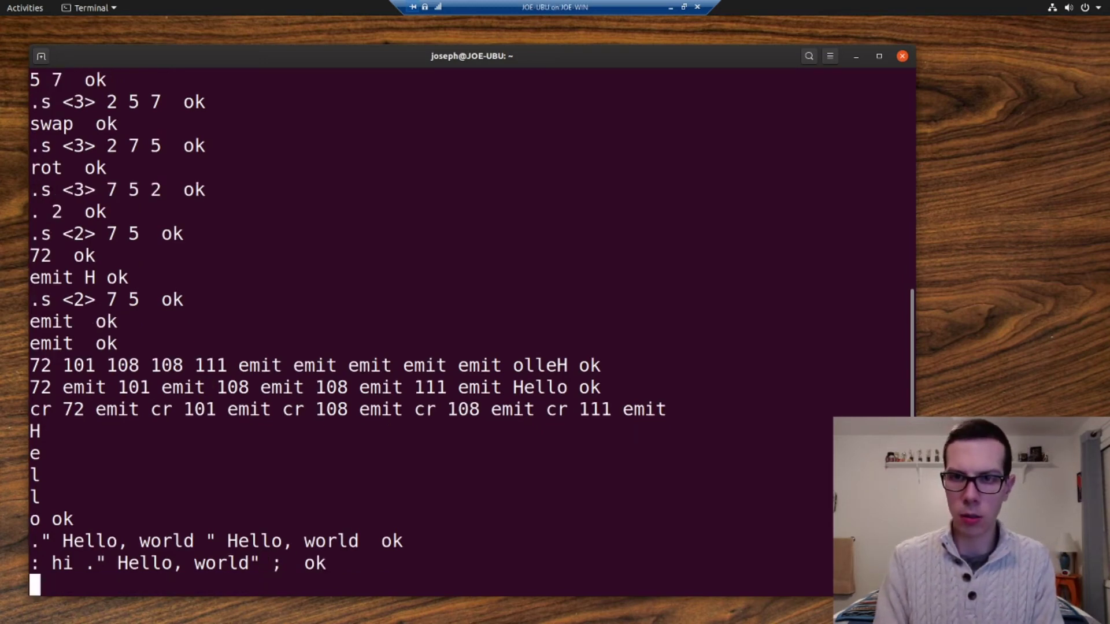
pyautogui.write('hi')
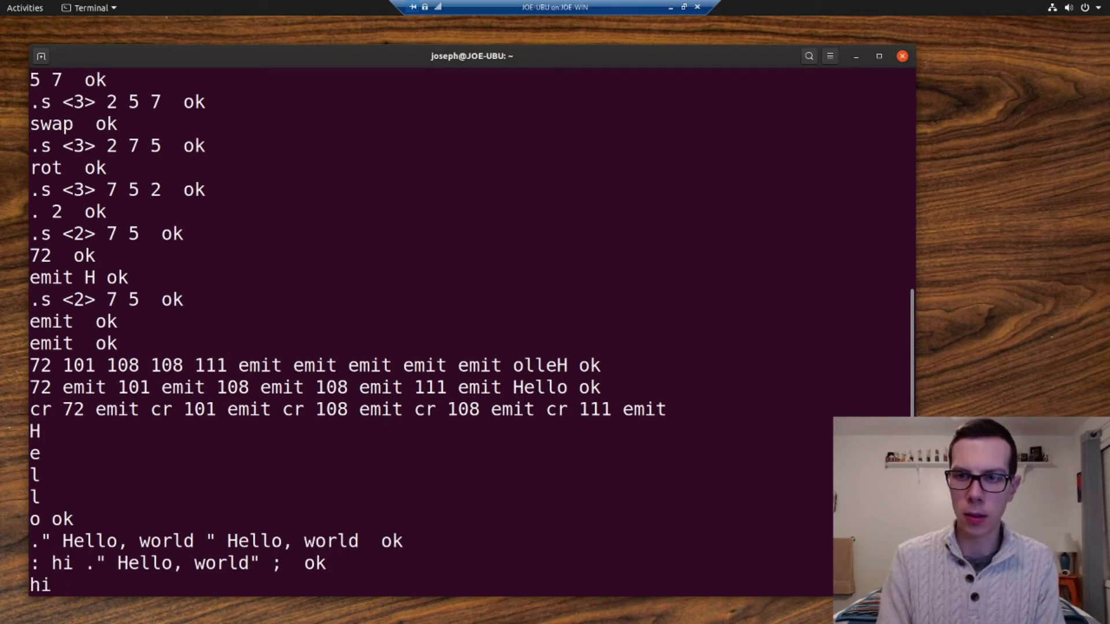
pyautogui.press('Return')
pyautogui.write(': hi cr ." Hell')
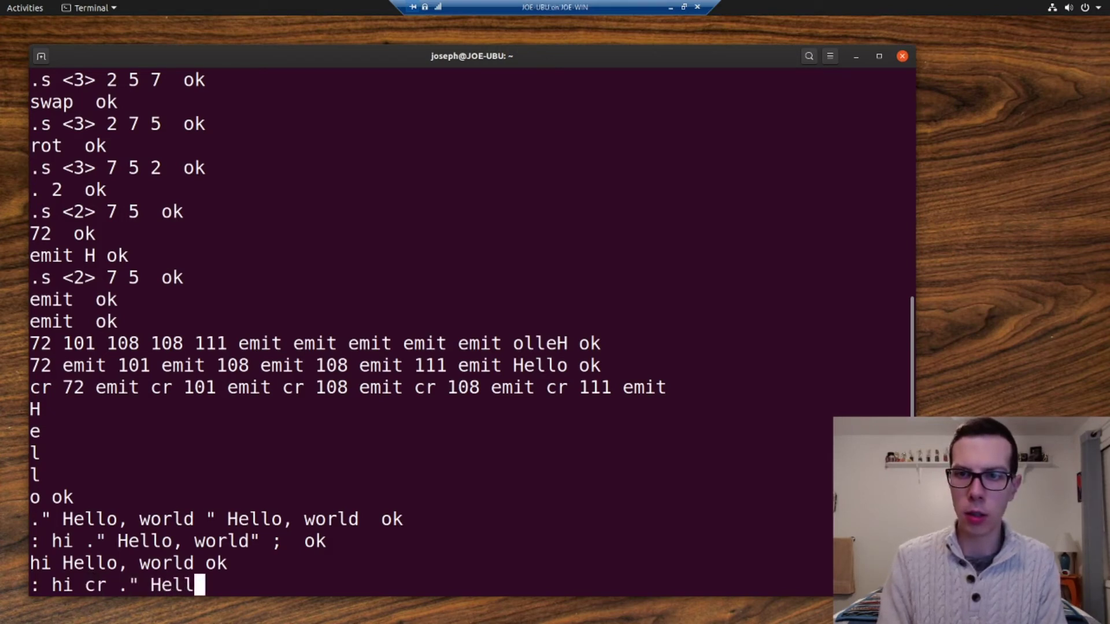
# - Redefine ': hi cr ." Hello, world" ;' and run hi, printing it on its own line
pyautogui.write('o, world" ;')
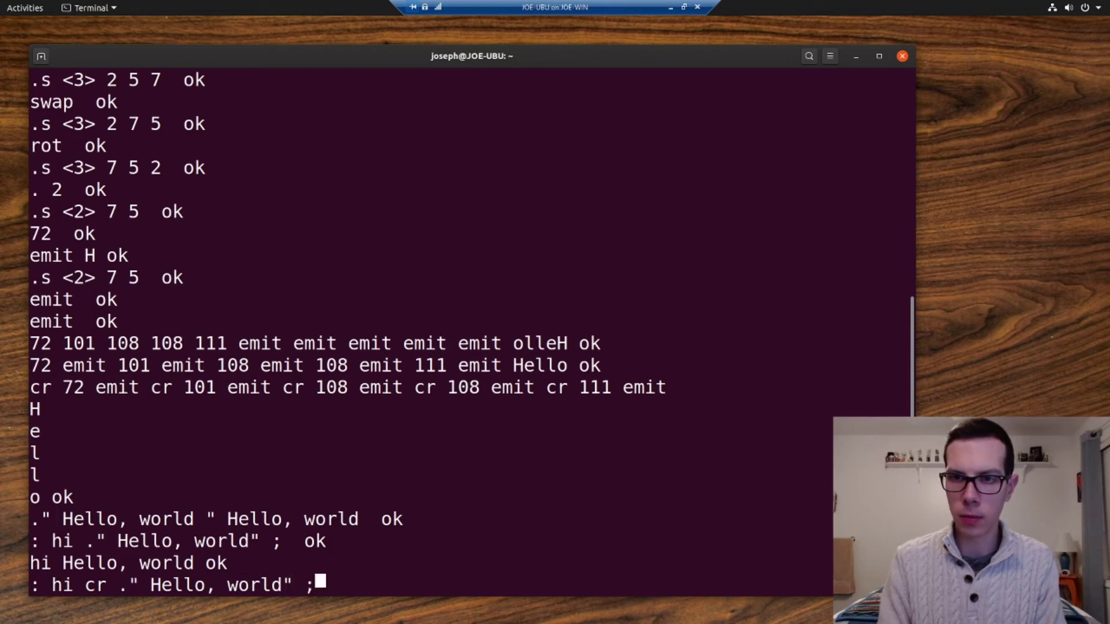
pyautogui.press('Return')
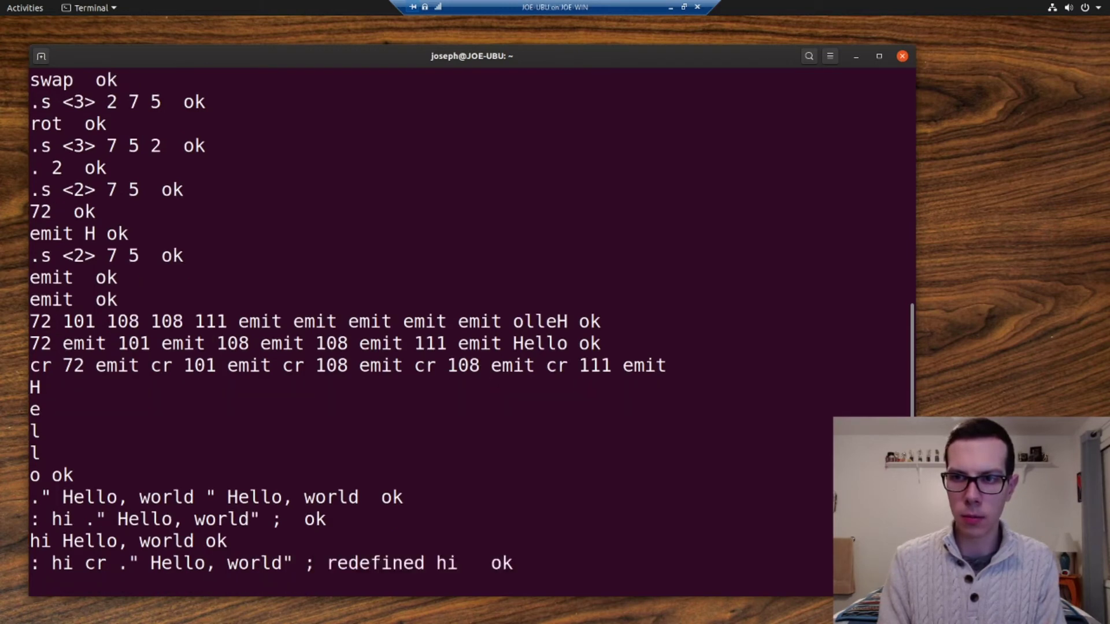
pyautogui.press('Return')
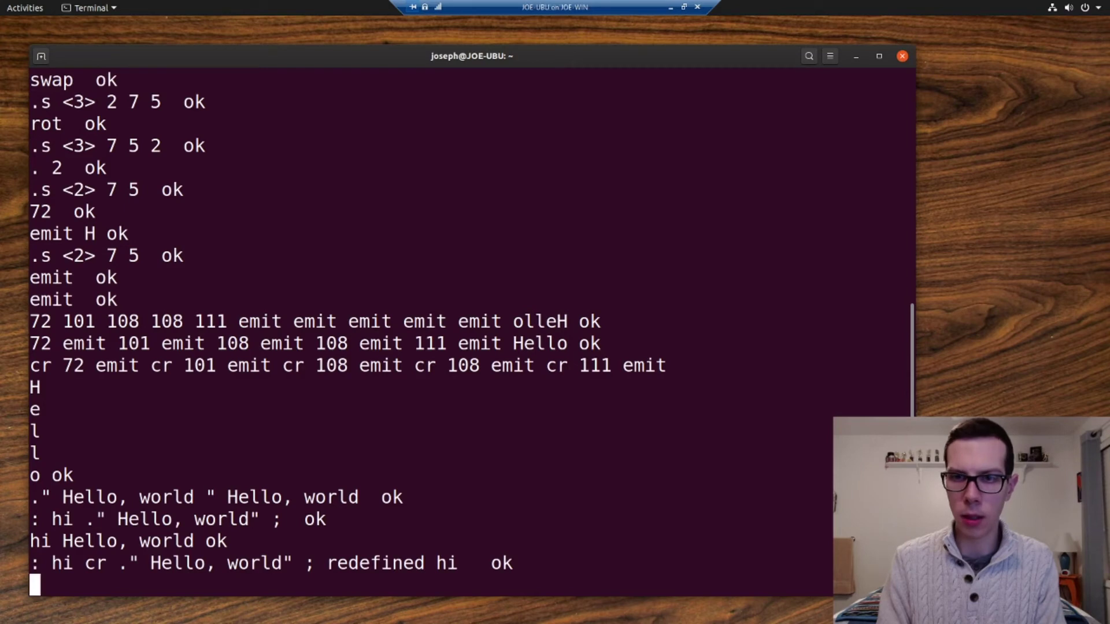
pyautogui.press('Return')
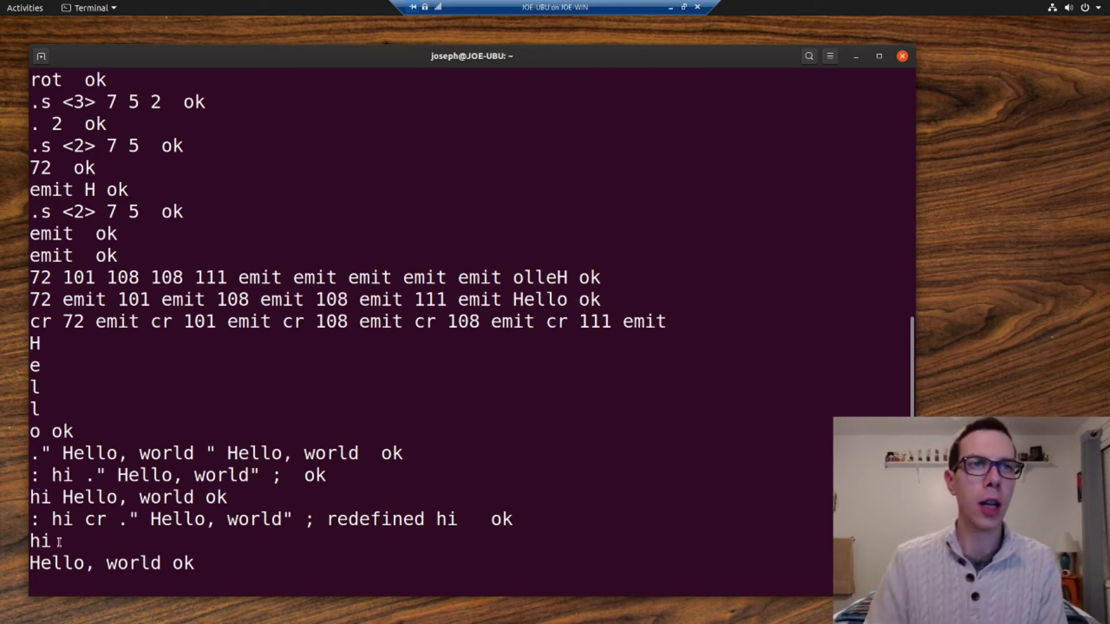
pyautogui.press('Return')
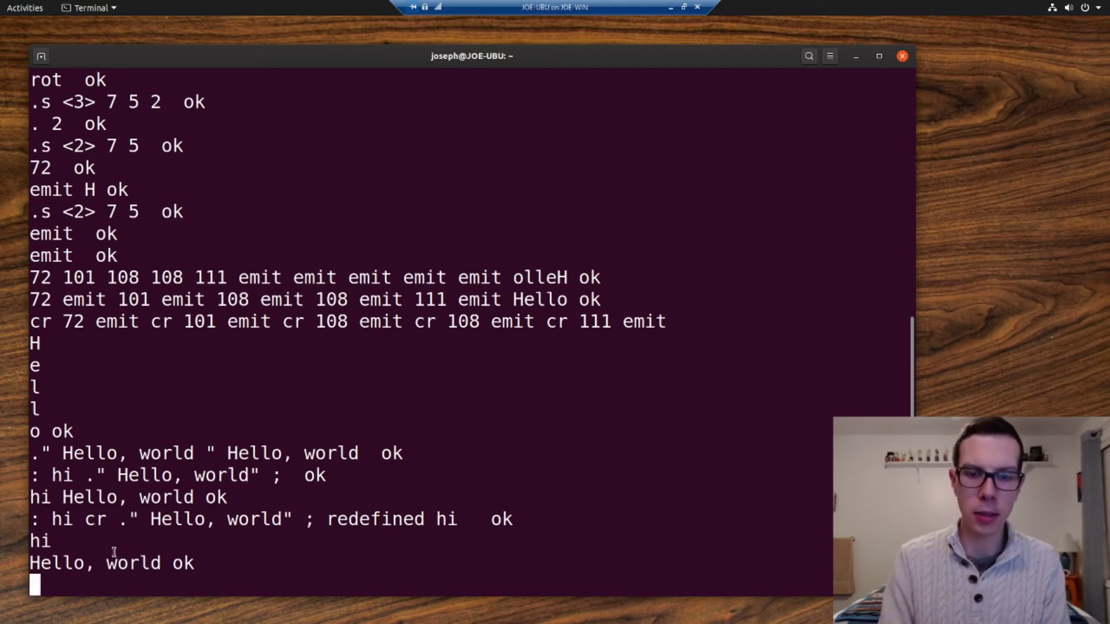
pyautogui.moveTo(253, 544)
pyautogui.write(':')
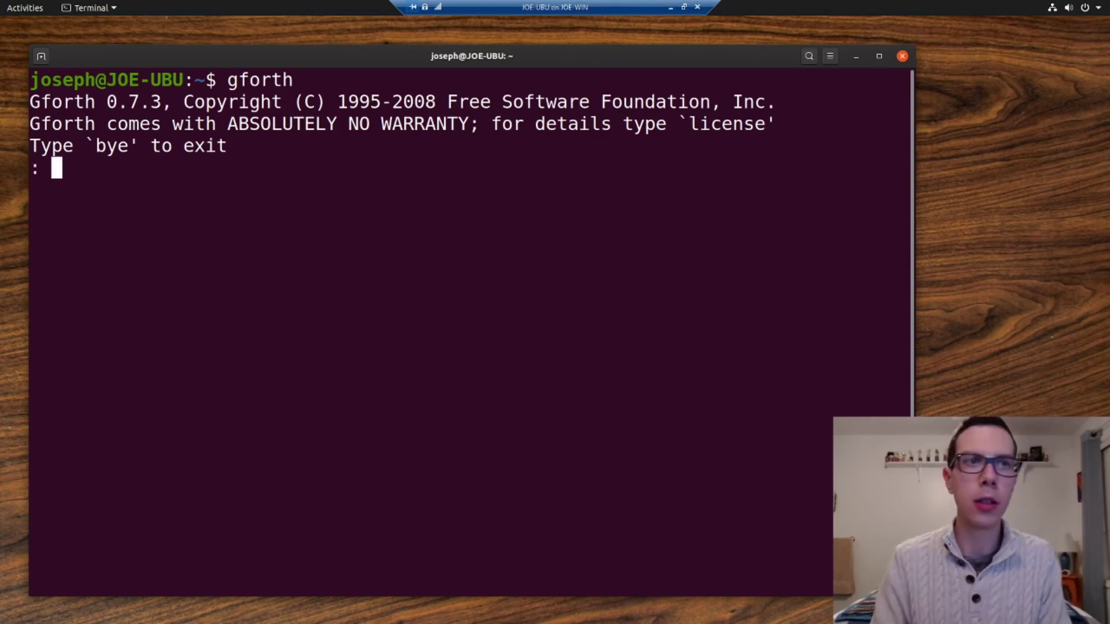
# - Begin ': in-ascii cr ." The ASCII charact of this value is '' as the word's opening sentence
pyautogui.write('in-asc')
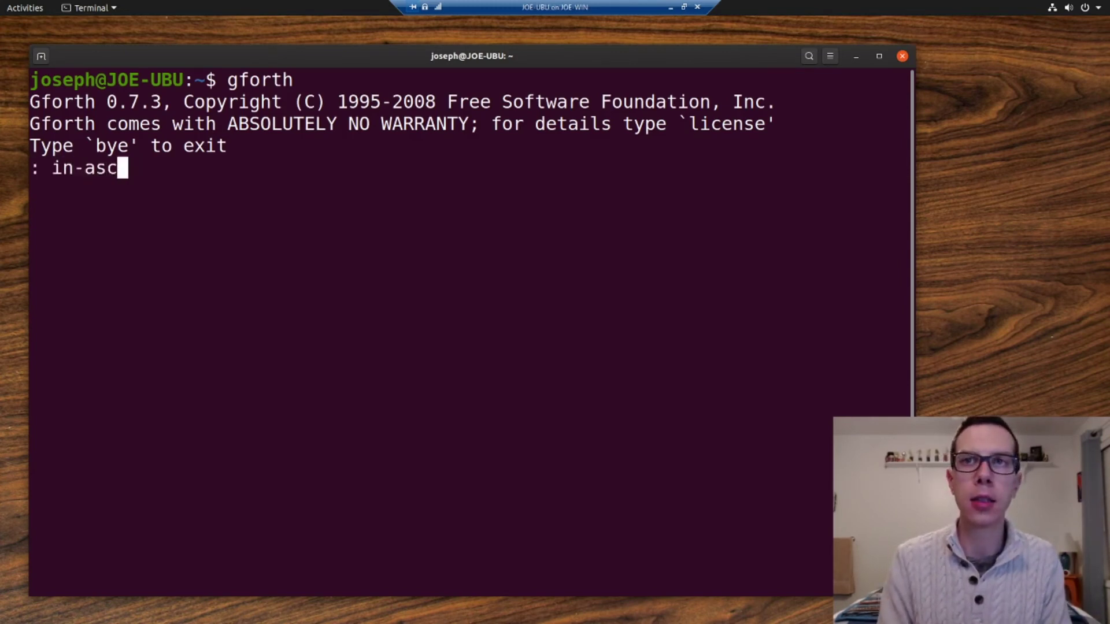
pyautogui.write('ii')
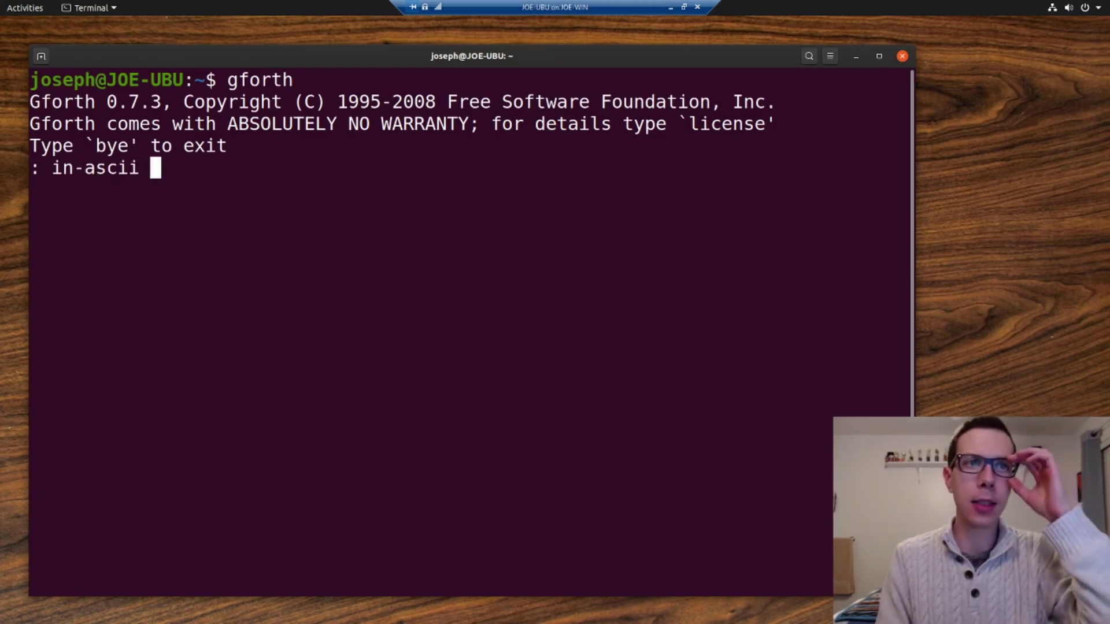
pyautogui.write('cr .')
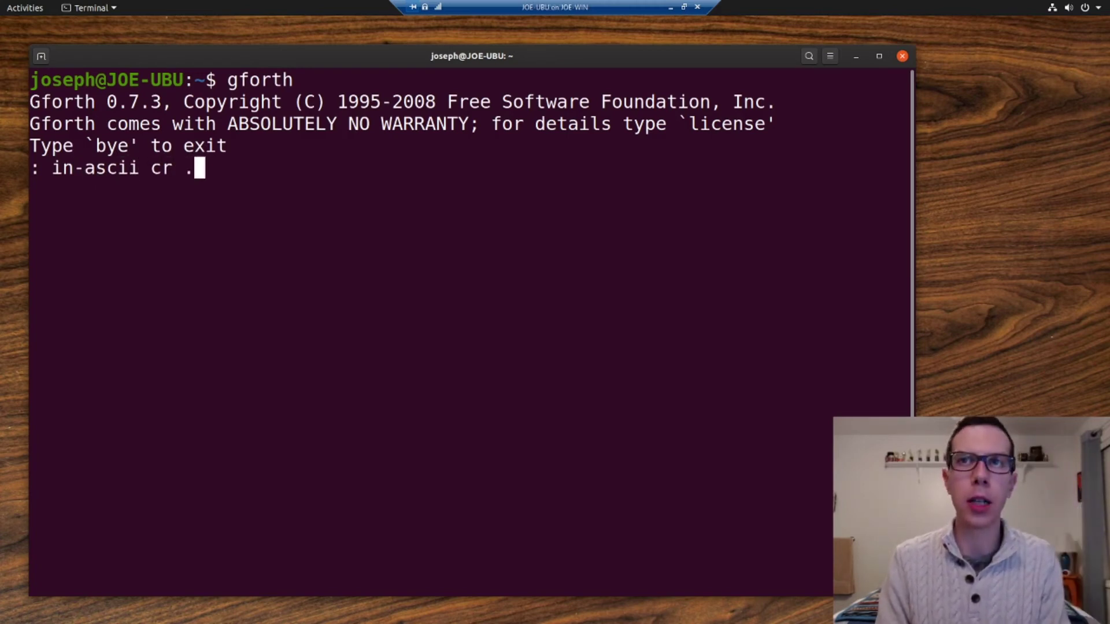
pyautogui.write('"')
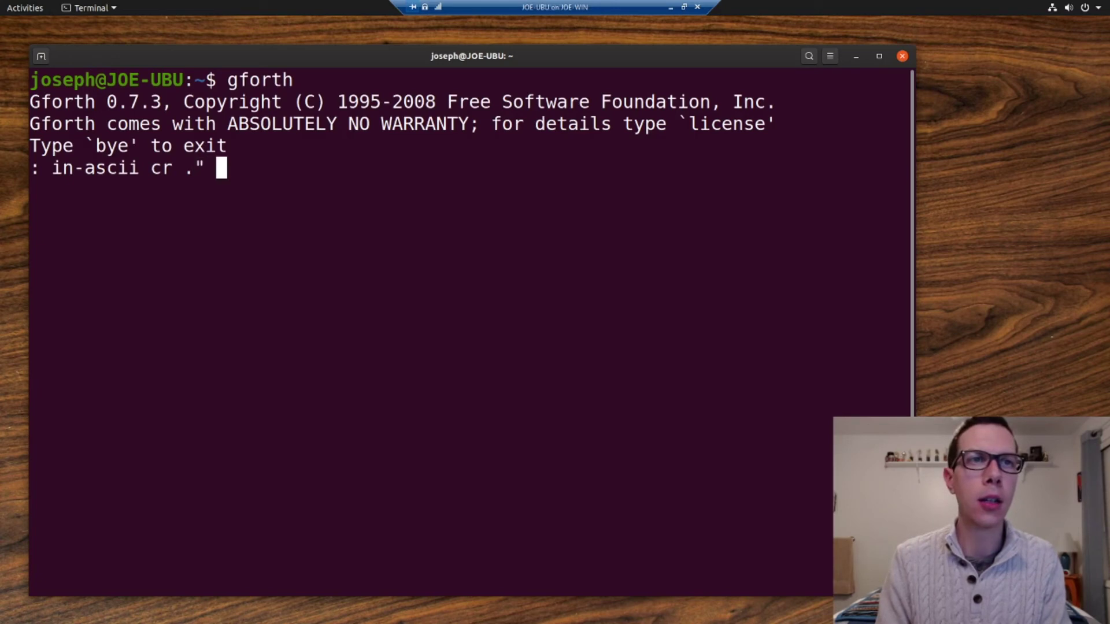
pyautogui.write('The ASCII')
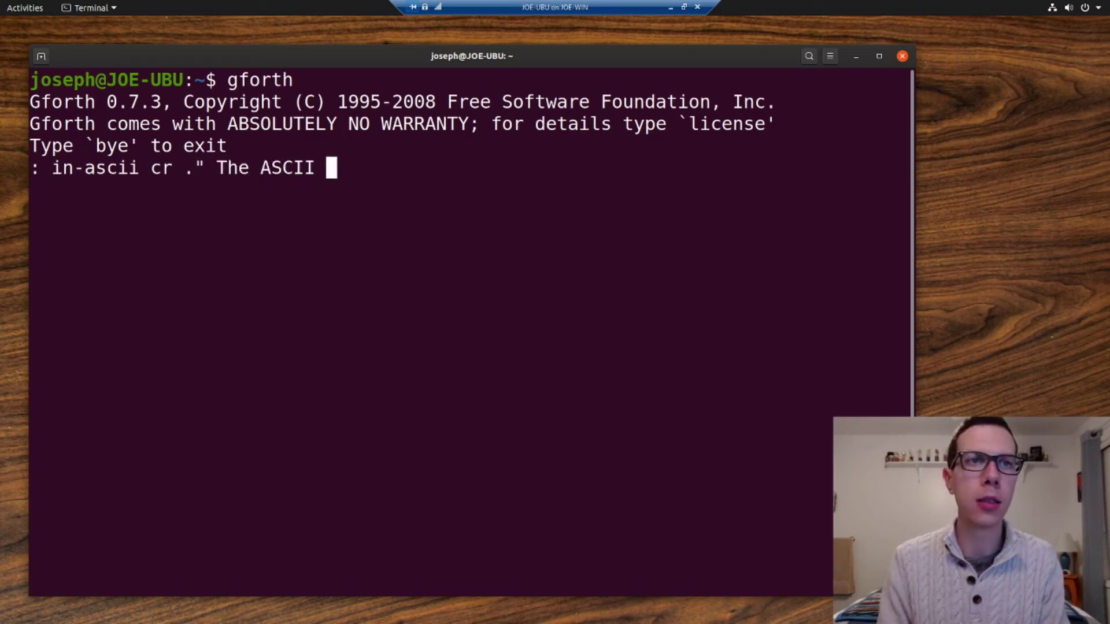
pyautogui.write('charact of th')
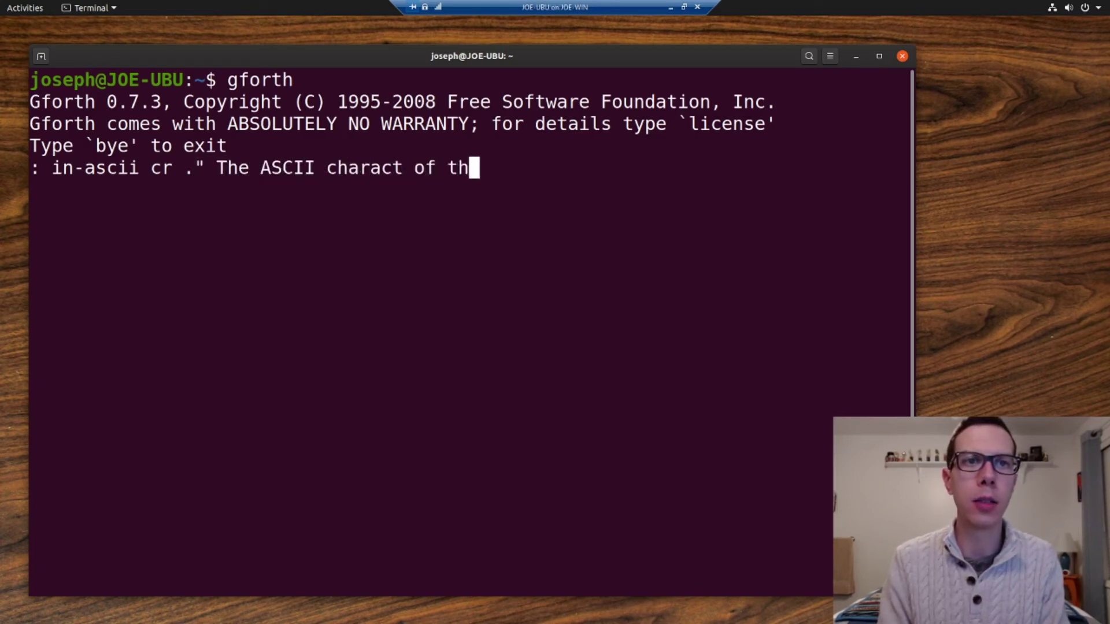
pyautogui.write("is value is '")
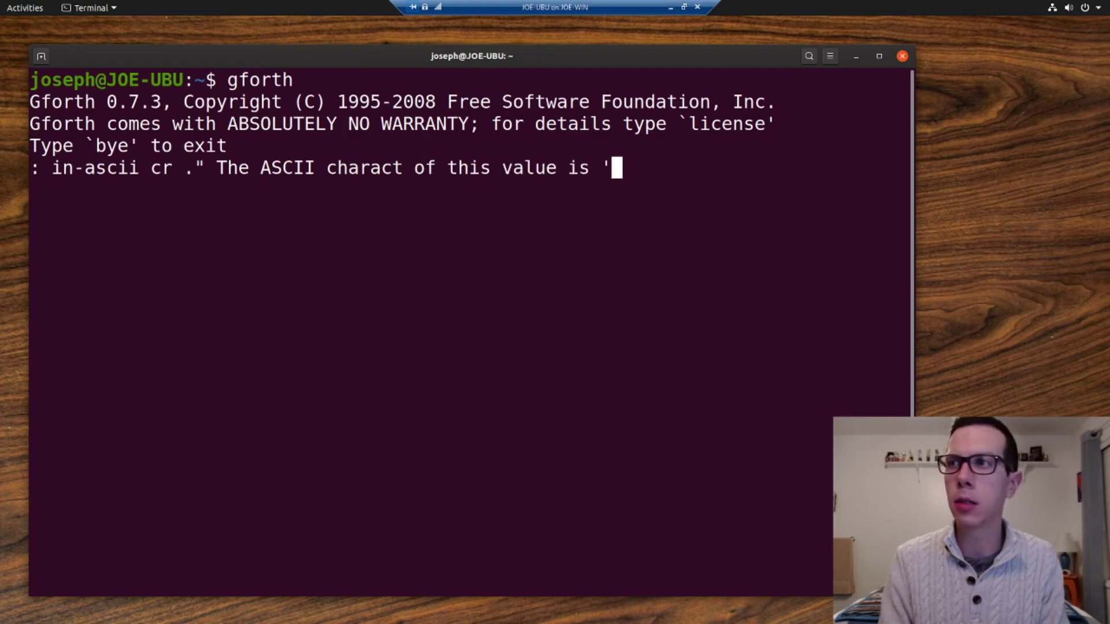
# - Finish the definition with '" emit ." '" ;' and submit in-ascii
pyautogui.write('"')
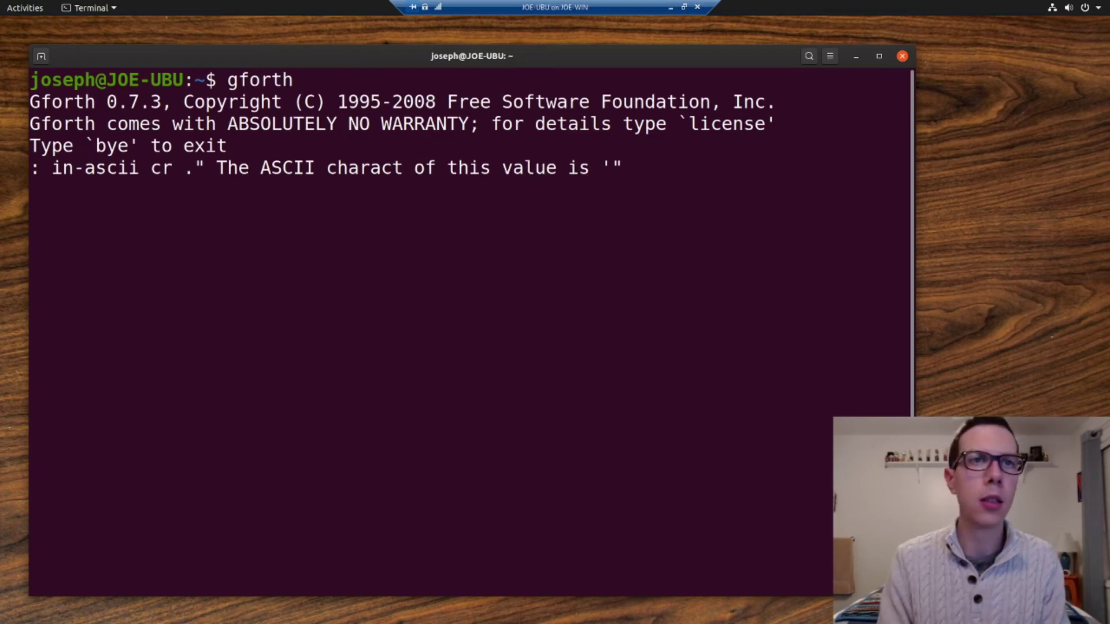
pyautogui.write('emit')
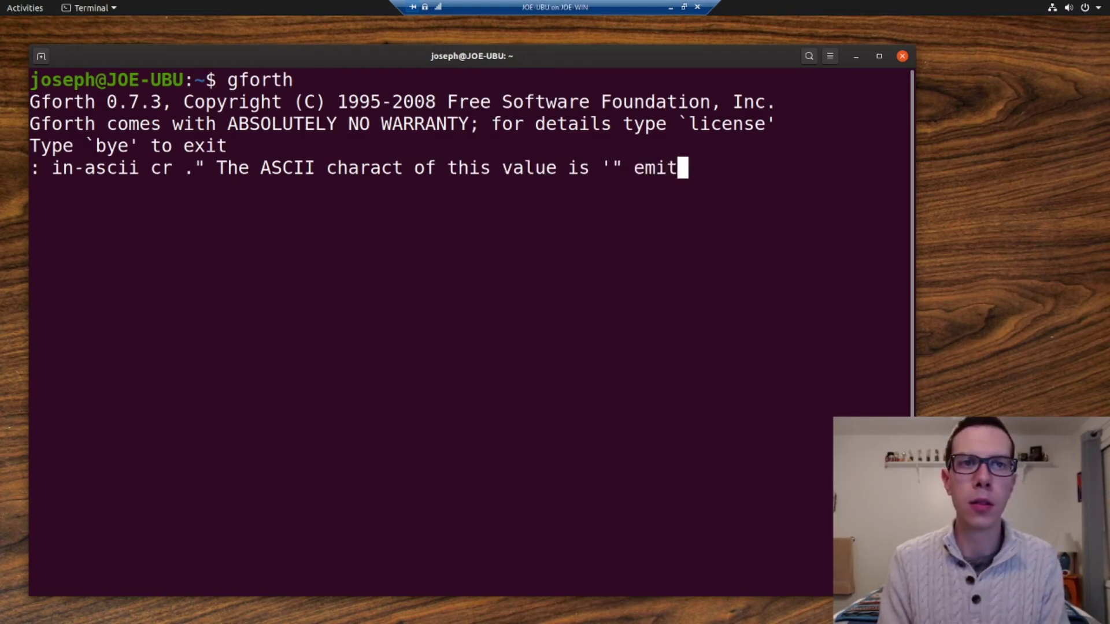
pyautogui.write('."')
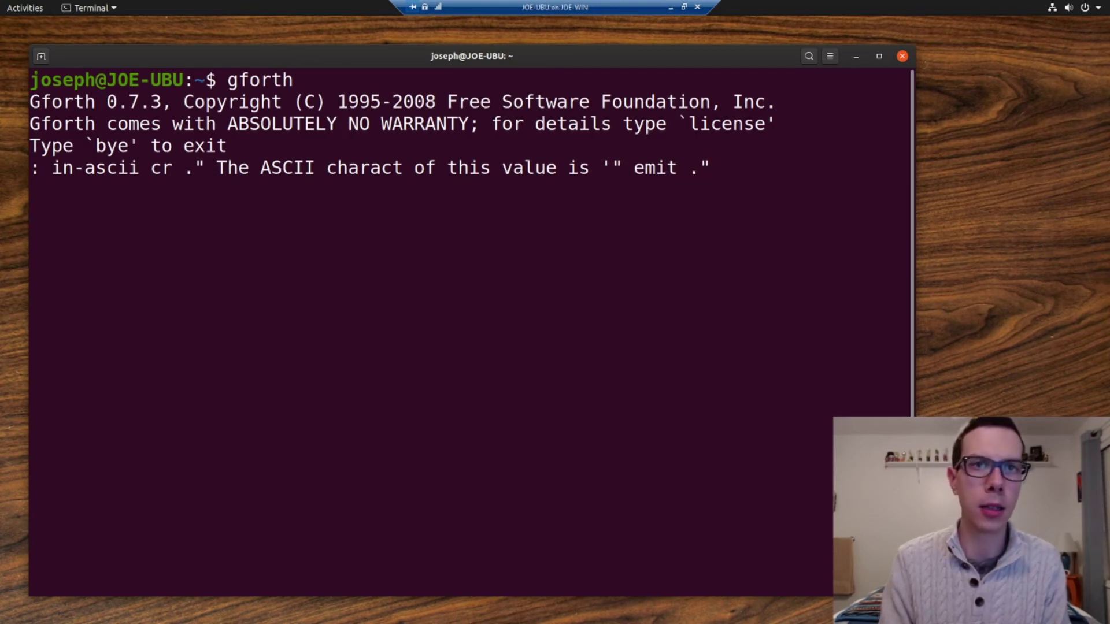
pyautogui.write('\'" ;')
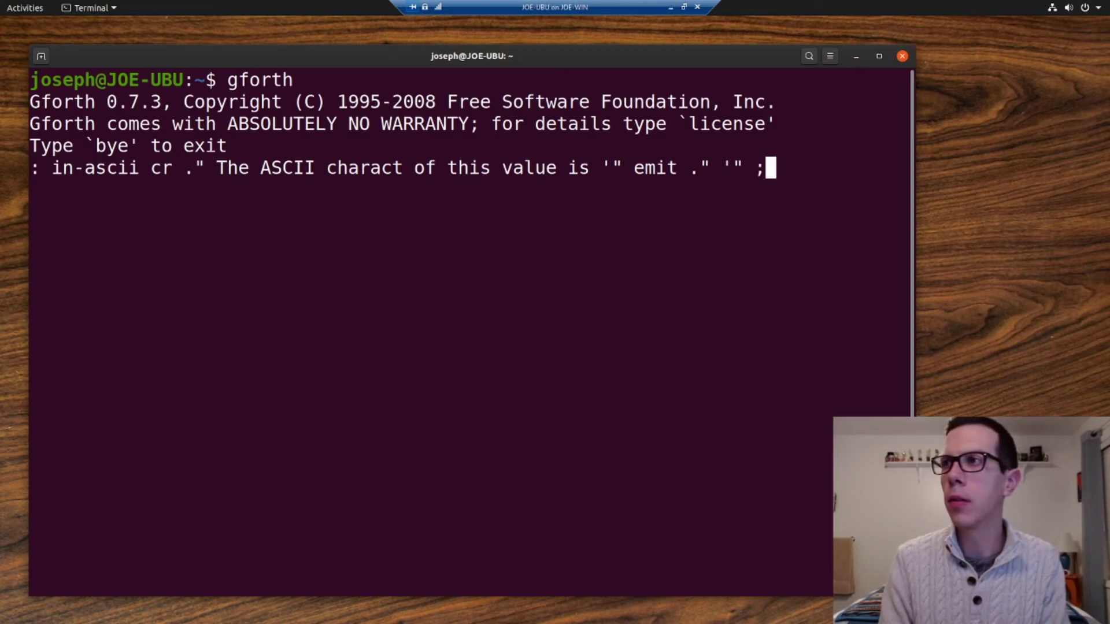
pyautogui.press('Return')
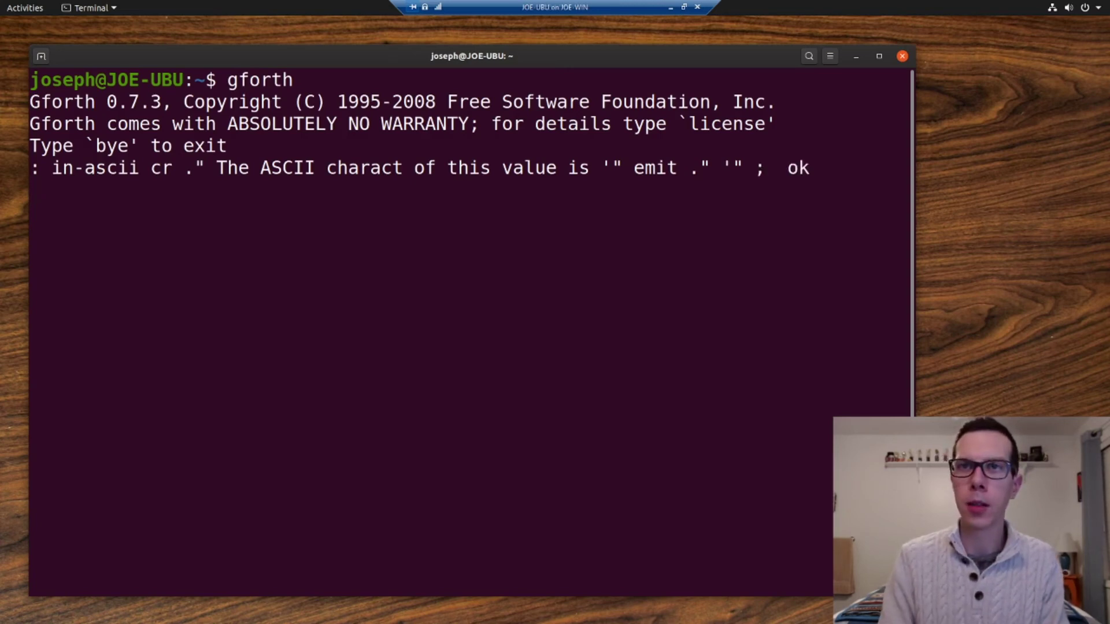
pyautogui.write('see inas')
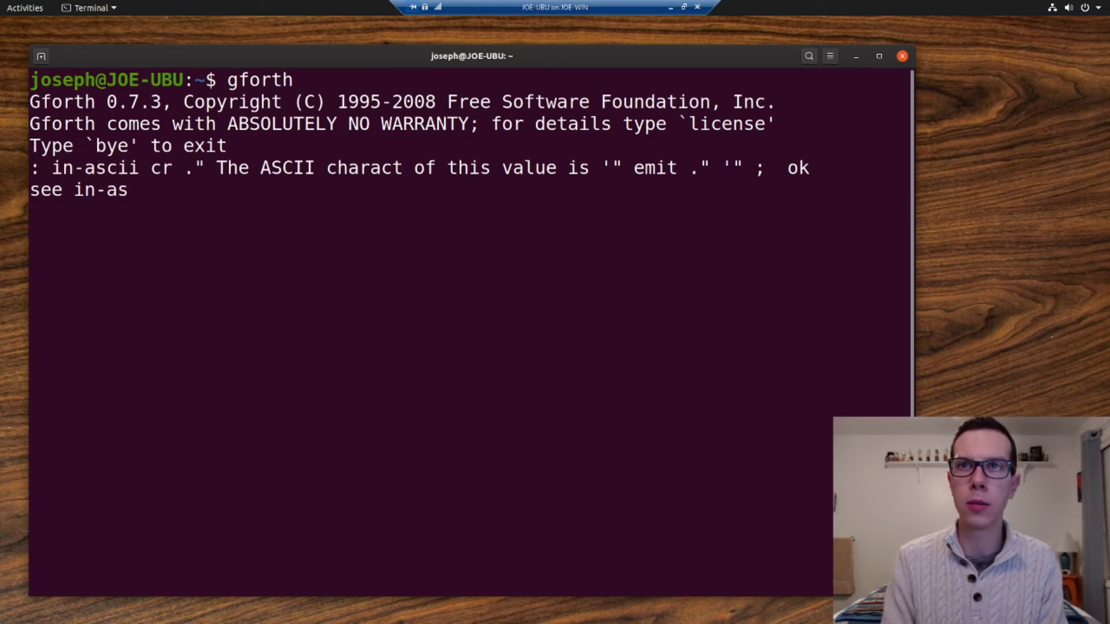
# - Run 'see in-ascii' to decompile the word and highlight emit in its definition
pyautogui.press('Return')
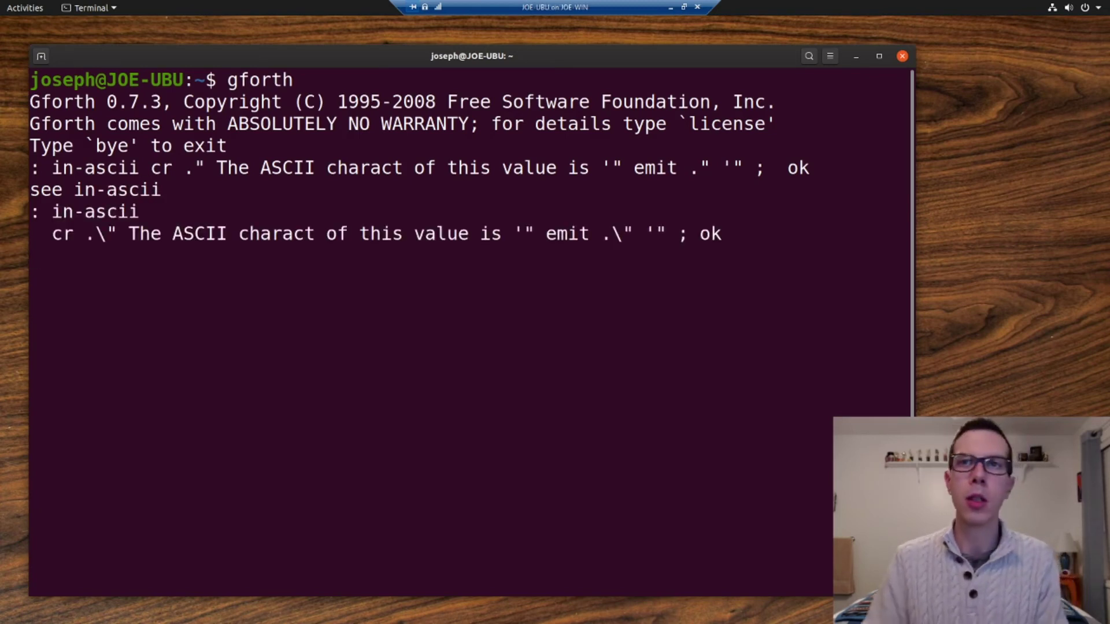
pyautogui.press('Return')
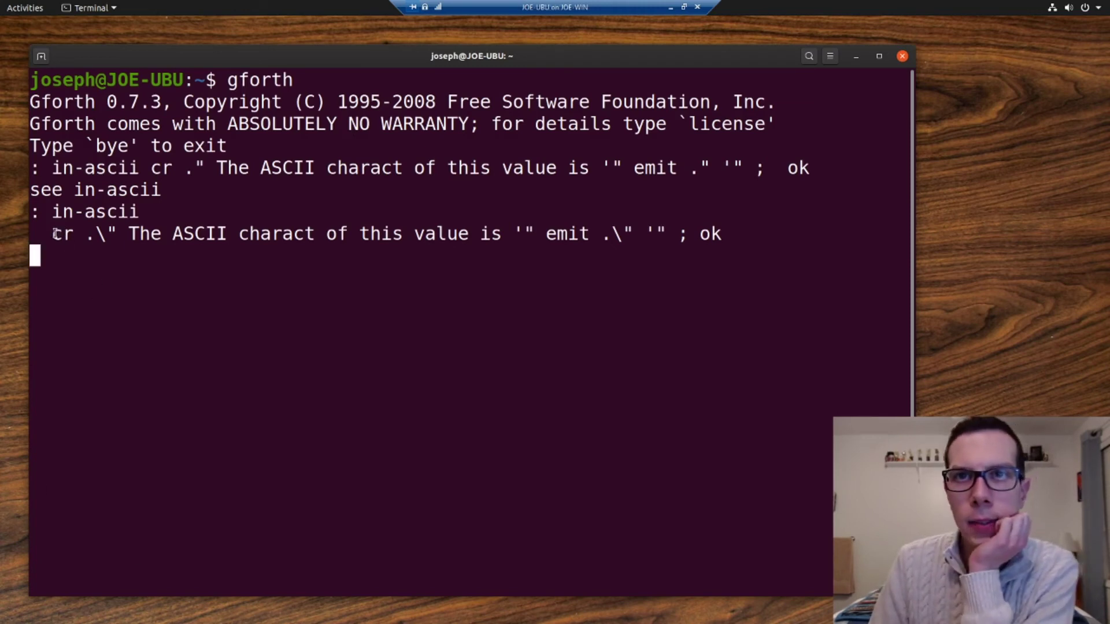
pyautogui.doubleClick(61, 233)
pyautogui.write(': in-')
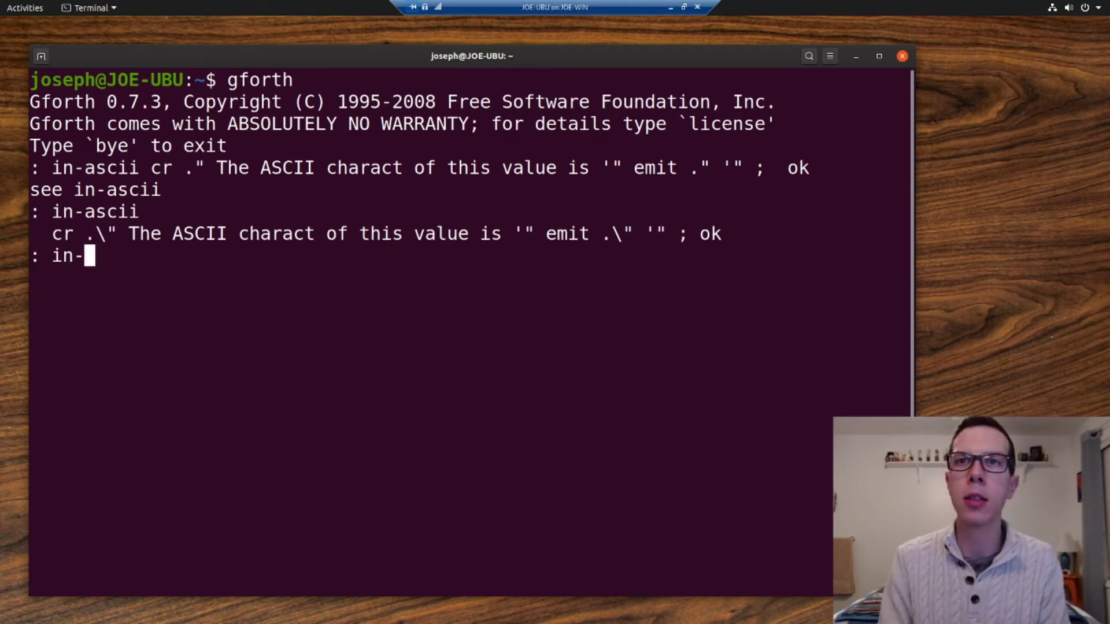
pyautogui.write('ascii')
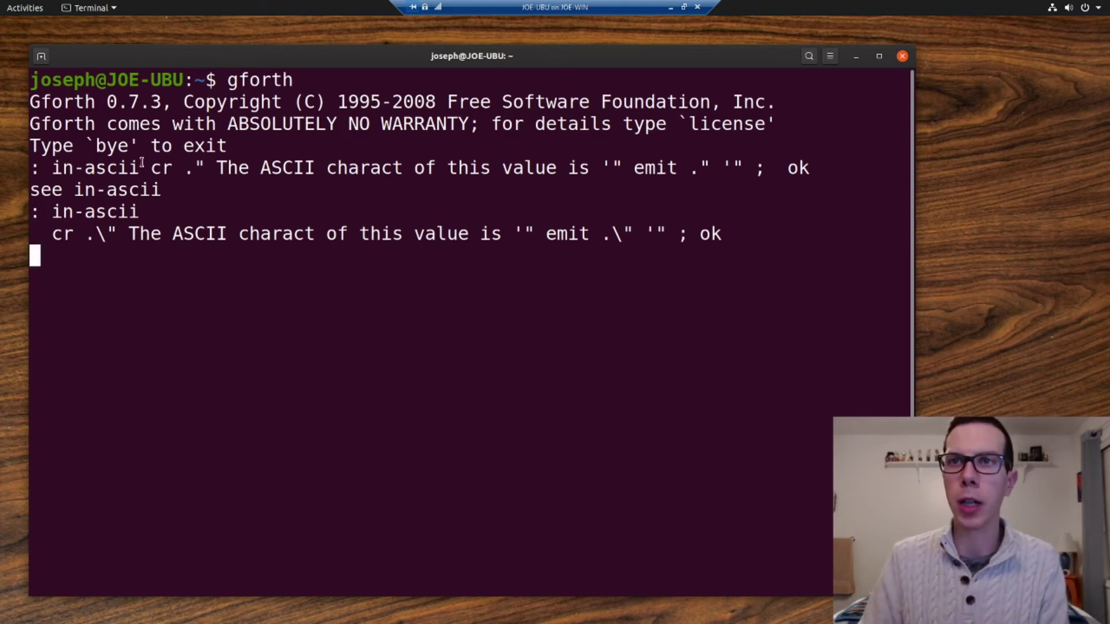
pyautogui.doubleClick(158, 167)
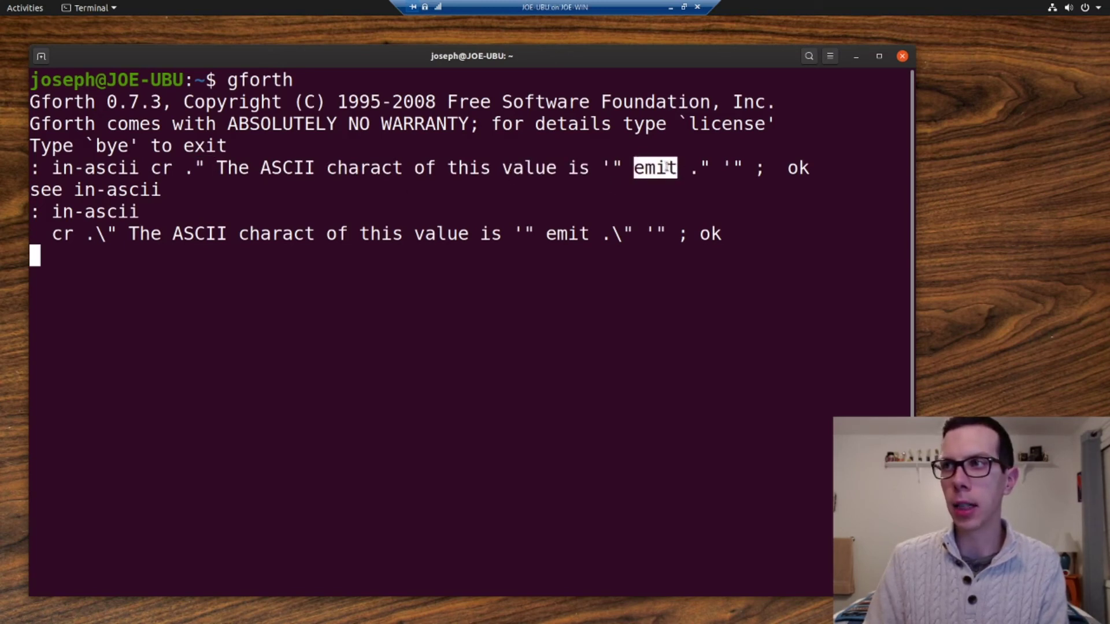
pyautogui.moveTo(250, 267)
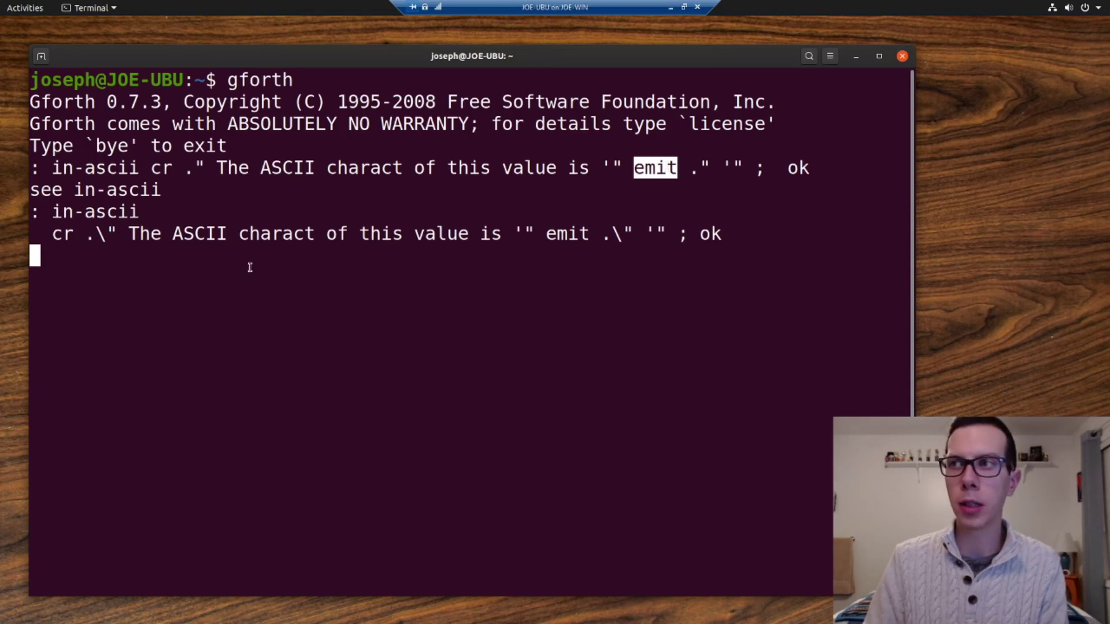
pyautogui.moveTo(672, 193)
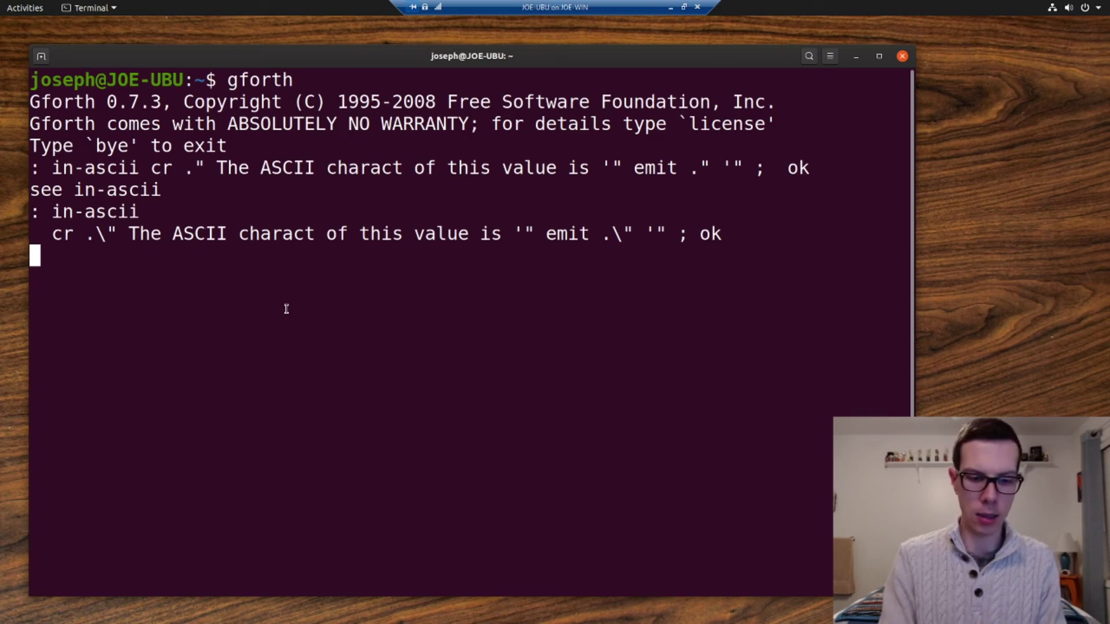
# - Run in-ascii on 72 and 142, printing 'H' and an unprintable glyph
pyautogui.write('72 in')
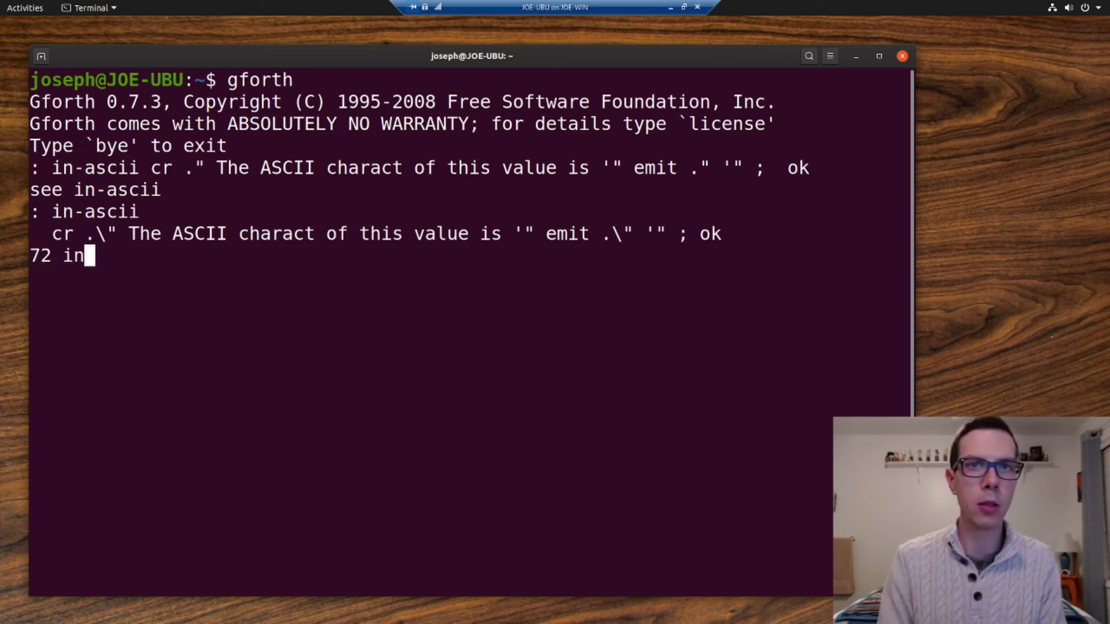
pyautogui.write('-ascii')
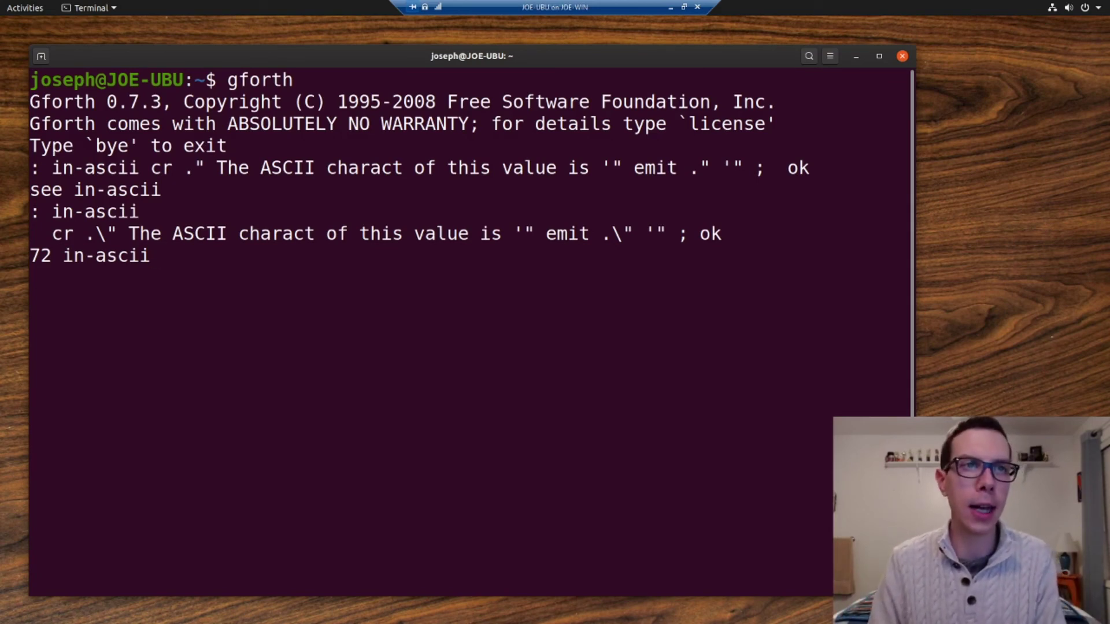
pyautogui.press('Return')
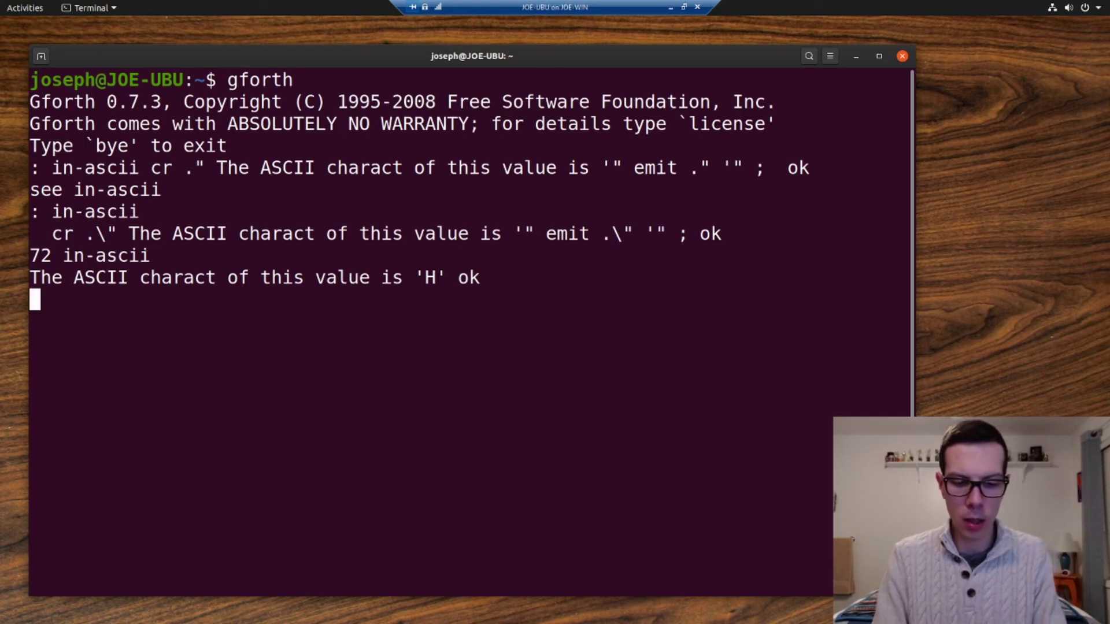
pyautogui.write('14')
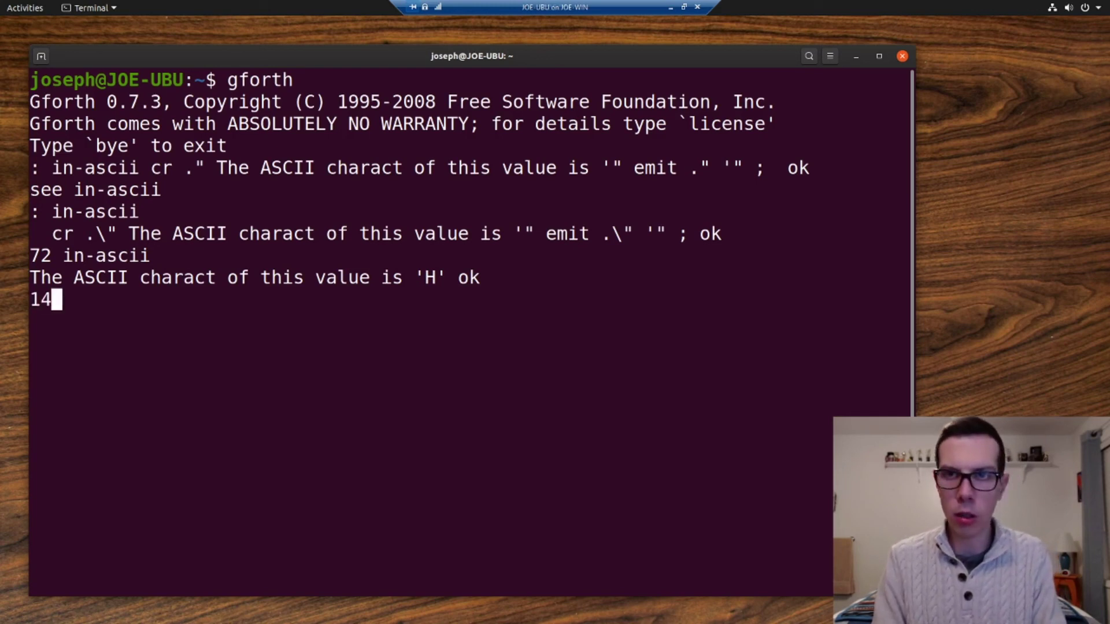
pyautogui.write('2 in-as')
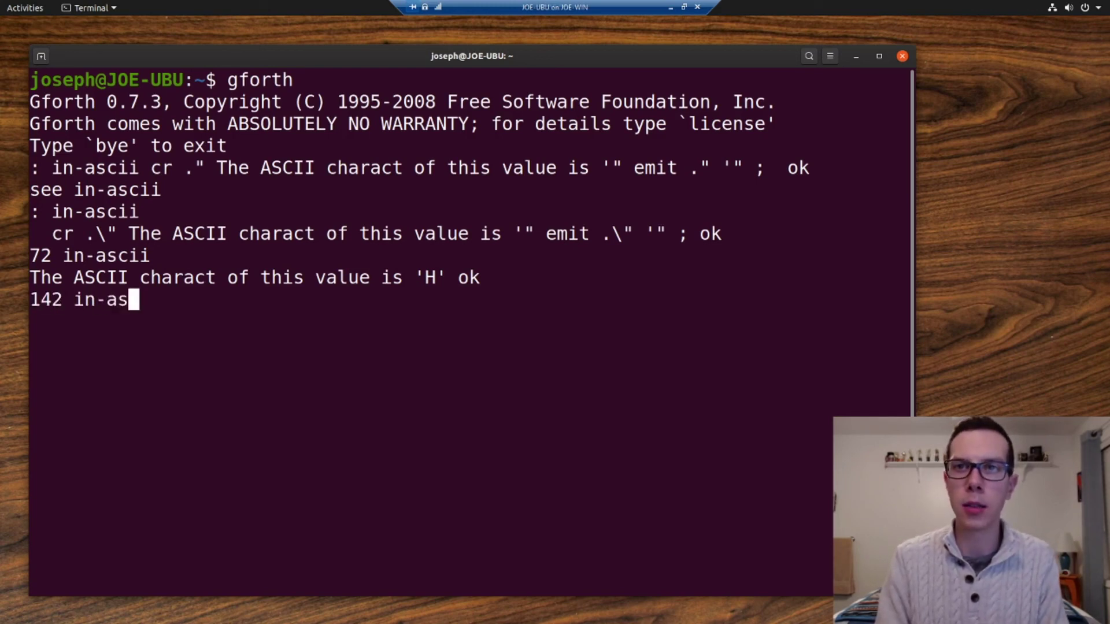
pyautogui.press('Return')
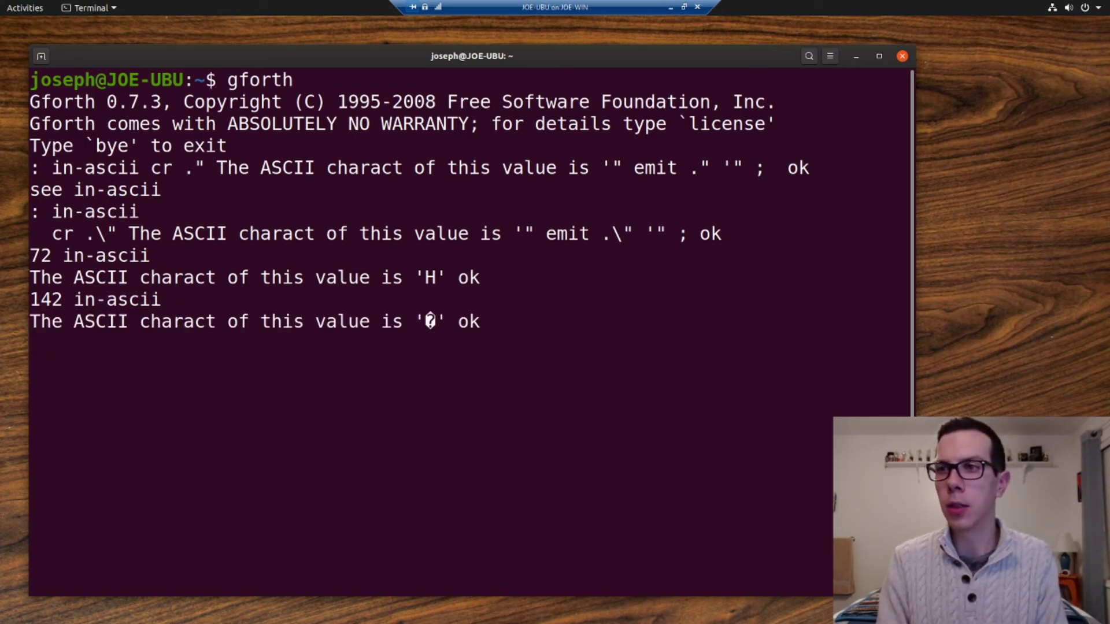
# - Run in-ascii on 42 and 43, printing '*' and '+'
pyautogui.press('Return')
pyautogui.write('in-as')
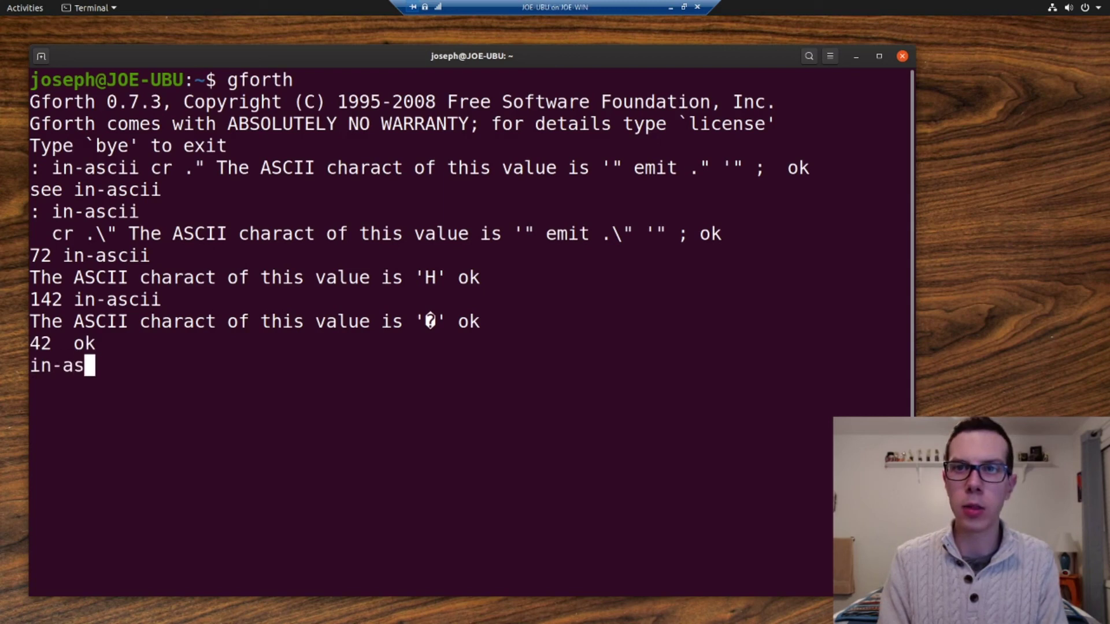
pyautogui.press('Return')
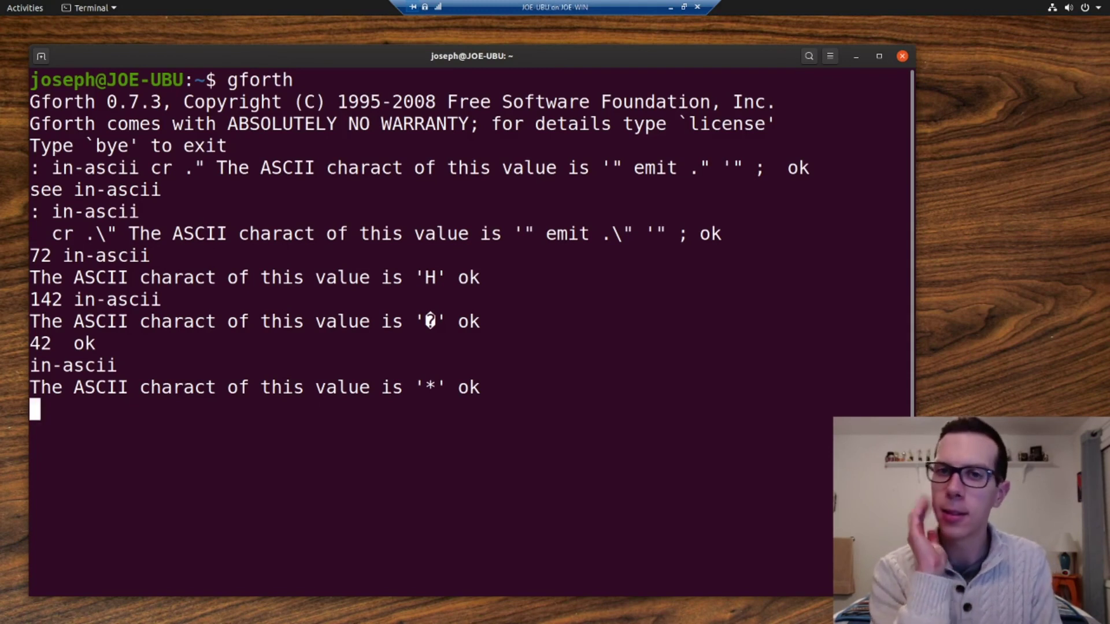
pyautogui.write('43')
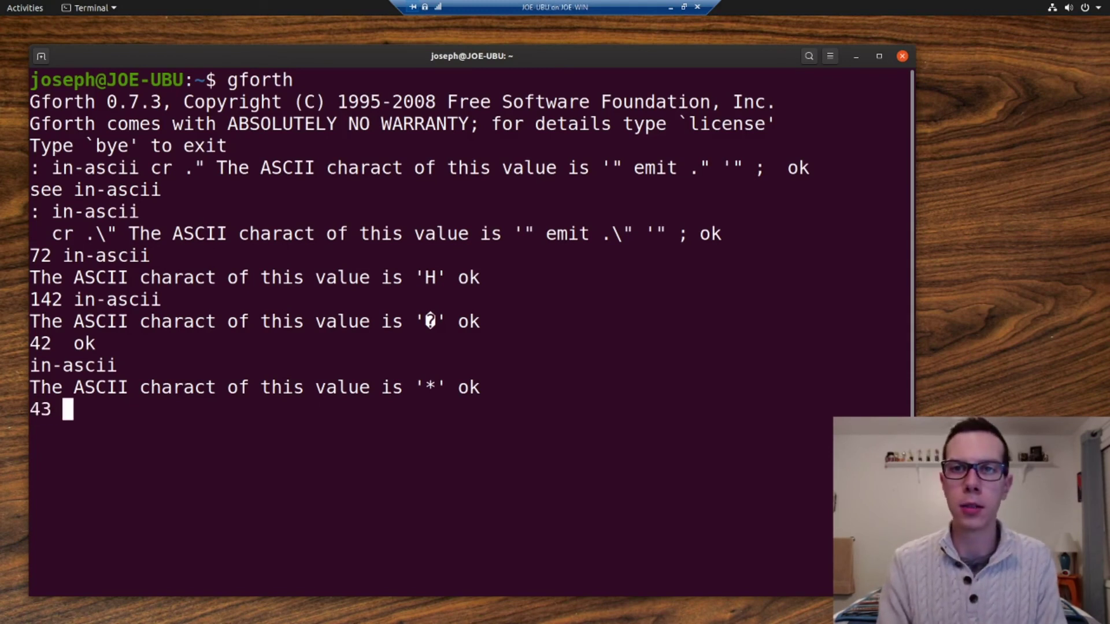
pyautogui.press('Return')
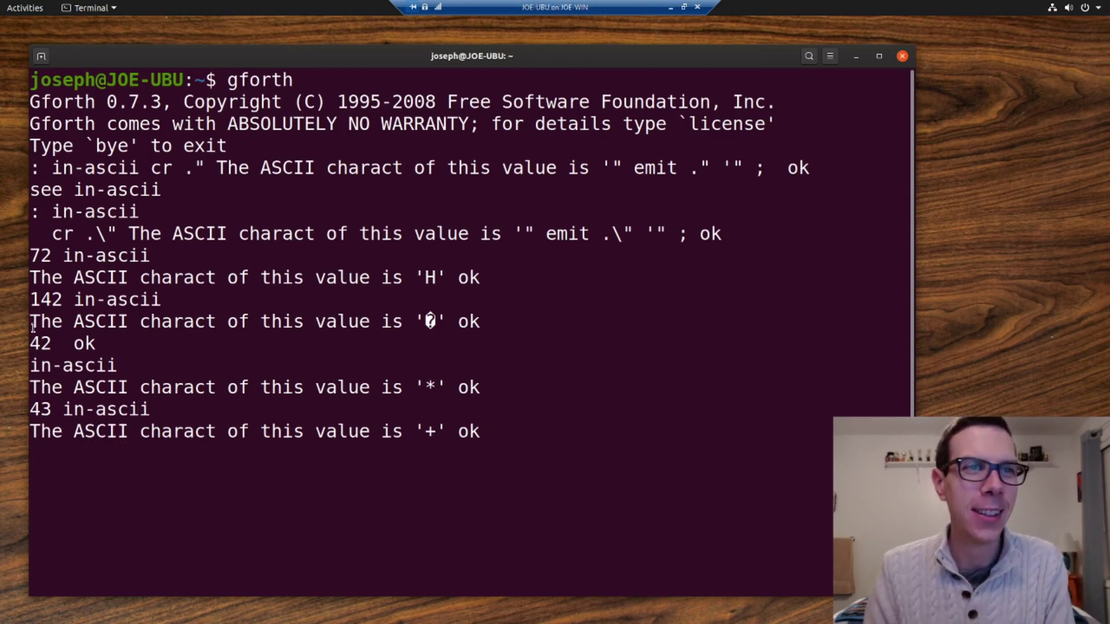
pyautogui.press('Return')
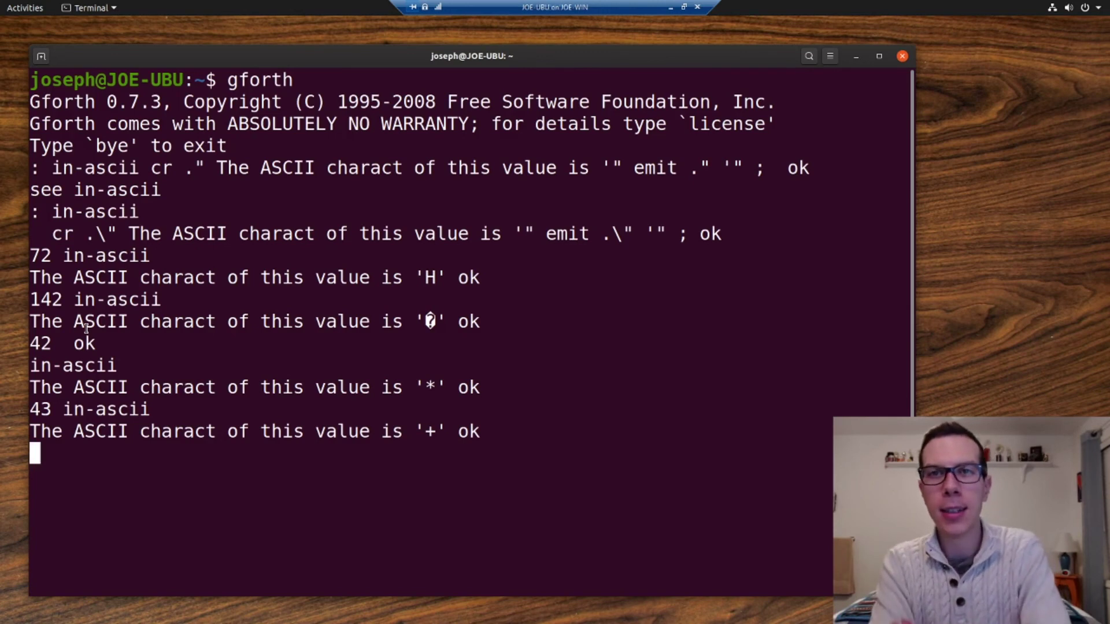